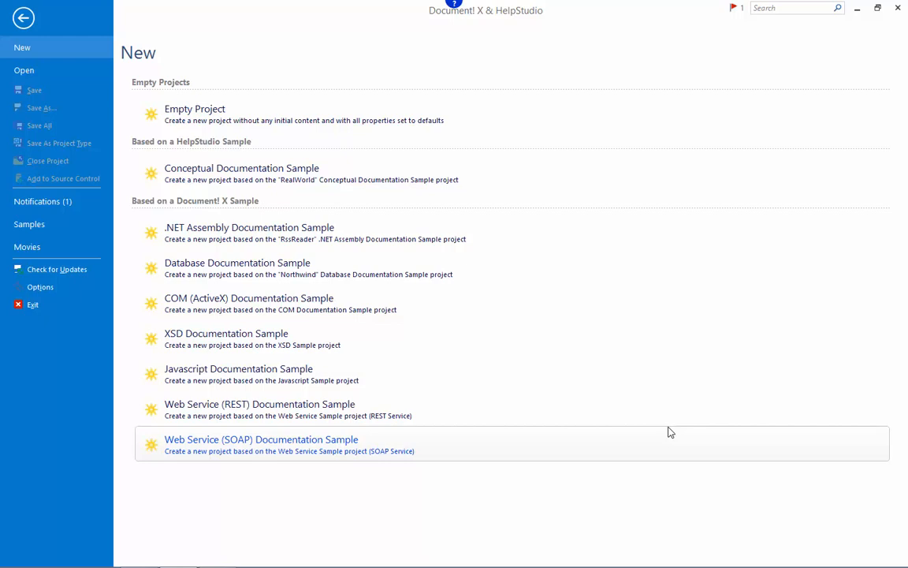
pyautogui.moveTo(213, 115)
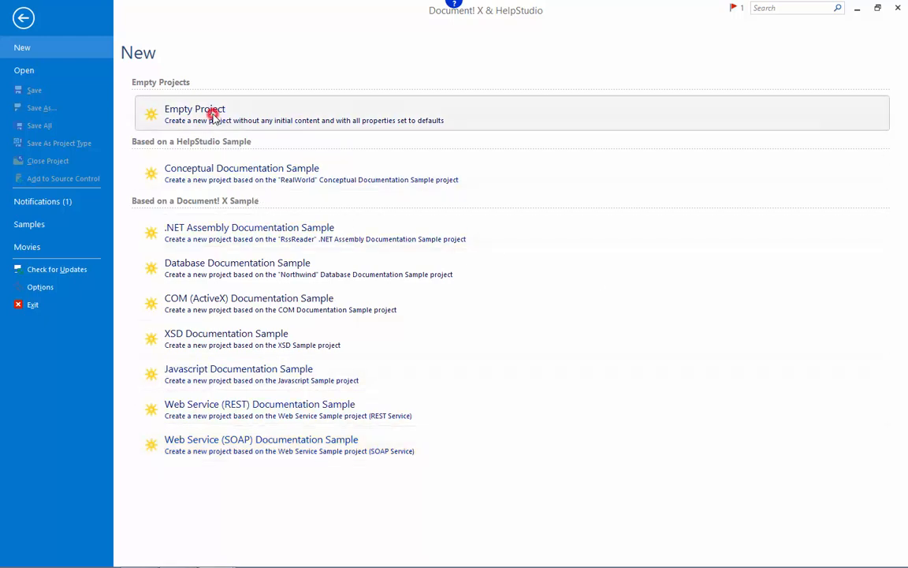
# Create a new empty documentation project, accepting the default name and properties
pyautogui.click(195, 114)
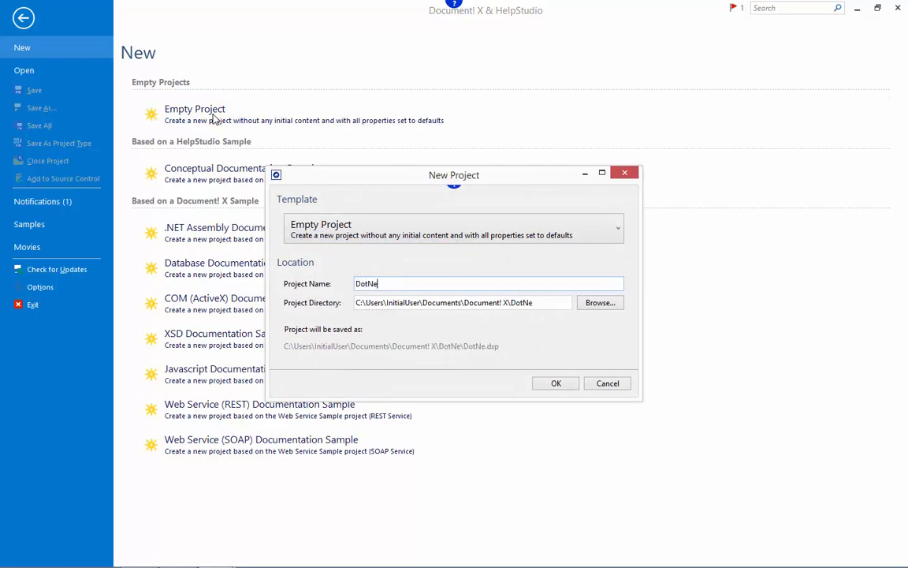
pyautogui.click(607, 383)
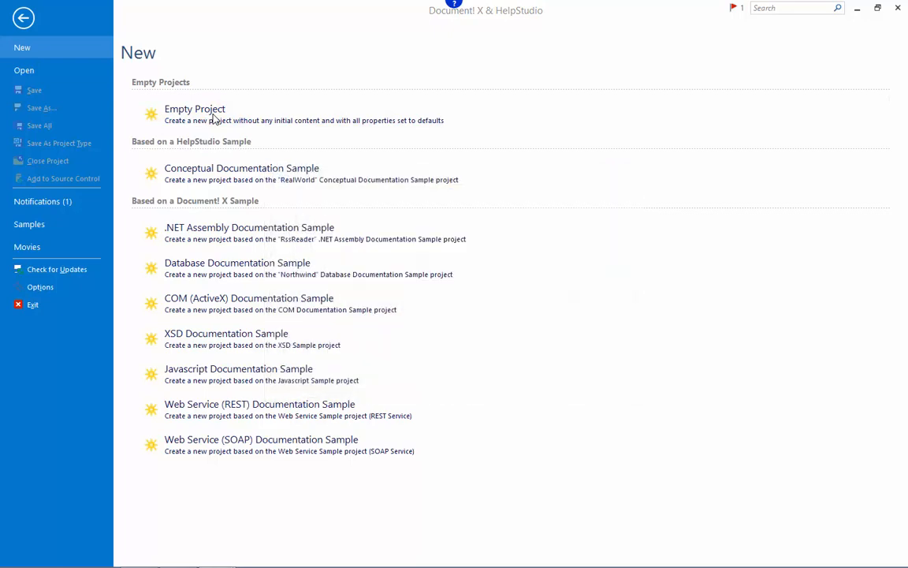
# Add the System.Messaging.dll .NET assembly to the project
pyautogui.click(195, 115)
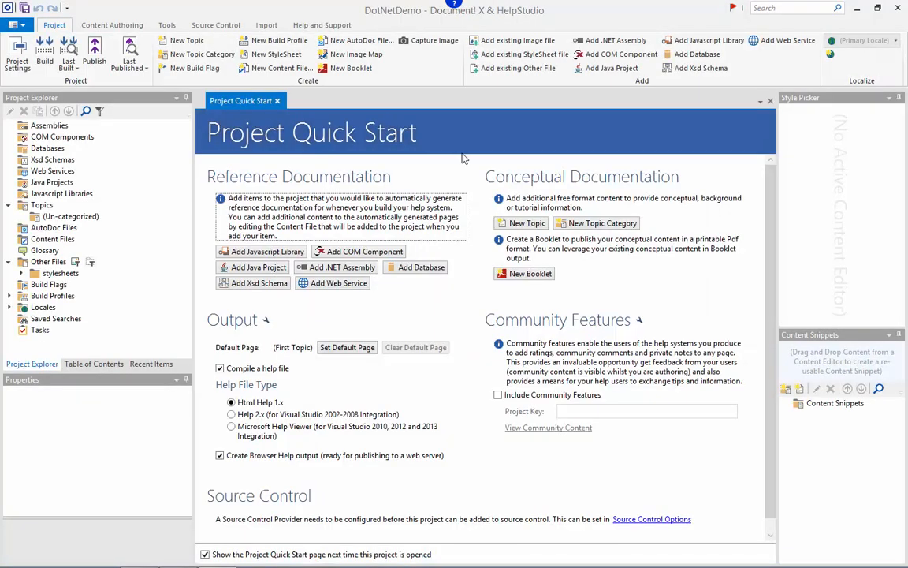
pyautogui.moveTo(616, 41)
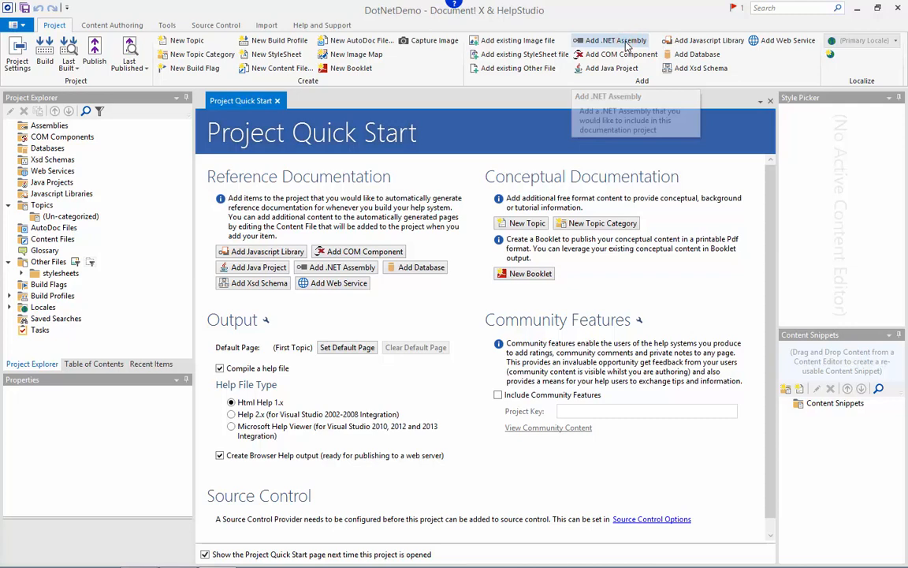
pyautogui.click(617, 41)
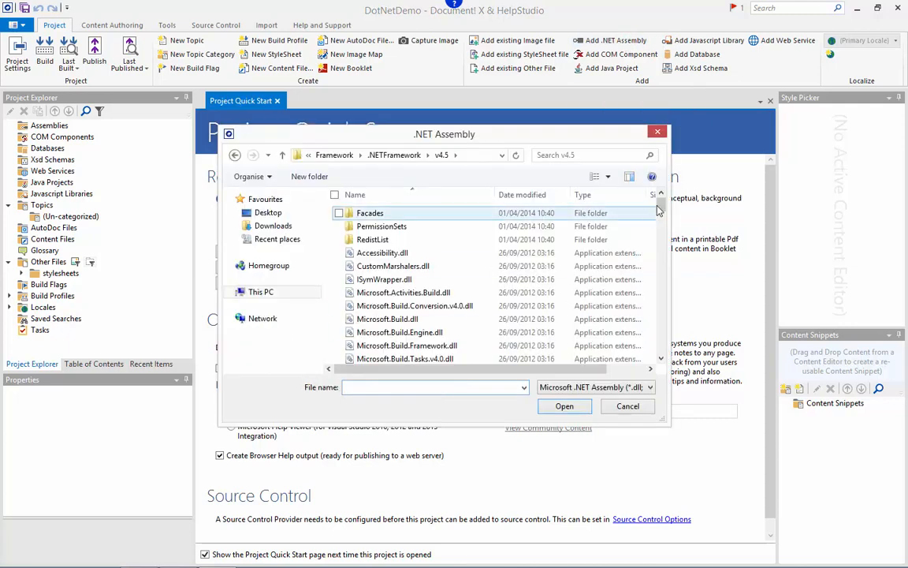
pyautogui.scroll(-3)
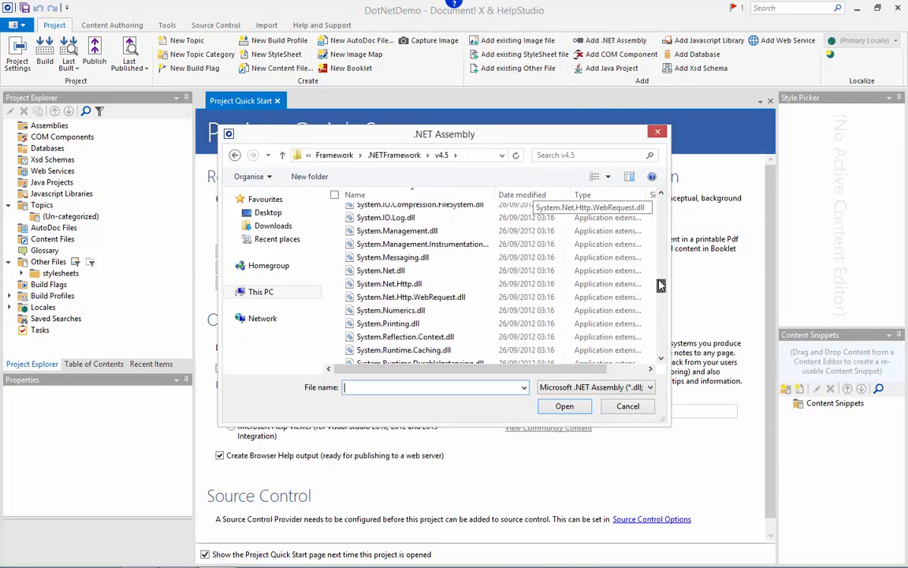
pyautogui.click(393, 293)
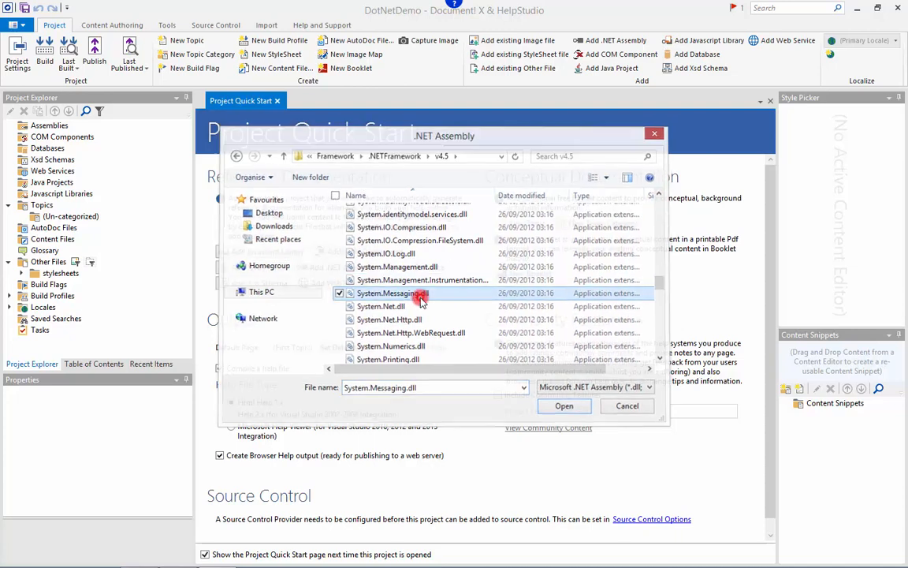
pyautogui.click(564, 405)
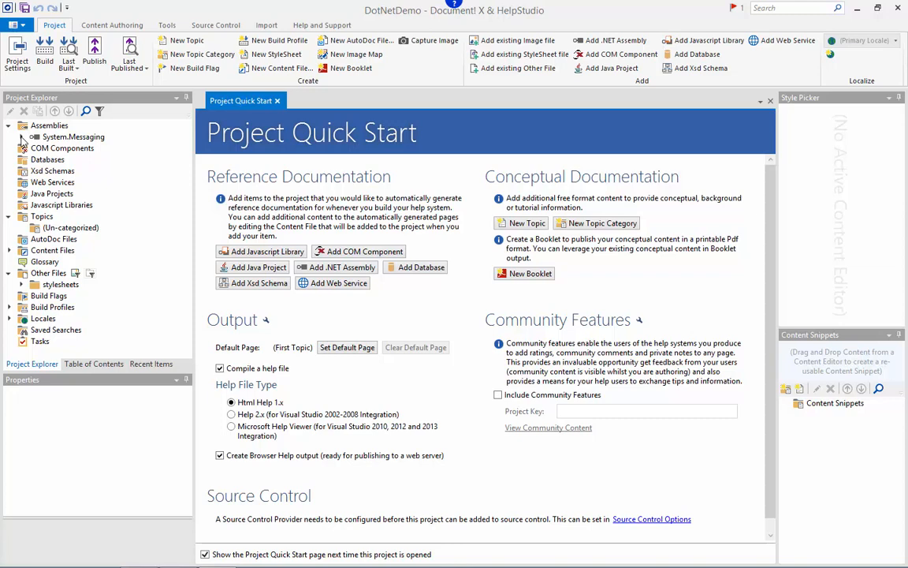
# Exclude the class just below ActiveXMessageFormatter in the System.Messaging namespace from documentation
pyautogui.click(21, 137)
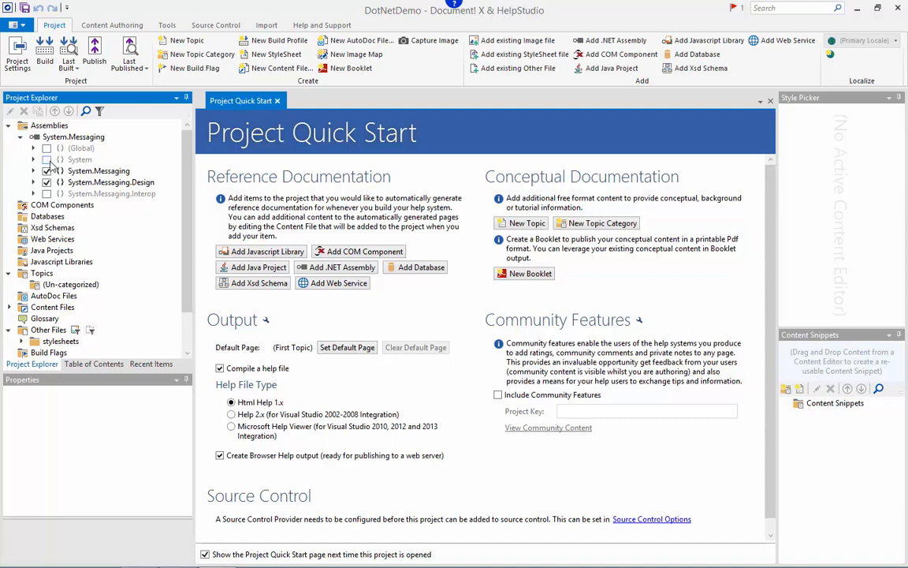
pyautogui.click(33, 170)
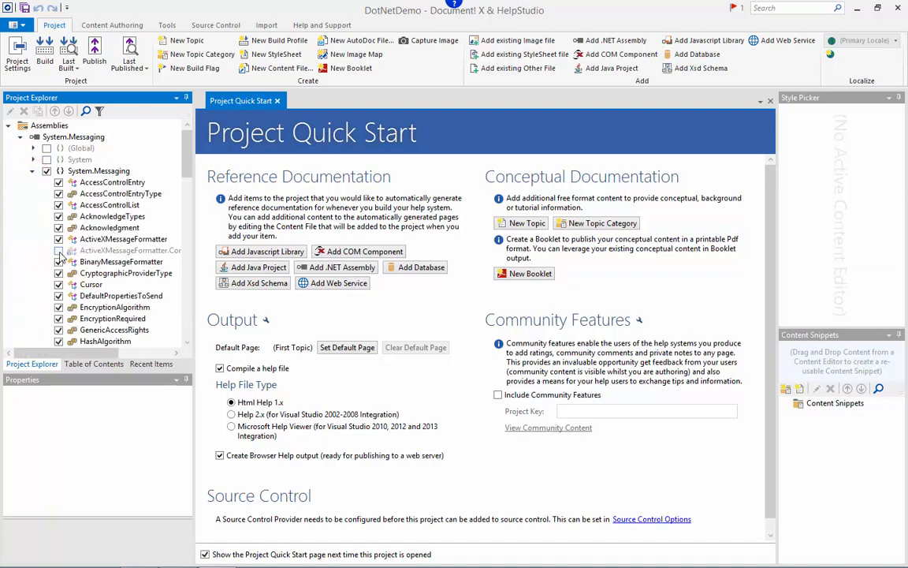
pyautogui.click(130, 250)
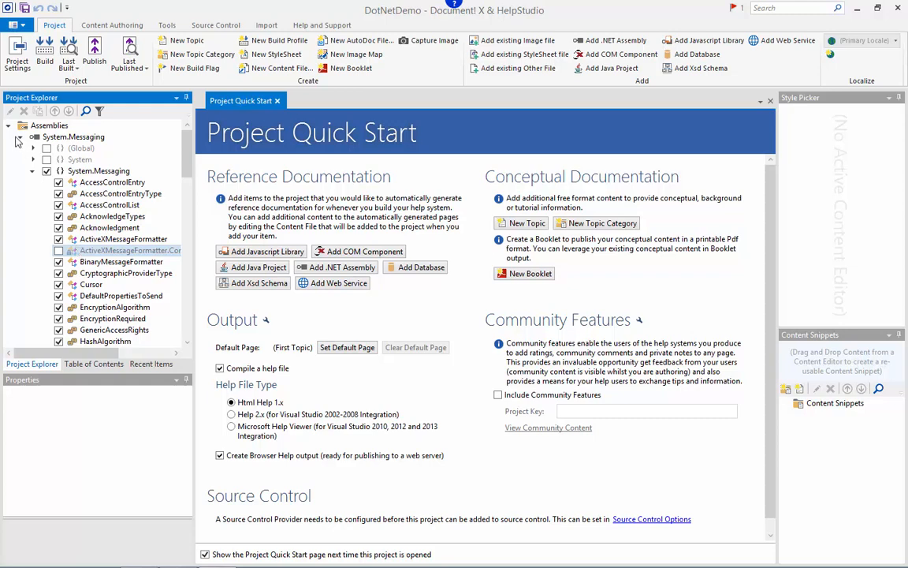
# Collapse the System.Messaging assembly node and reveal System.Messaging.dxc under Content Files
pyautogui.click(21, 137)
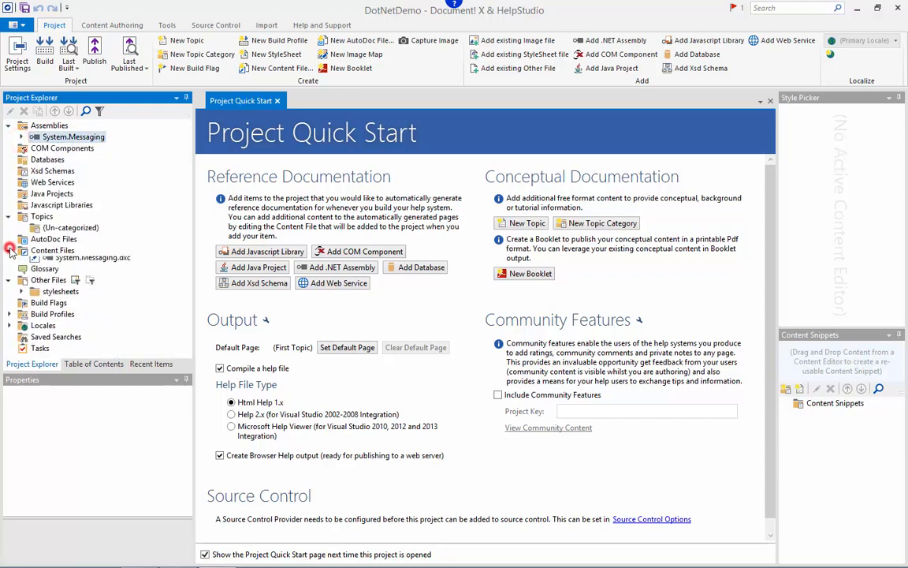
pyautogui.click(11, 250)
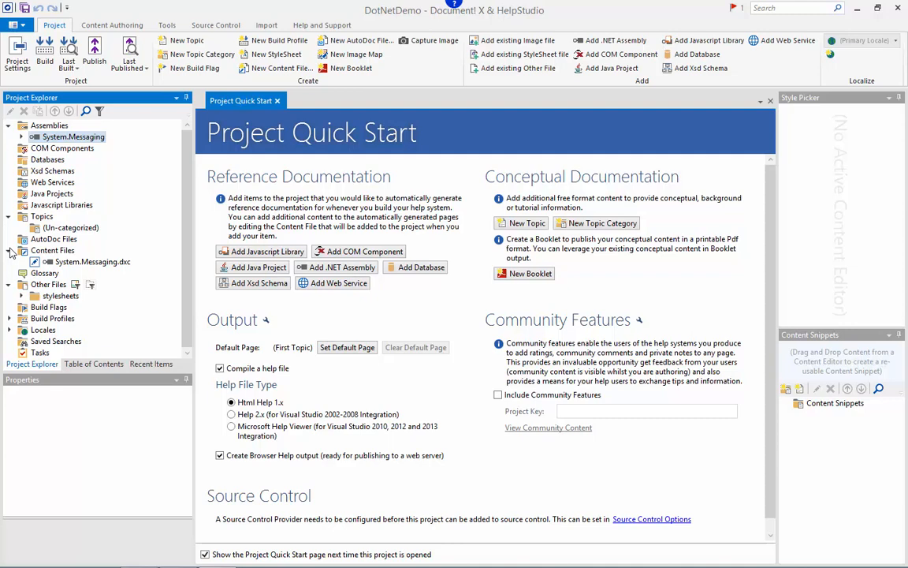
pyautogui.moveTo(14, 241)
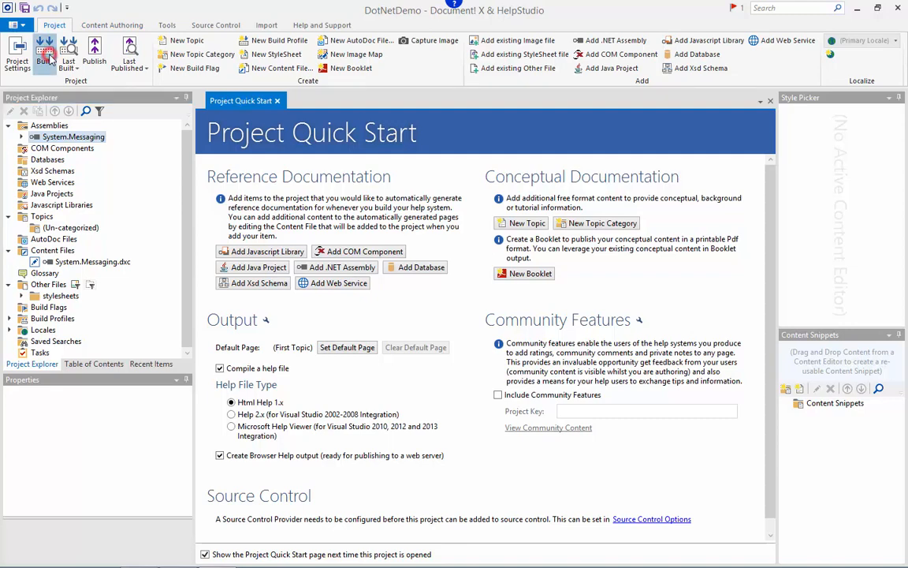
# Build the DotNetDemo help system and wait for the build to complete OK
pyautogui.click(45, 53)
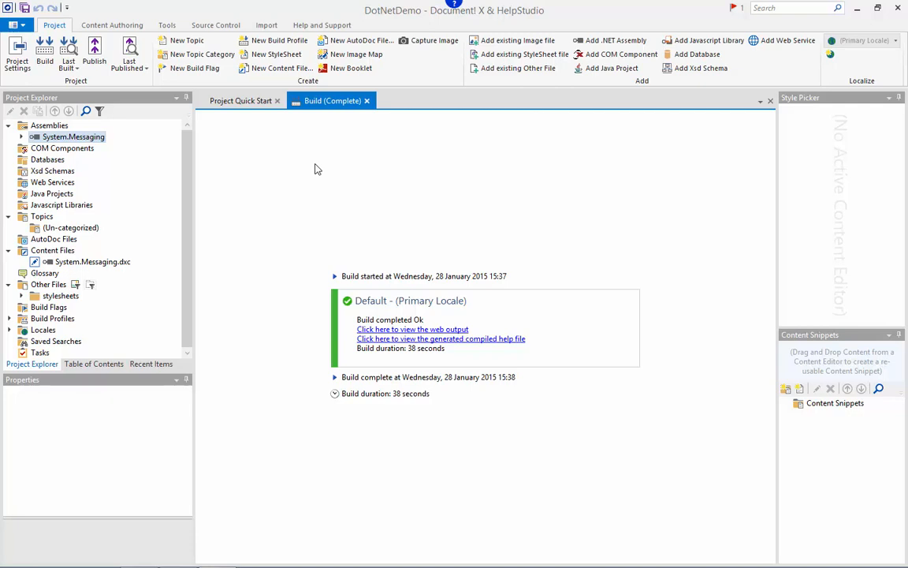
pyautogui.moveTo(668, 343)
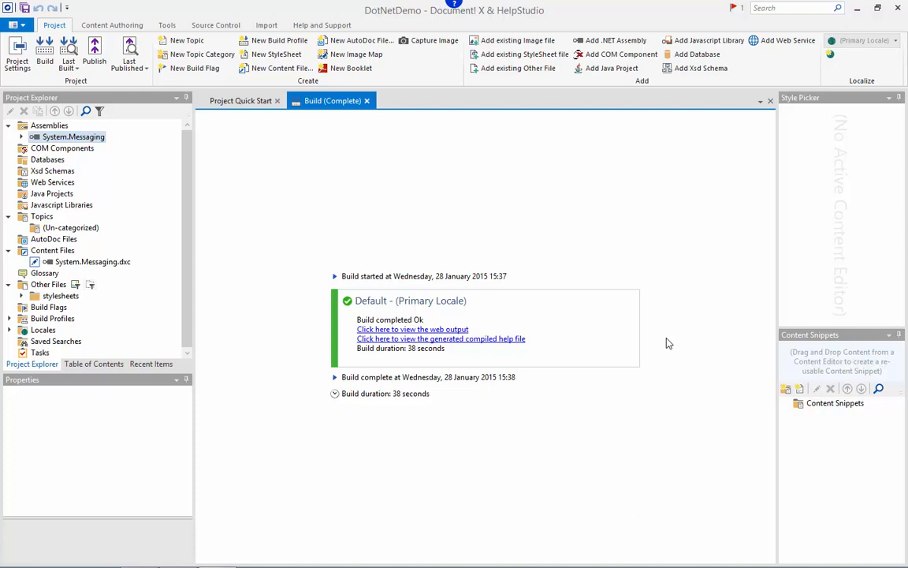
pyautogui.moveTo(666, 344)
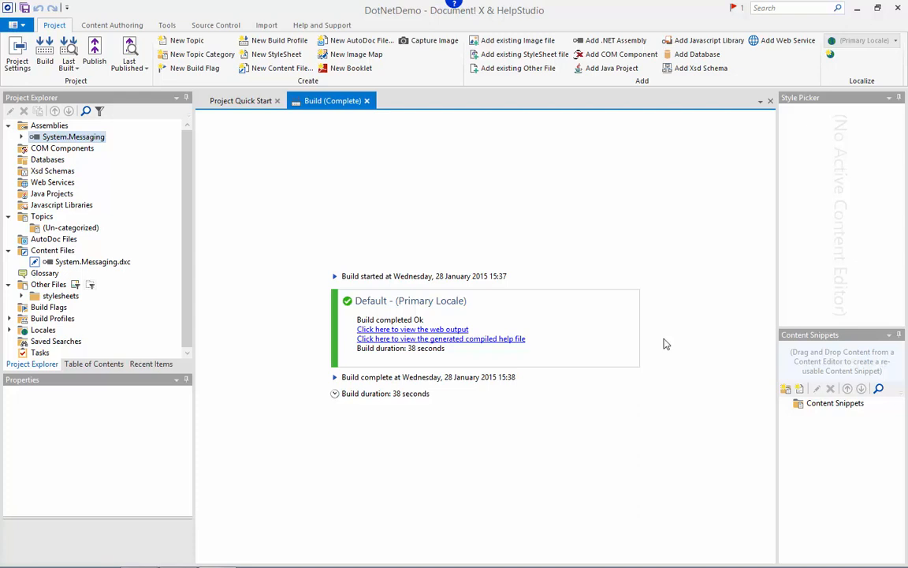
pyautogui.moveTo(675, 335)
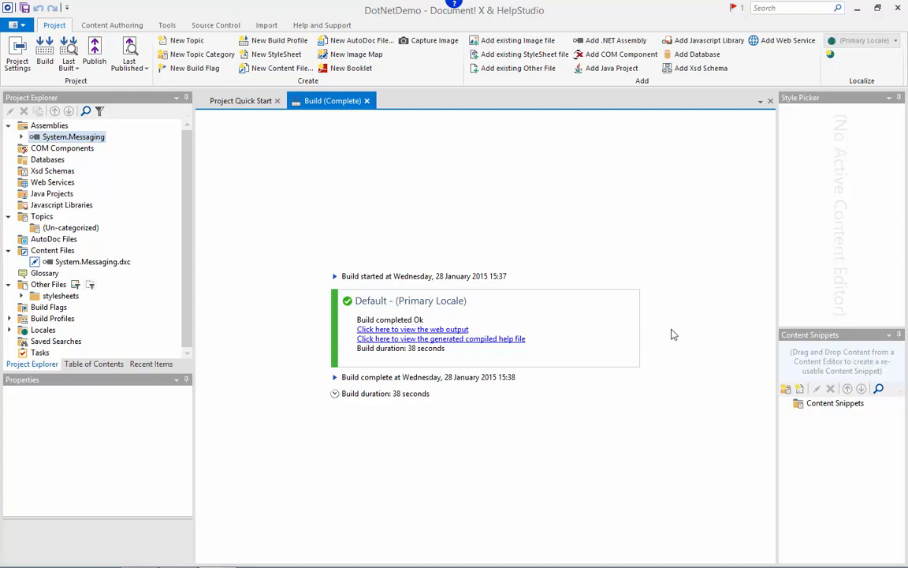
# Open the Default build profile's settings, then return to the completed build results
pyautogui.click(52, 318)
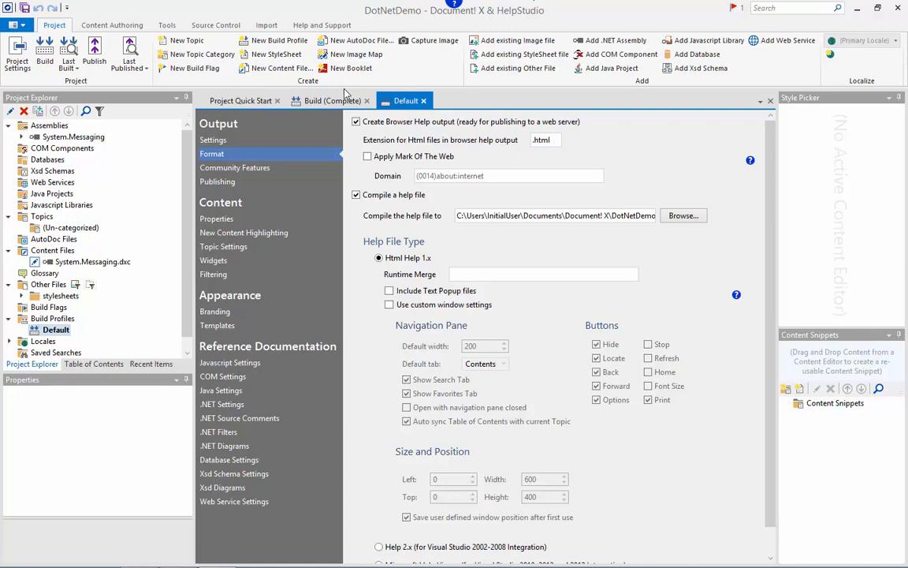
pyautogui.click(332, 100)
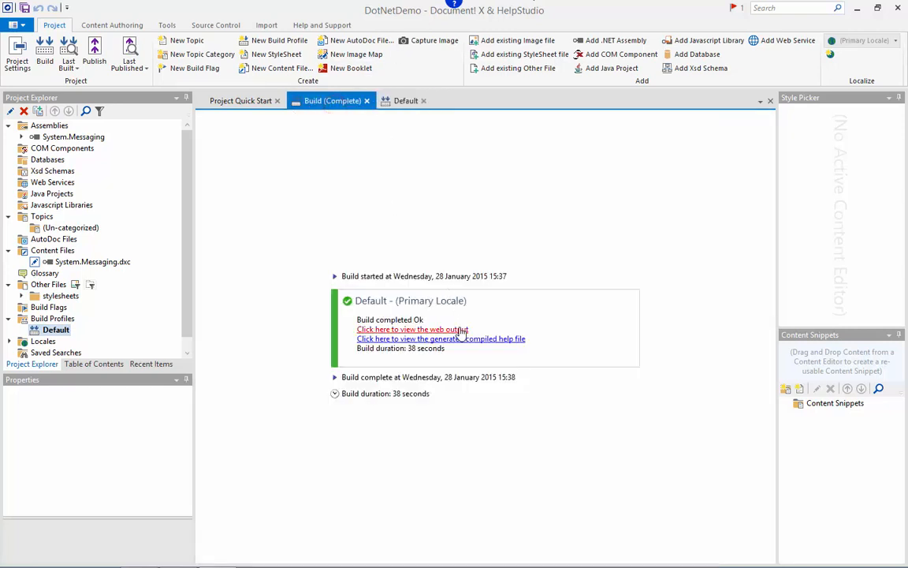
# View the generated web output in Chrome and browse the System.Messaging namespace page
pyautogui.click(412, 329)
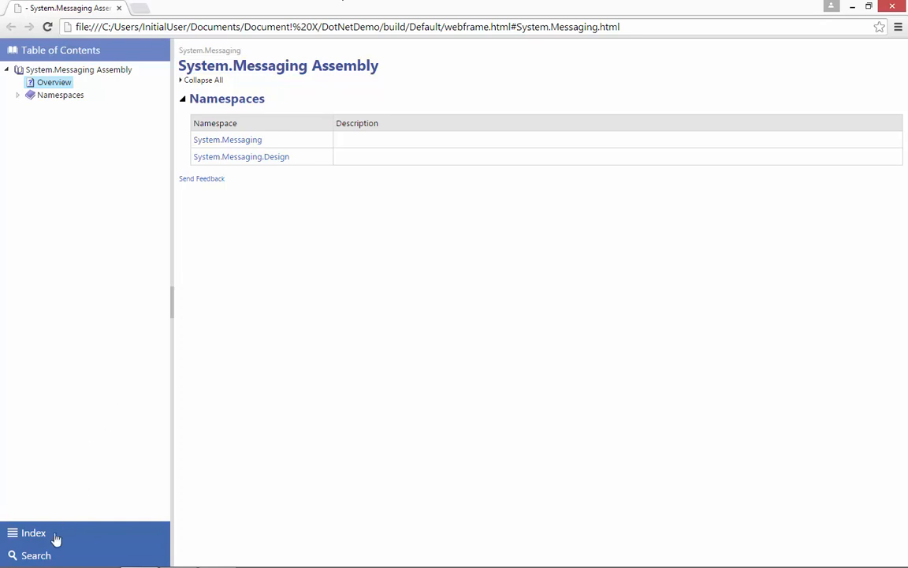
pyautogui.click(36, 555)
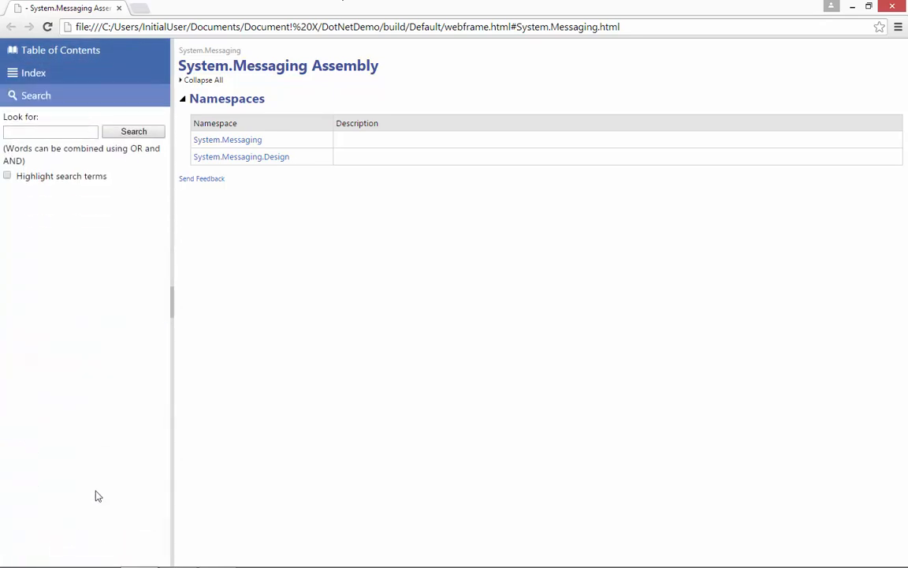
pyautogui.click(227, 139)
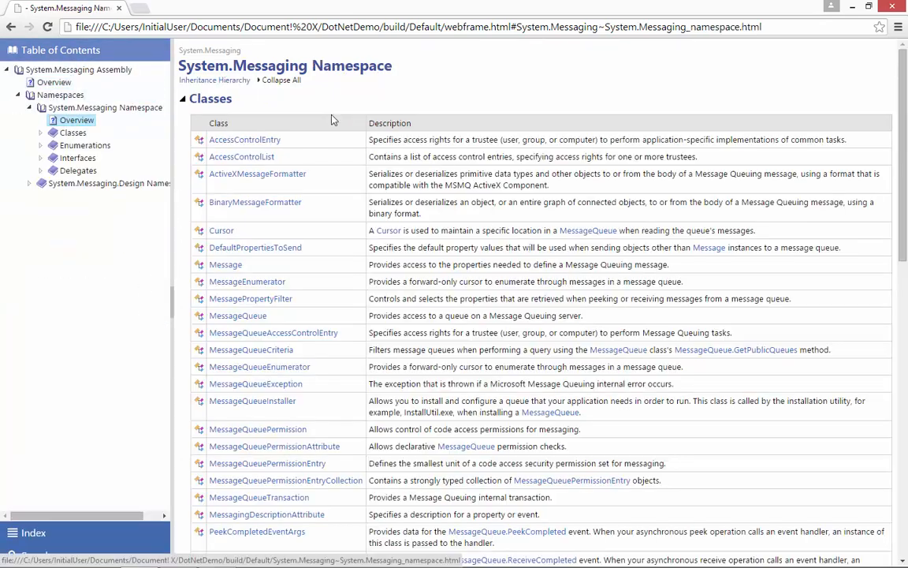
pyautogui.scroll(-3)
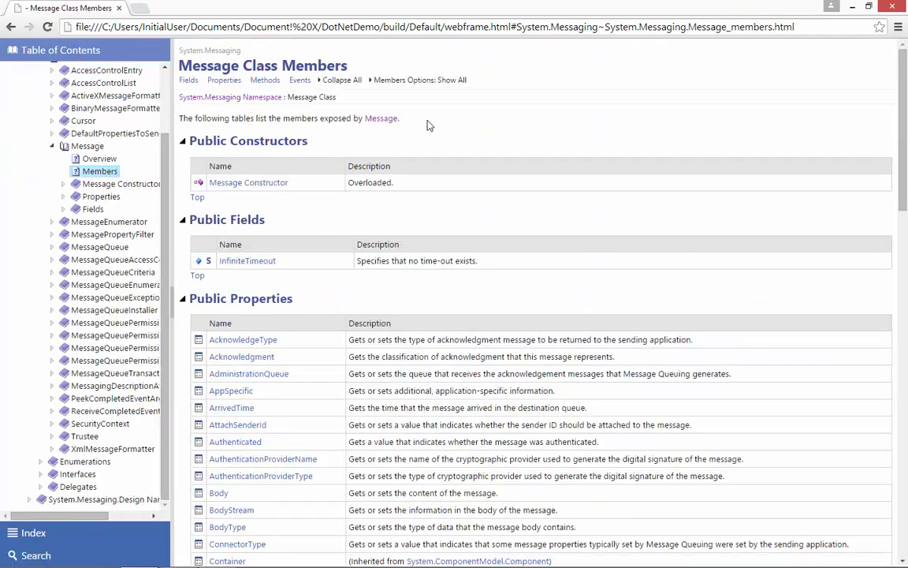
pyautogui.moveTo(363, 288)
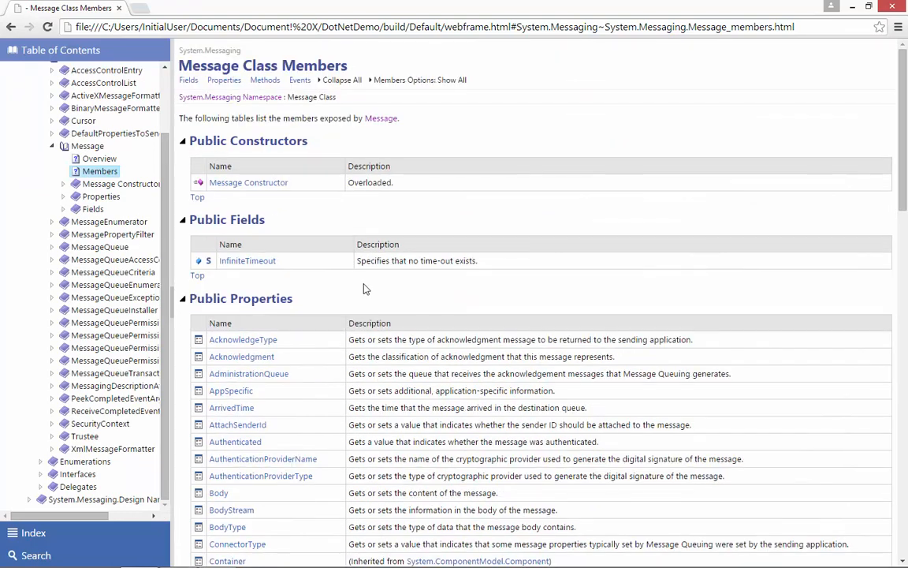
pyautogui.moveTo(98, 158)
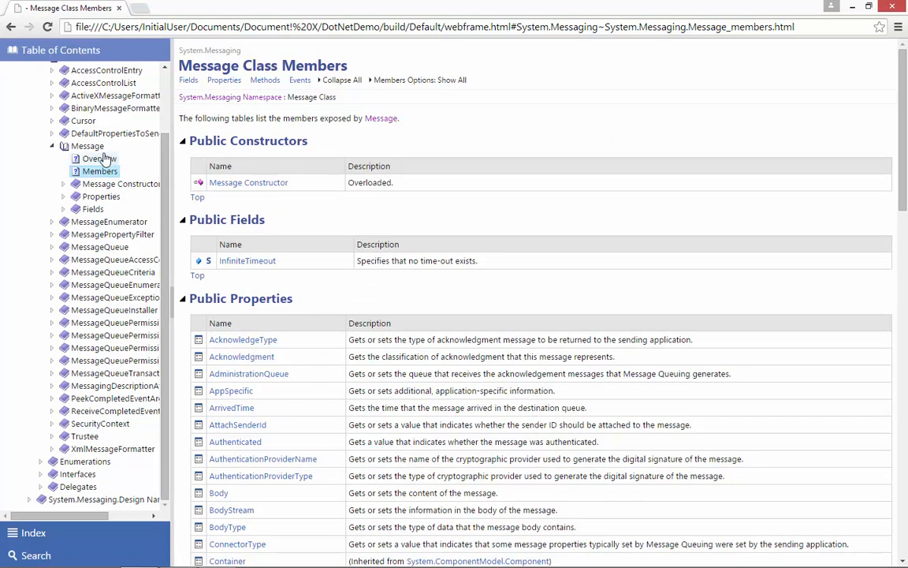
# Compare the Message class syntax in Visual Basic, then go to the Message Class Members page
pyautogui.click(99, 159)
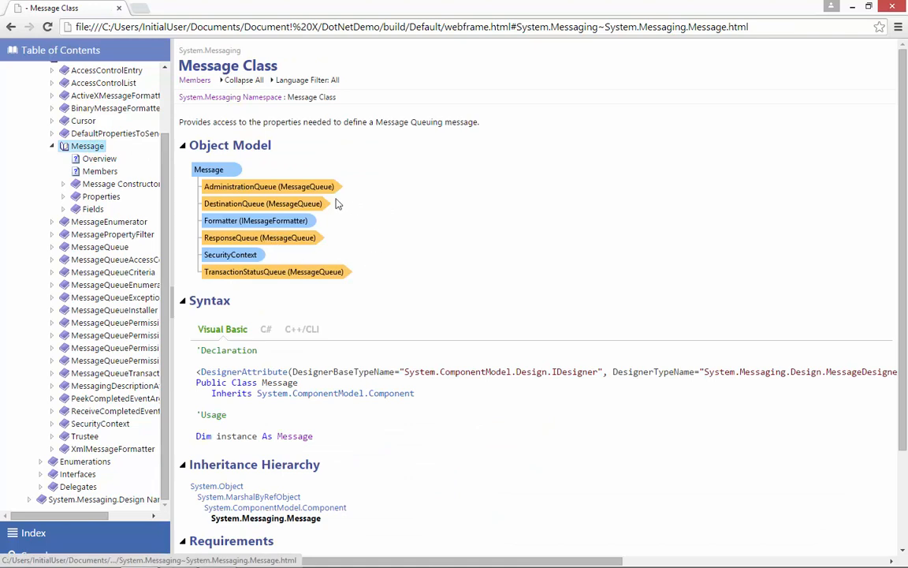
pyautogui.moveTo(282, 438)
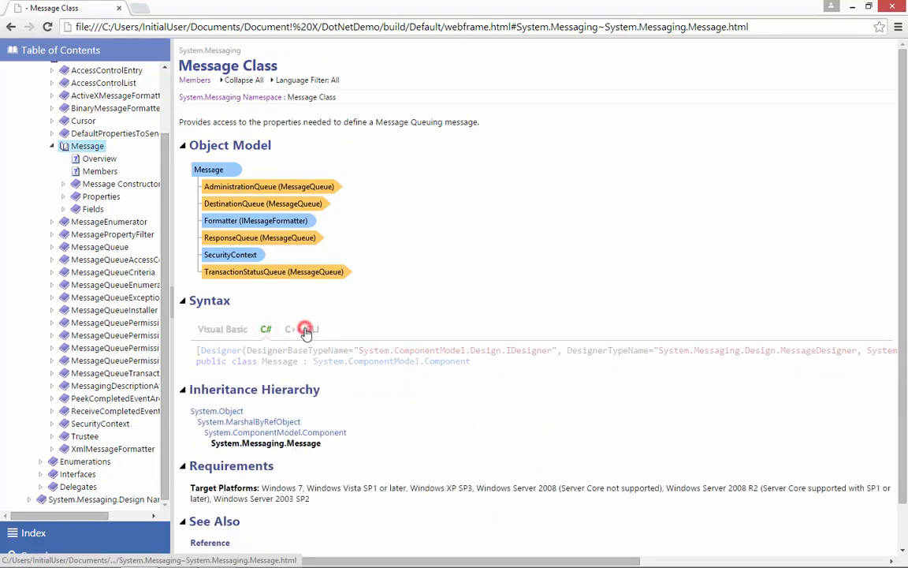
pyautogui.click(222, 329)
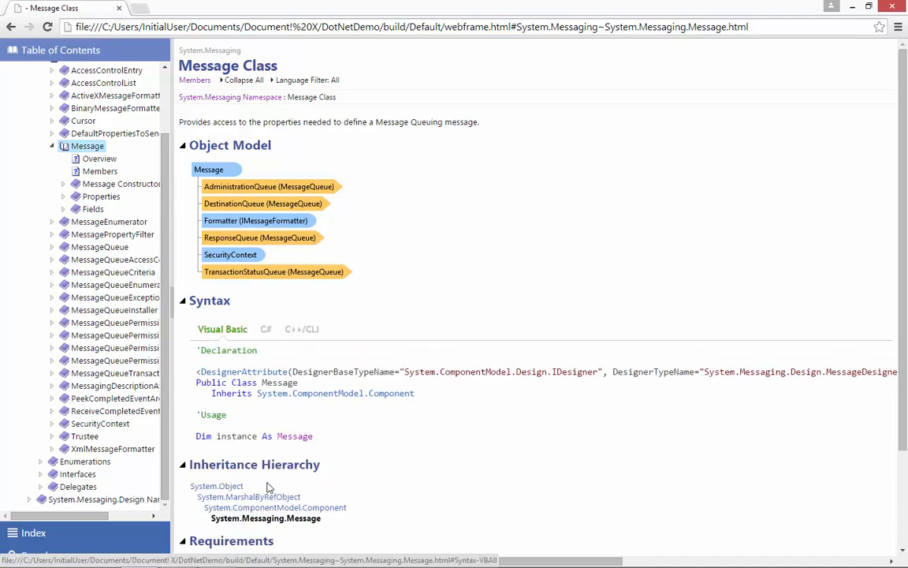
pyautogui.moveTo(331, 352)
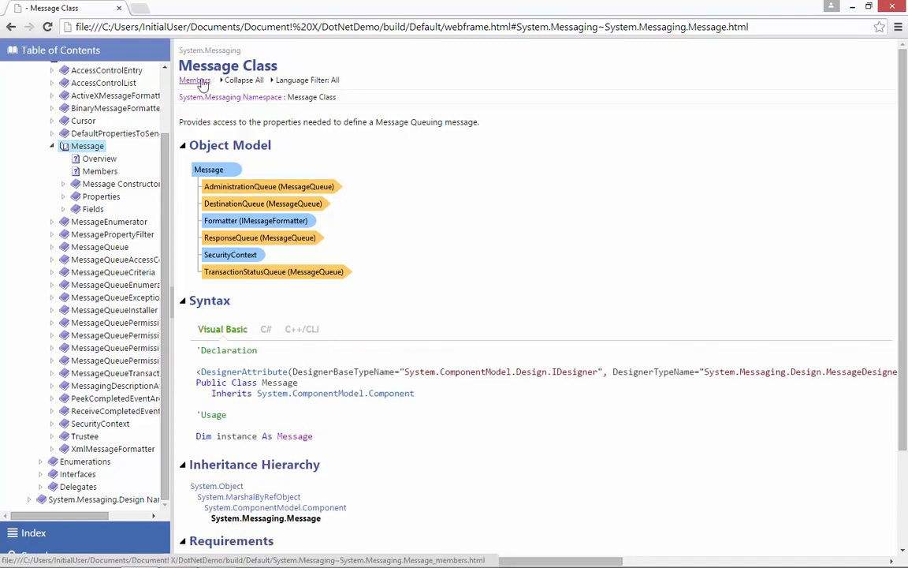
pyautogui.click(194, 80)
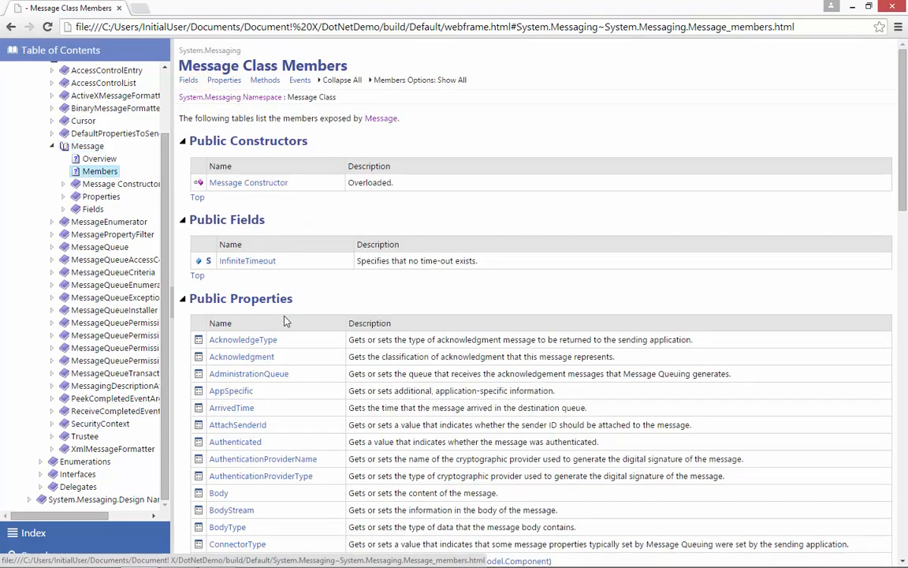
# View the EncryptionAlgorithm property topic, toggling its Syntax section and showing C# syntax
pyautogui.click(228, 264)
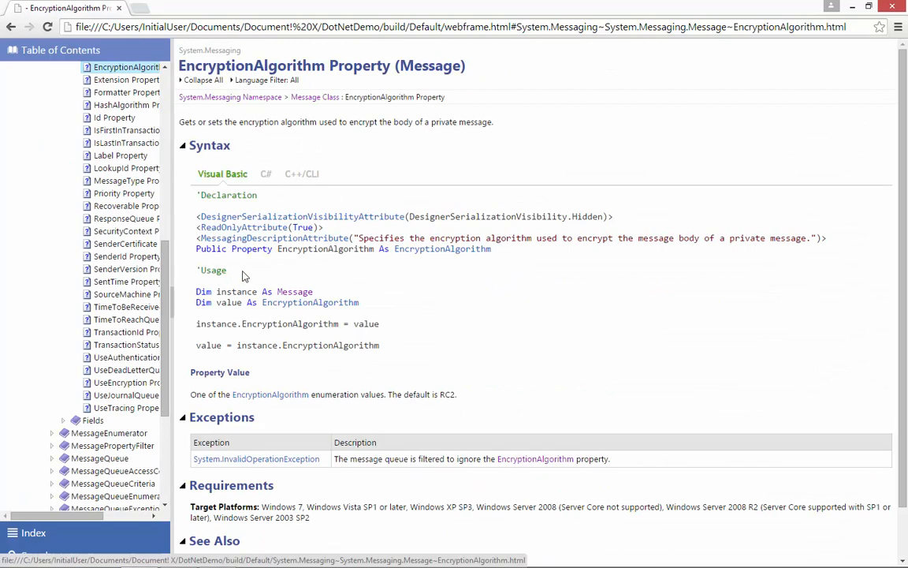
pyautogui.click(209, 146)
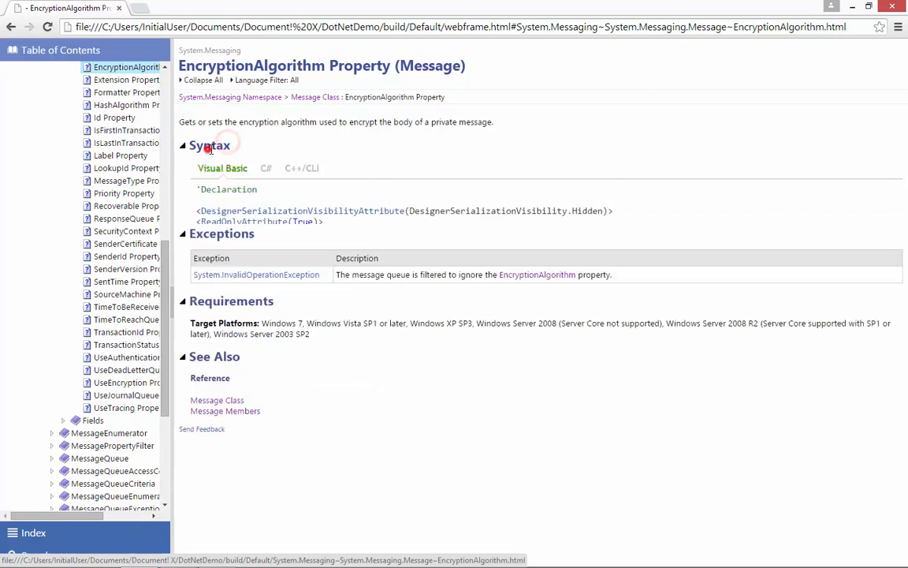
pyautogui.click(266, 167)
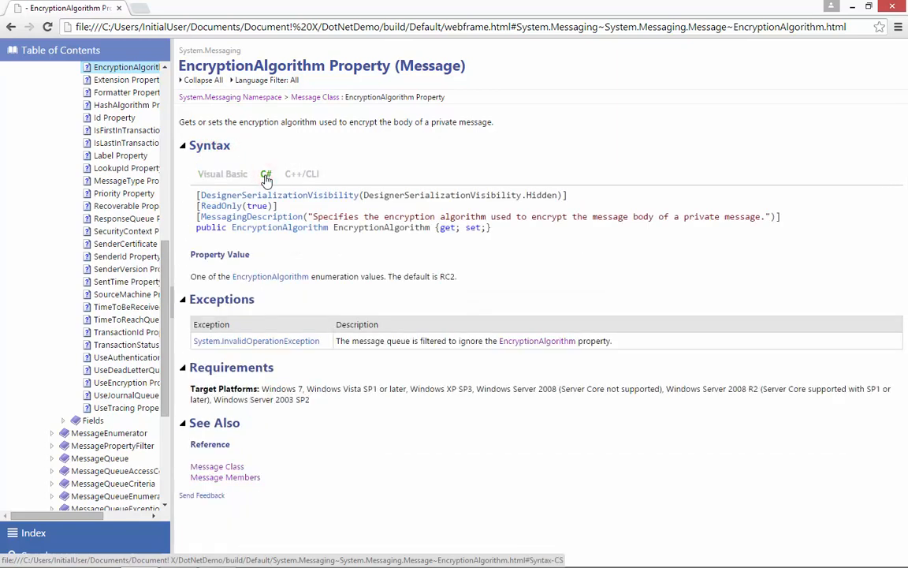
pyautogui.click(230, 97)
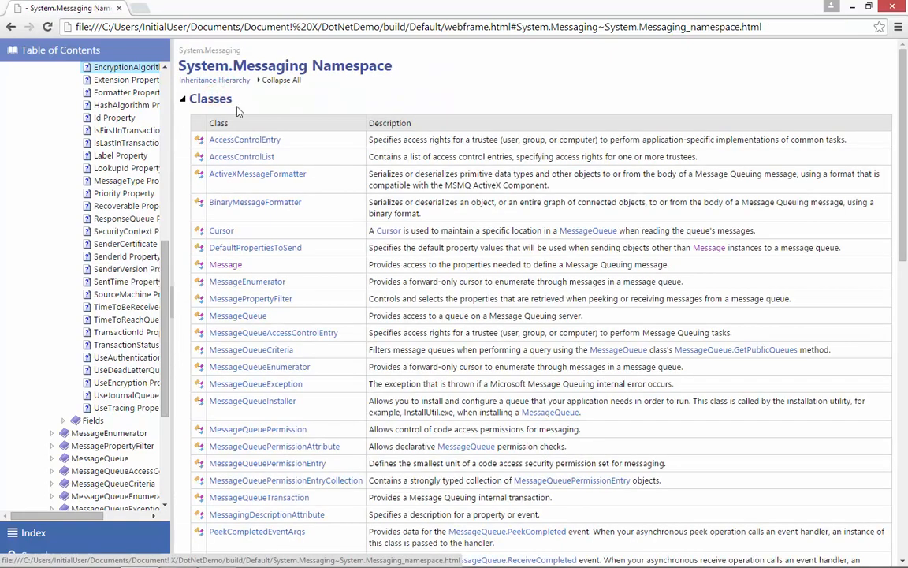
# Return to Message class members and open the System.ComponentModel.Component reference in a new tab
pyautogui.click(226, 264)
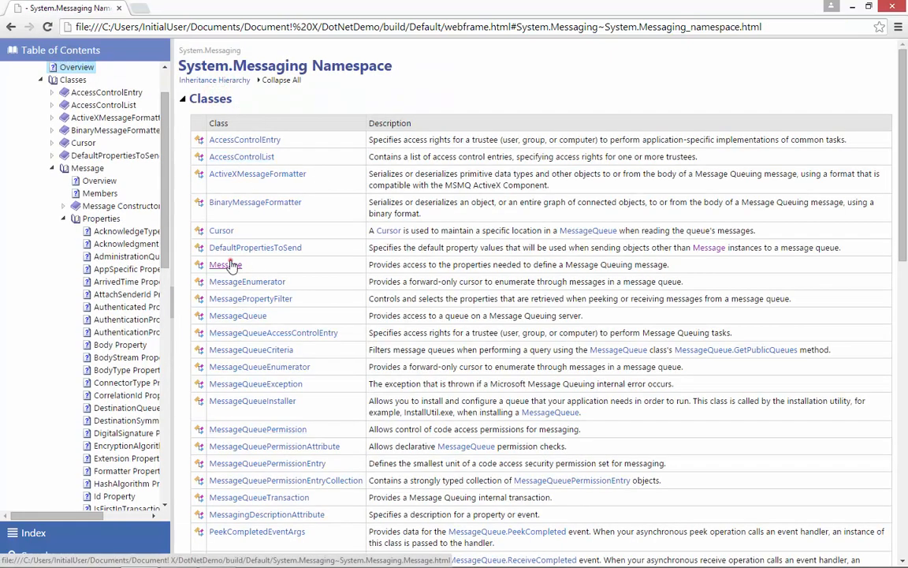
pyautogui.click(225, 265)
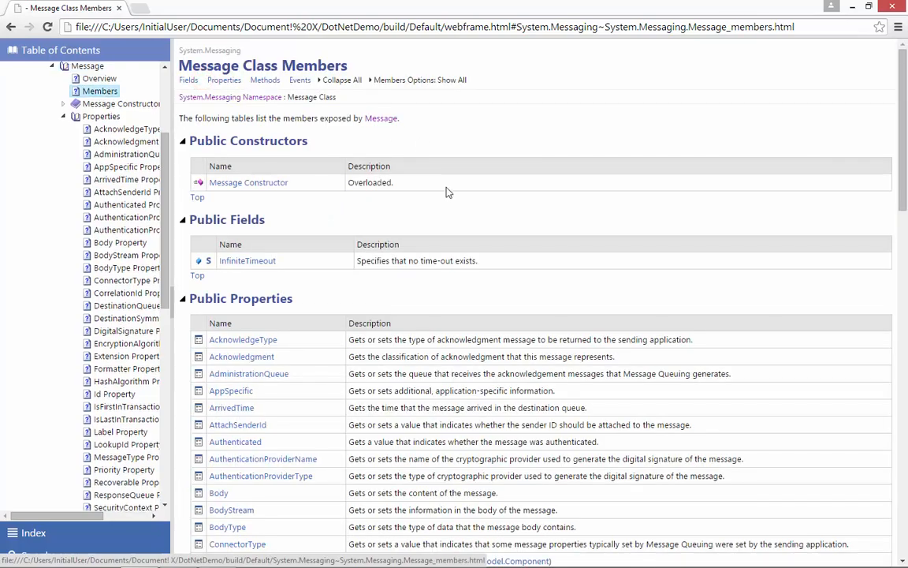
pyautogui.scroll(-3)
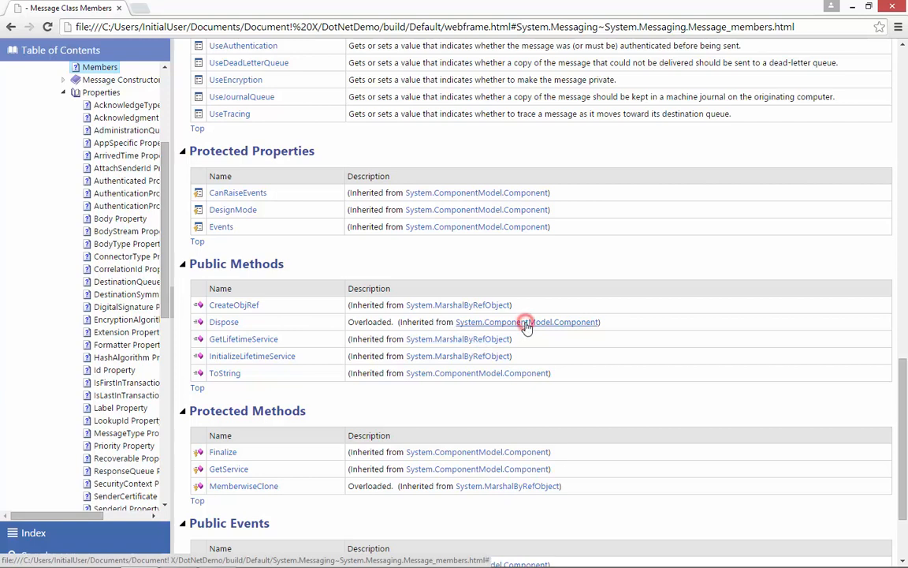
pyautogui.click(527, 322)
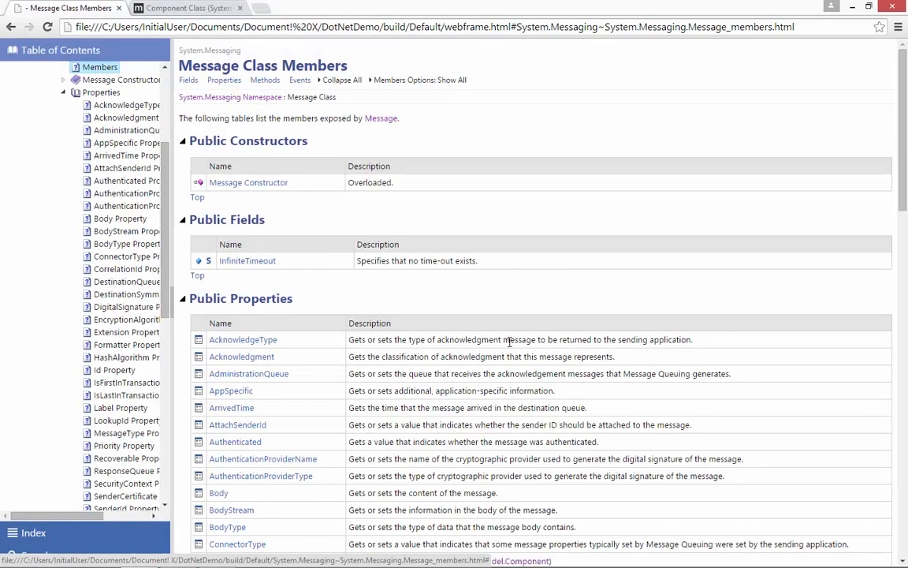
pyautogui.moveTo(650, 339)
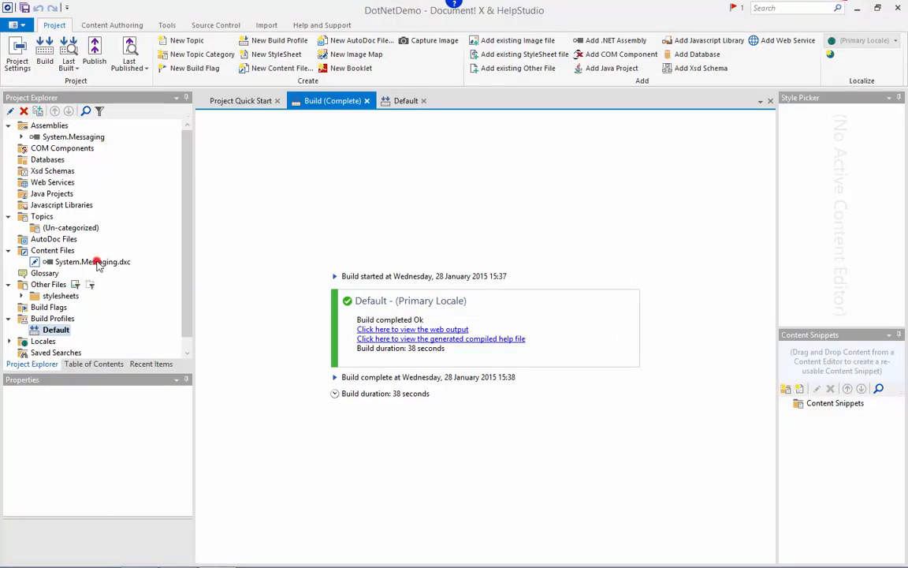
# Open System.Messaging.dxc and navigate to the Message class's AcknowledgeType property topic
pyautogui.click(92, 261)
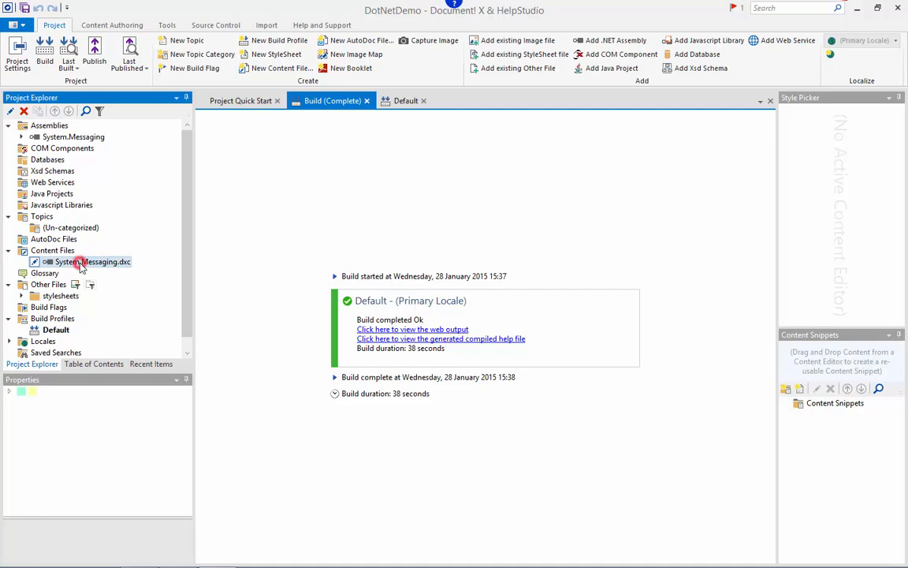
pyautogui.doubleClick(93, 261)
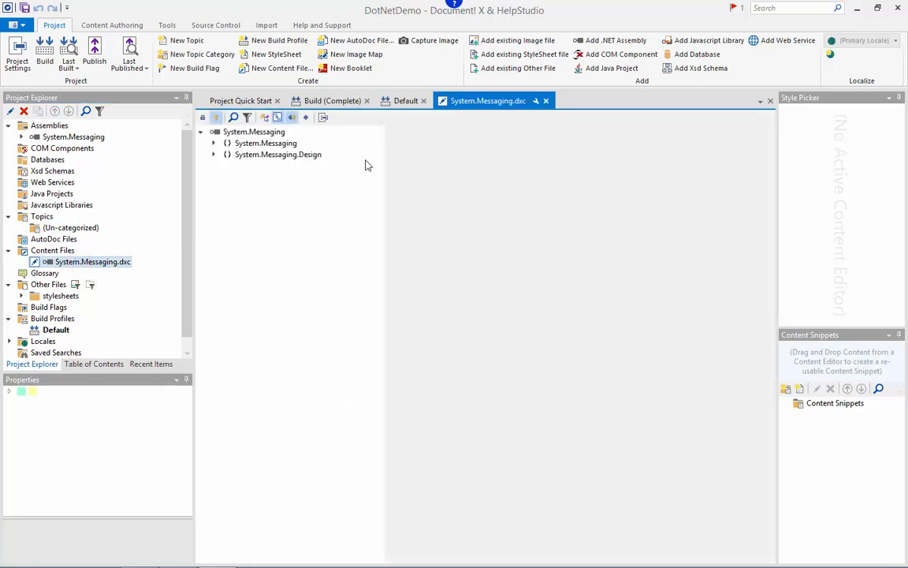
pyautogui.doubleClick(265, 142)
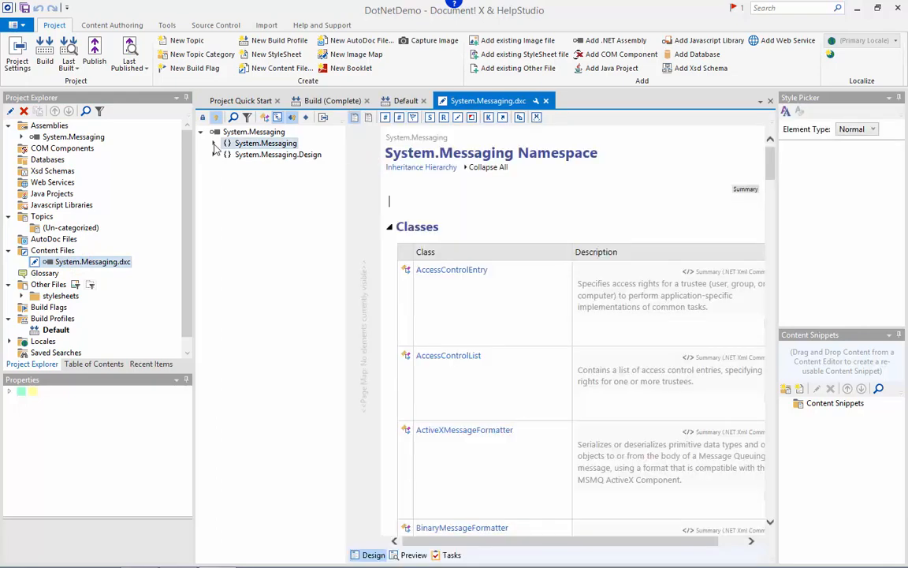
pyautogui.click(226, 143)
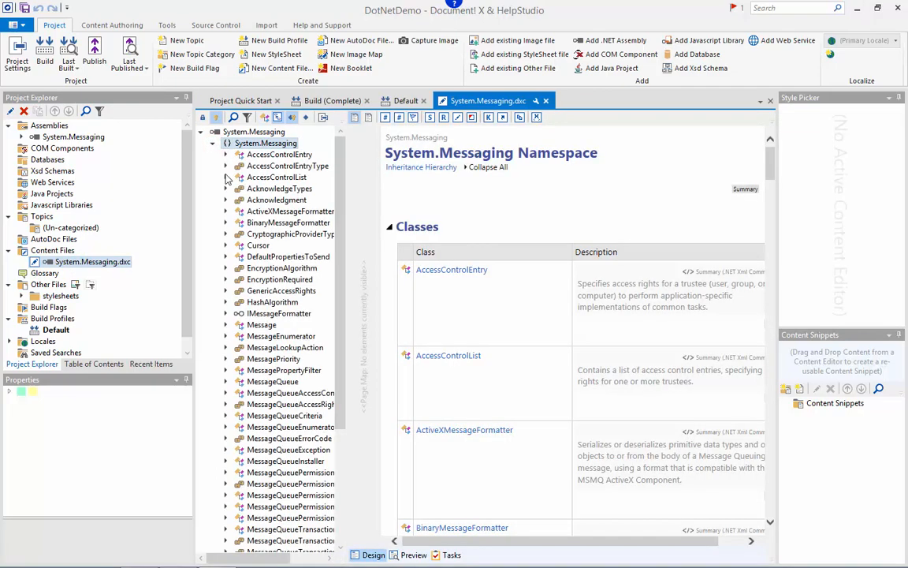
pyautogui.click(261, 324)
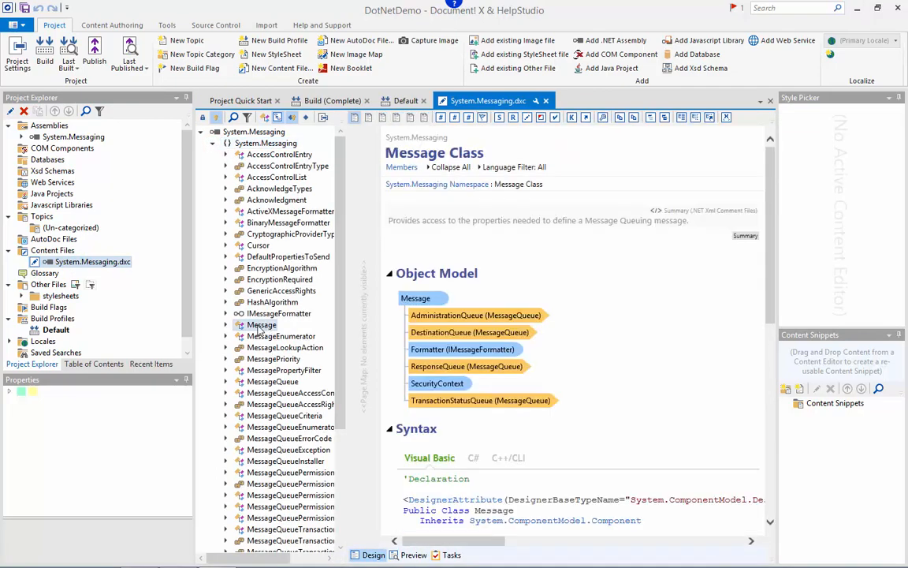
pyautogui.click(226, 324)
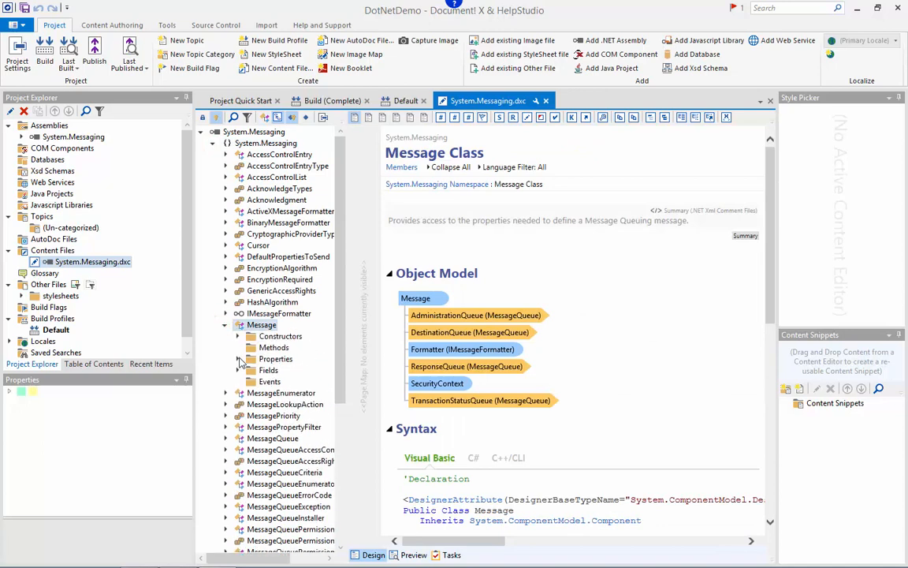
pyautogui.click(276, 358)
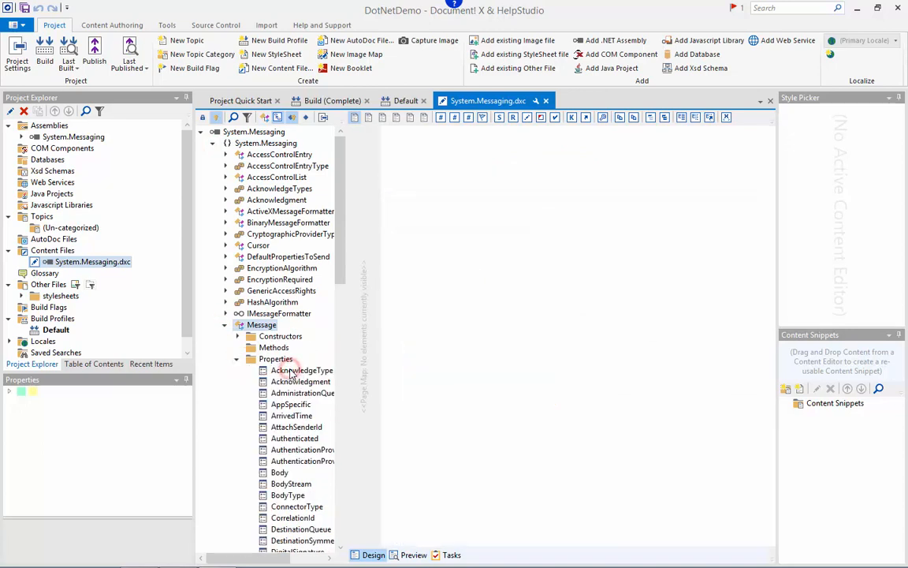
pyautogui.click(302, 370)
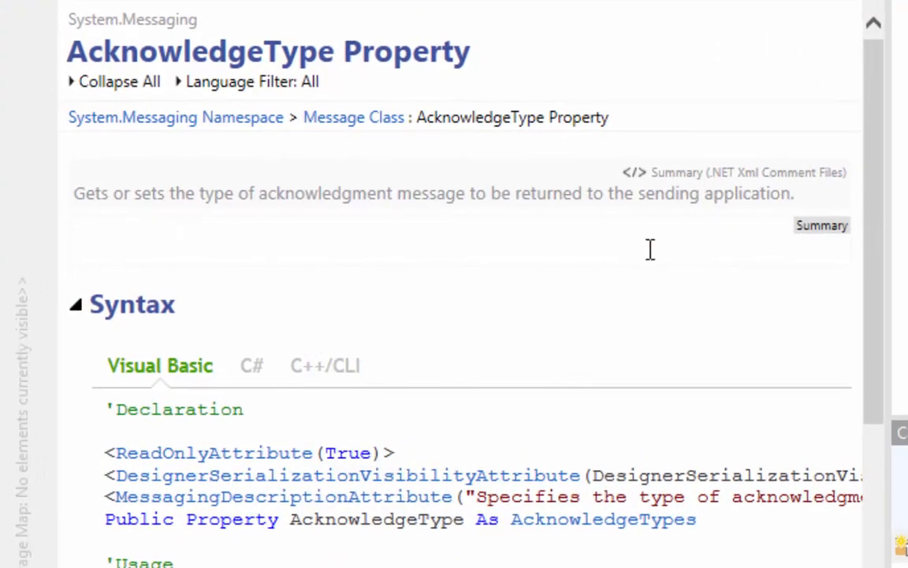
# Enter 'Summary content.' in the AcknowledgeType summary box, then clear it again
pyautogui.write('su')
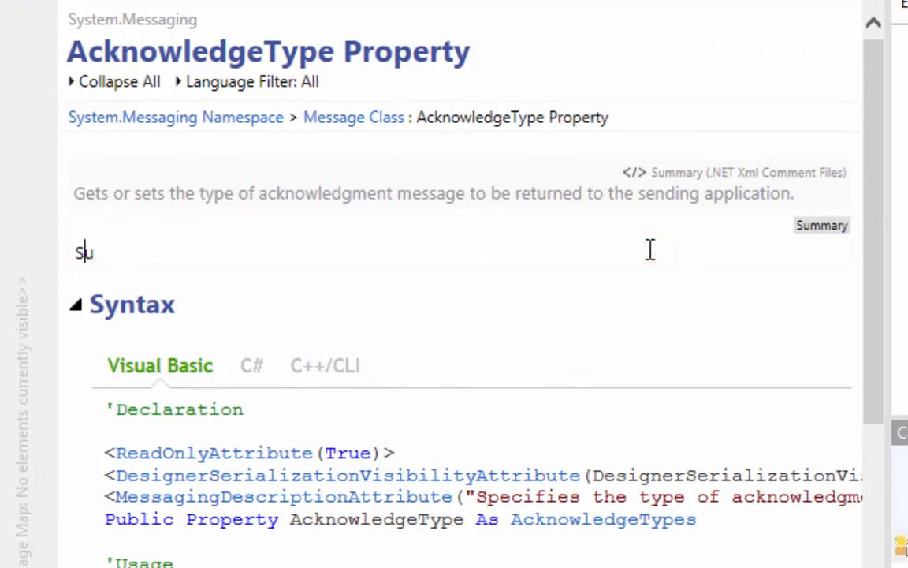
pyautogui.write('Summary content.')
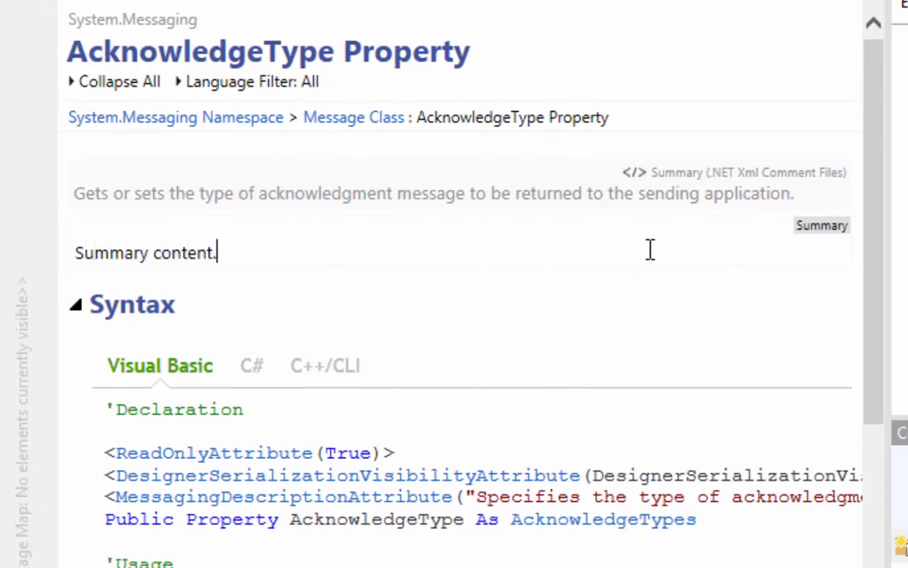
pyautogui.click(146, 252)
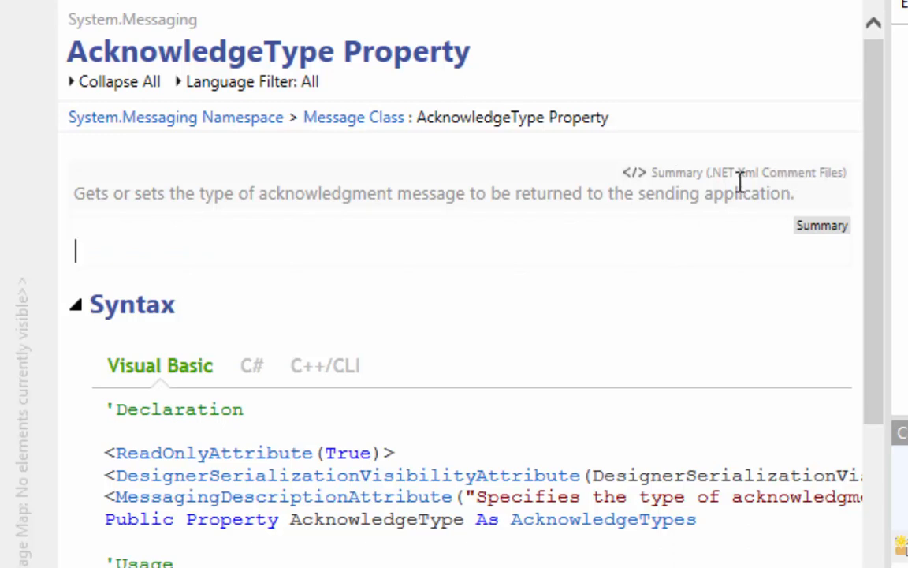
pyautogui.moveTo(694, 169)
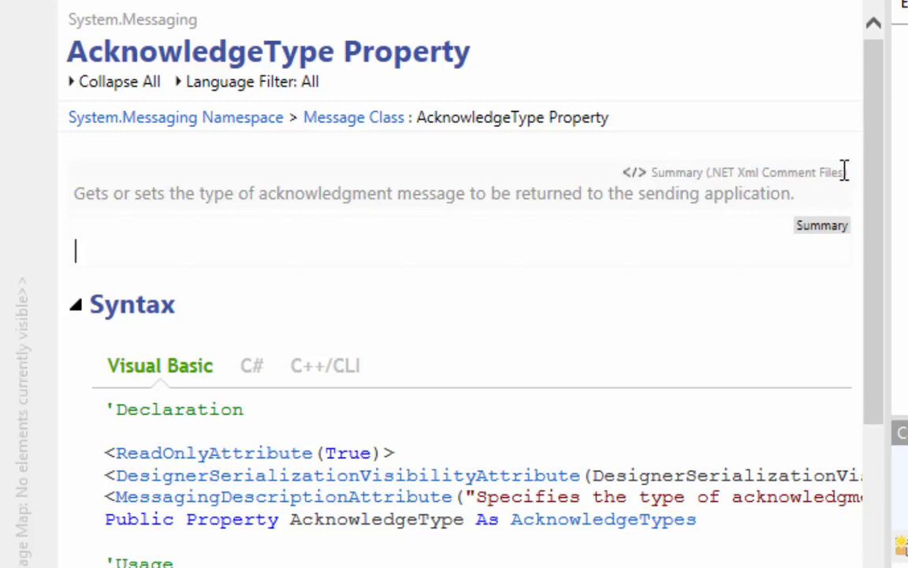
pyautogui.moveTo(816, 213)
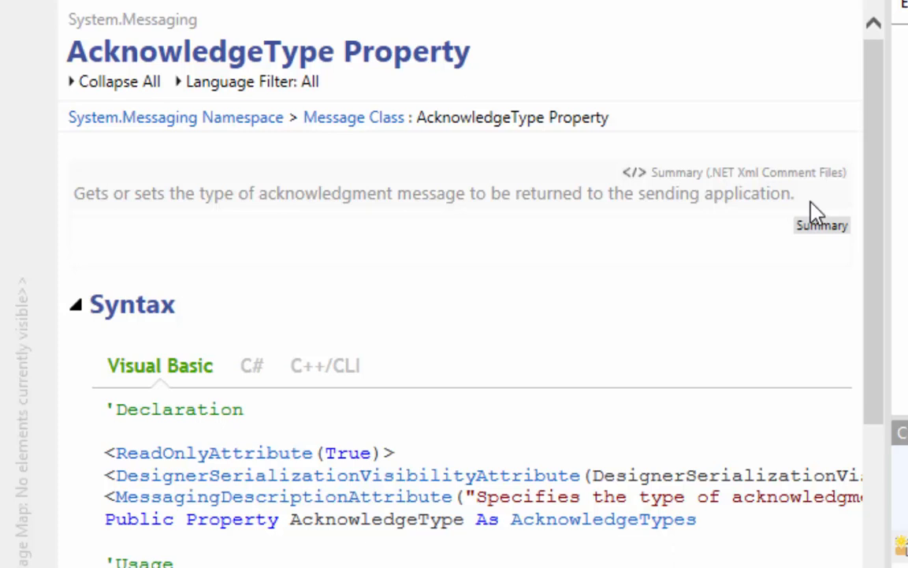
pyautogui.moveTo(816, 213)
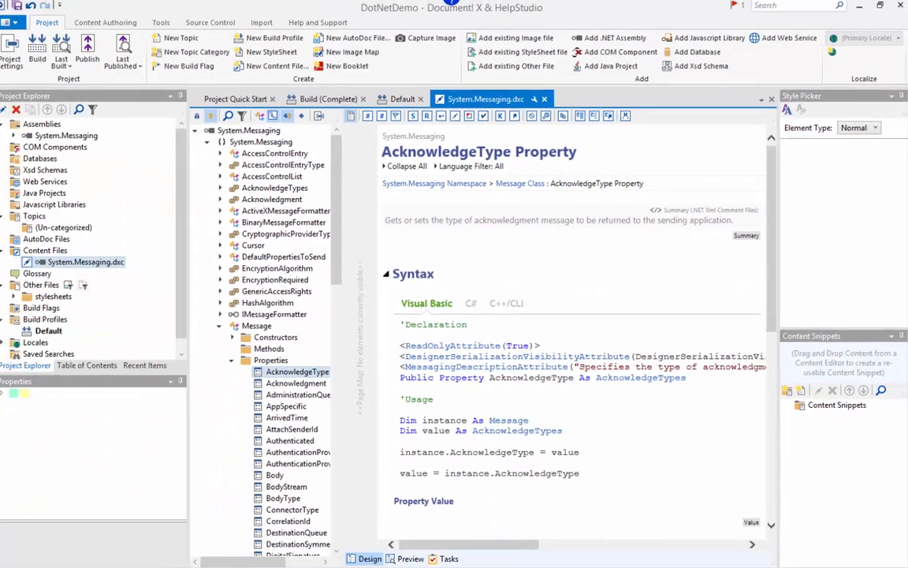
pyautogui.scroll(-3)
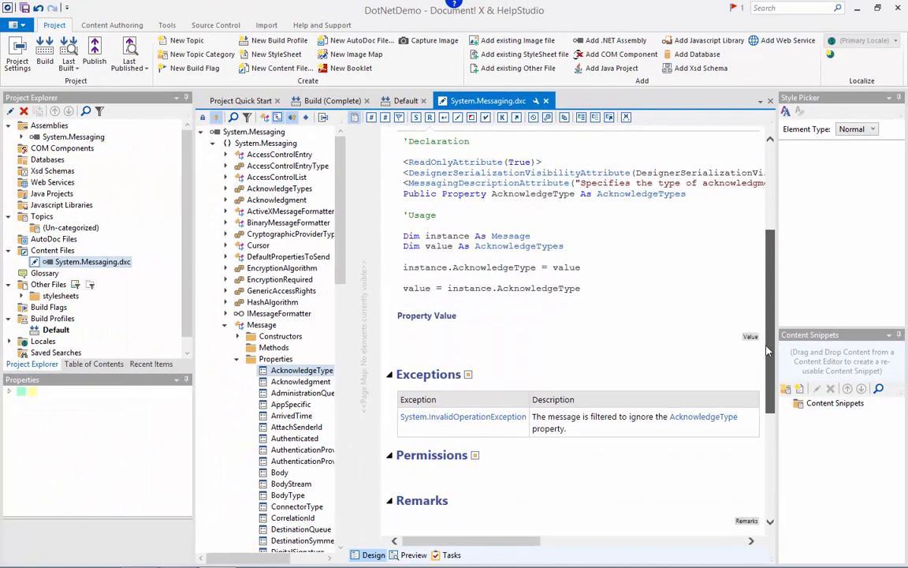
pyautogui.scroll(-3)
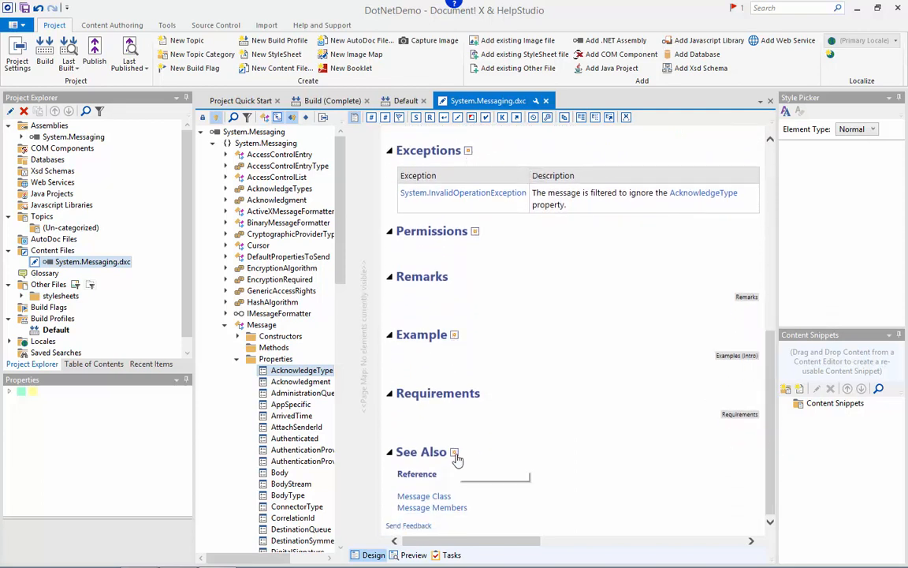
pyautogui.click(454, 451)
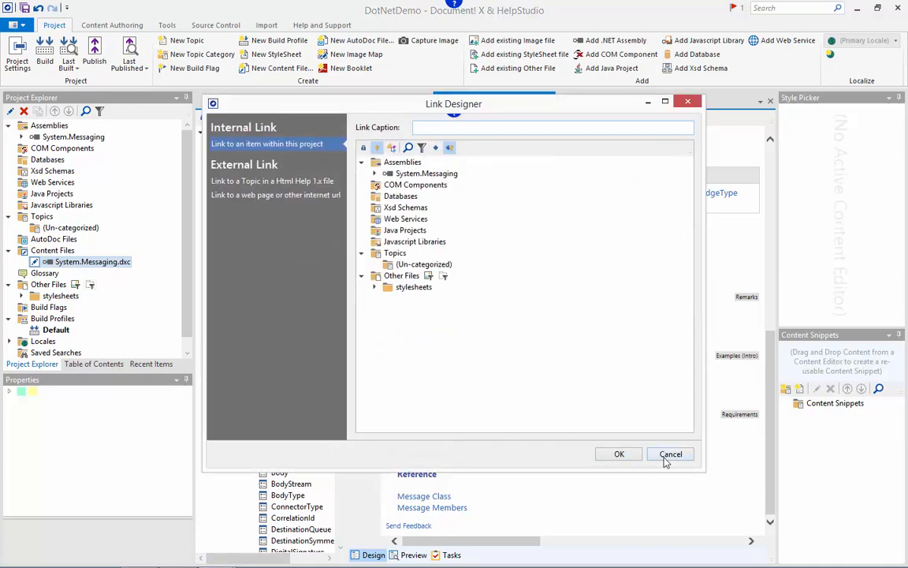
pyautogui.click(671, 453)
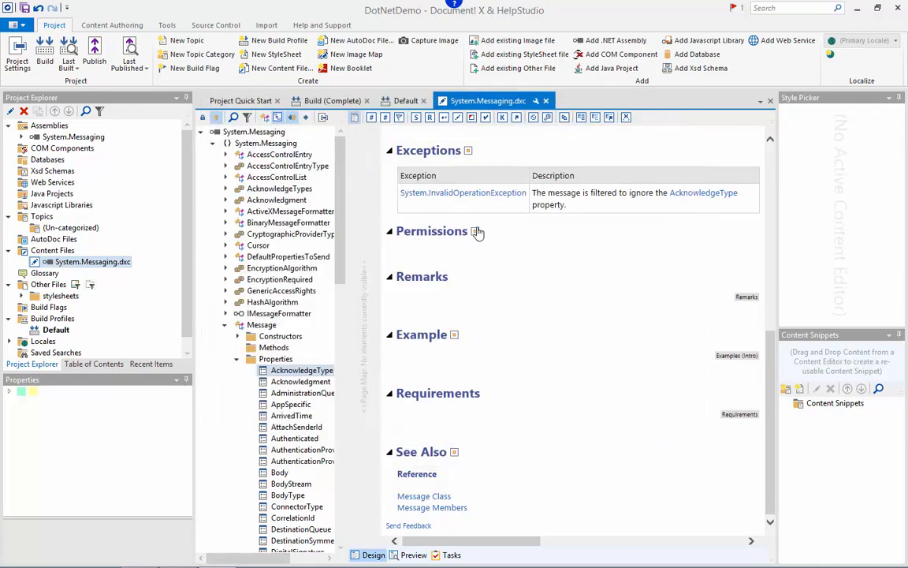
pyautogui.moveTo(468, 150)
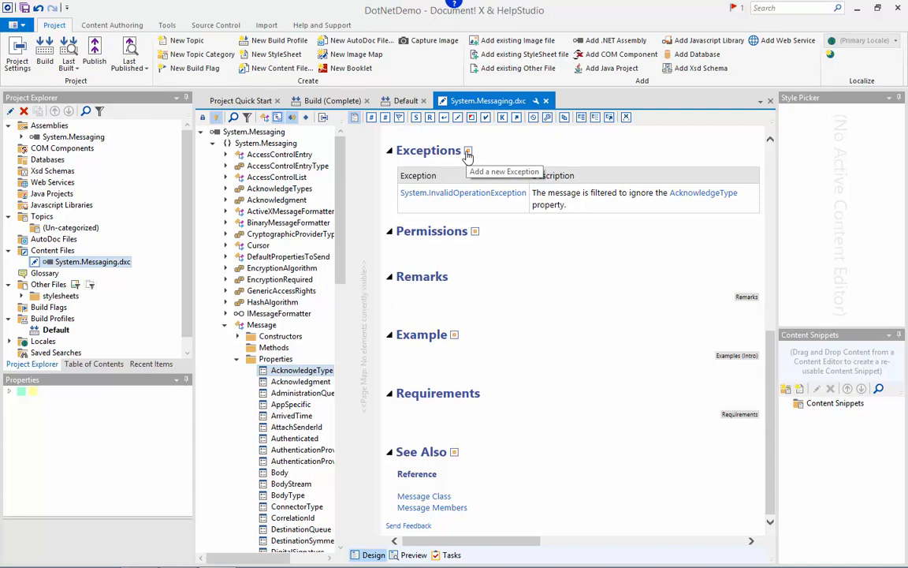
pyautogui.moveTo(480, 152)
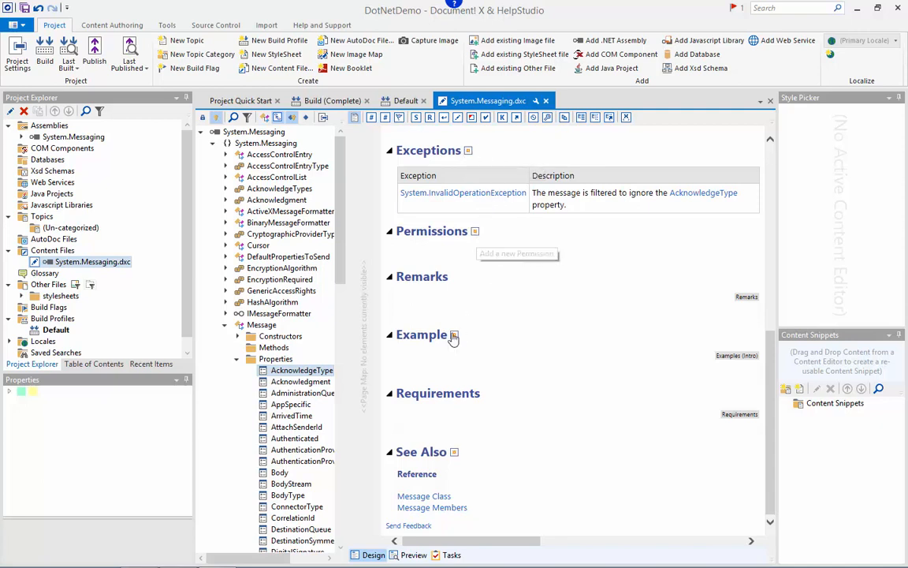
pyautogui.moveTo(455, 452)
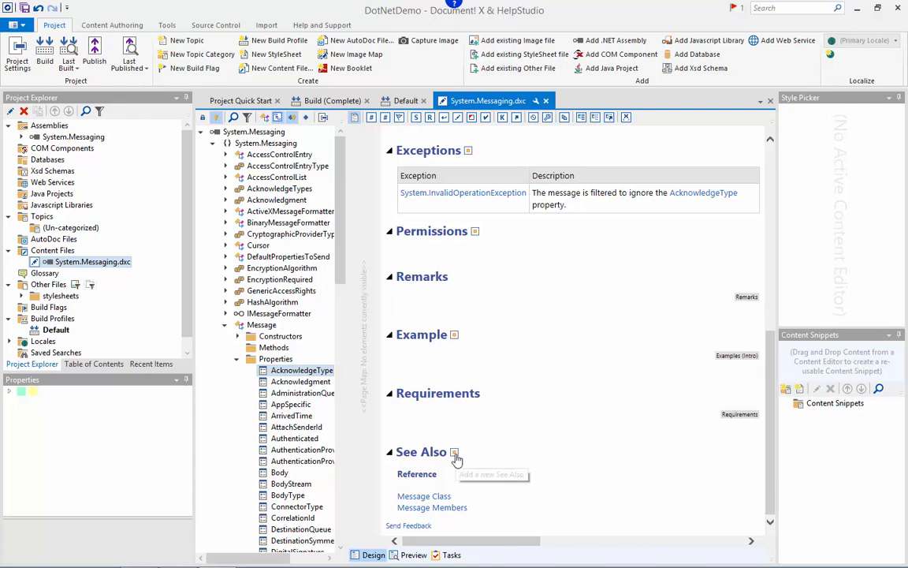
pyautogui.moveTo(531, 421)
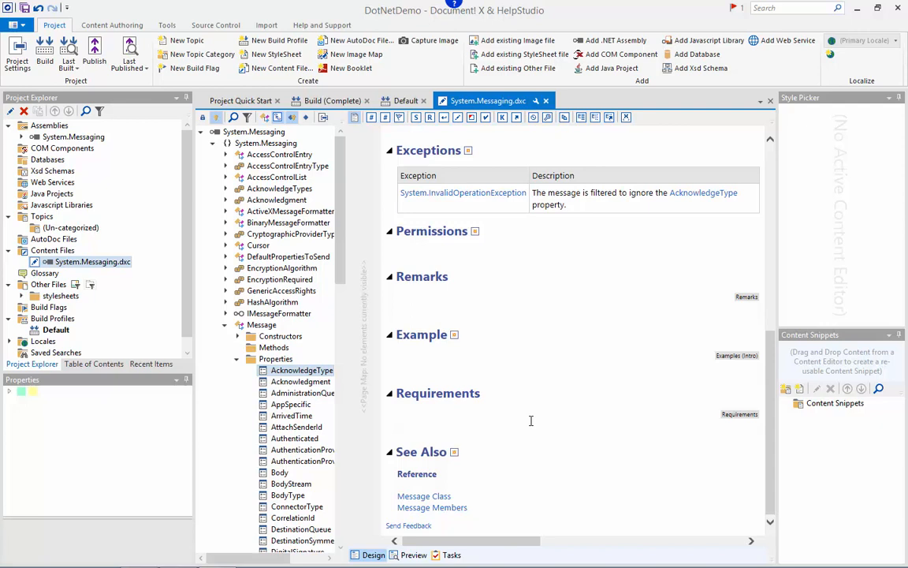
pyautogui.moveTo(543, 423)
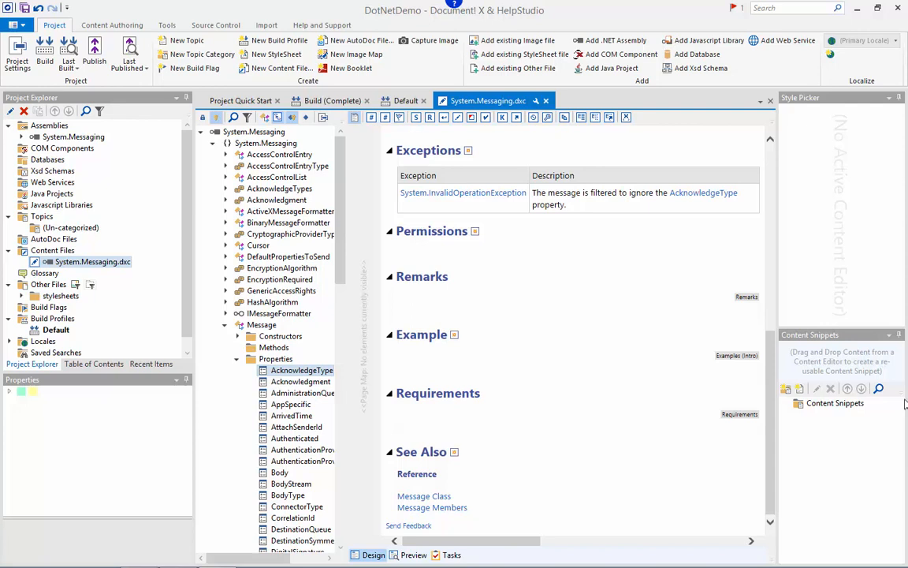
pyautogui.moveTo(382, 208)
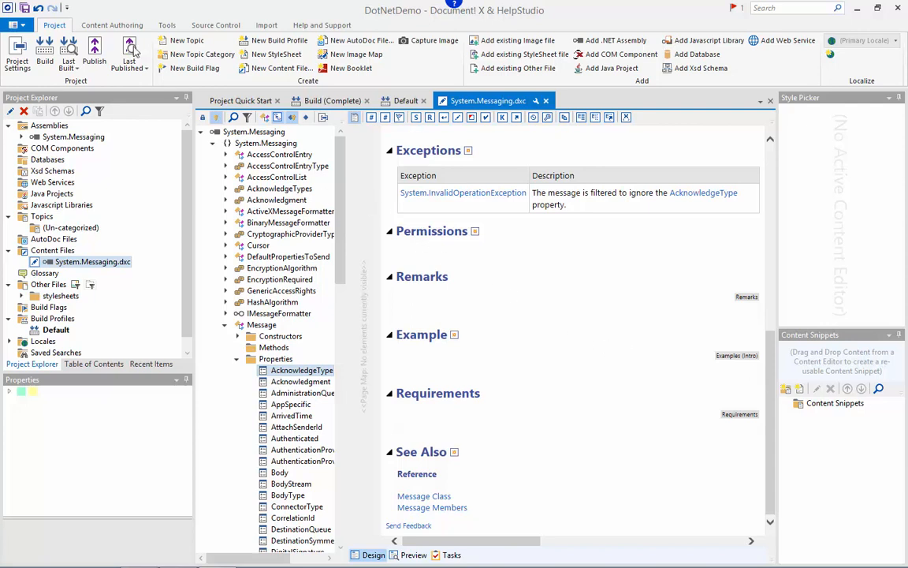
# Show the project Tools ribbon commands such as spell check and Find Orphaned Content
pyautogui.click(166, 25)
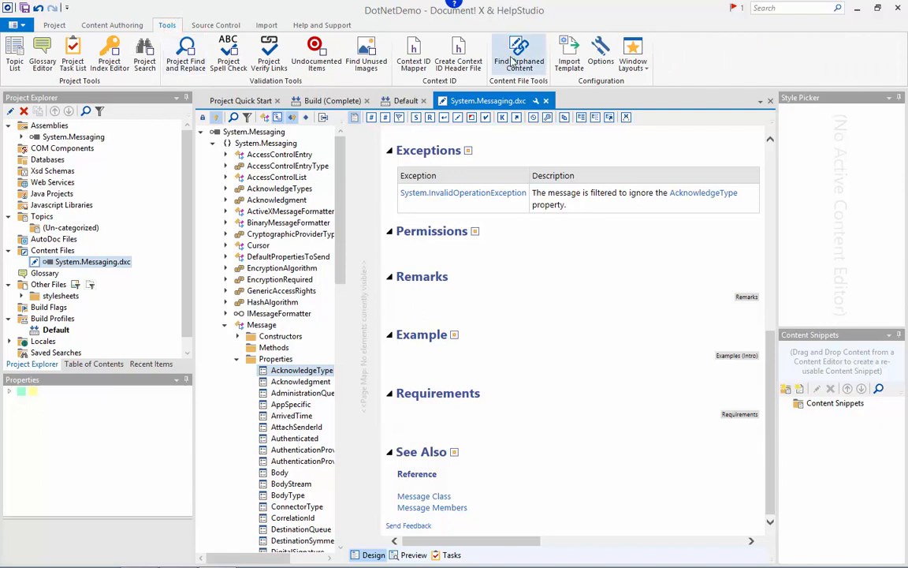
pyautogui.moveTo(518, 51)
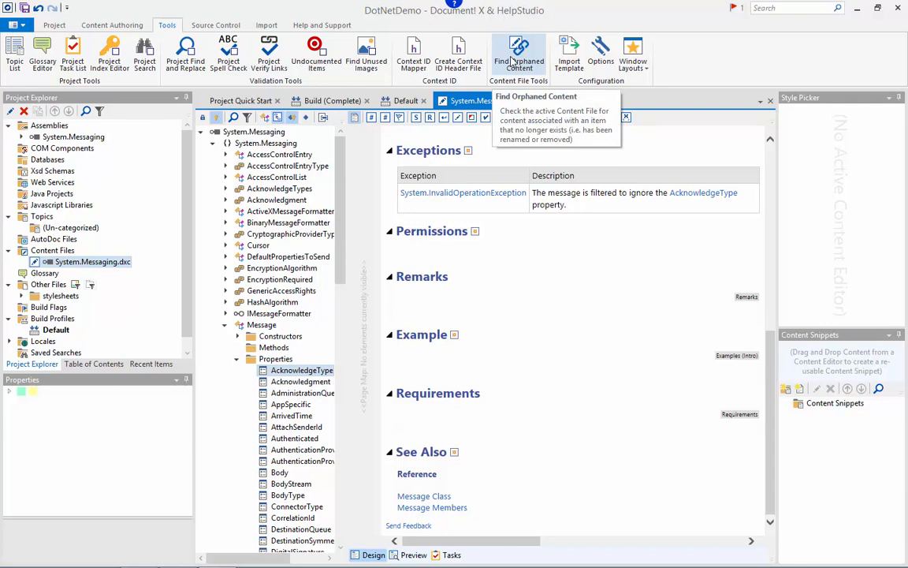
pyautogui.moveTo(666, 53)
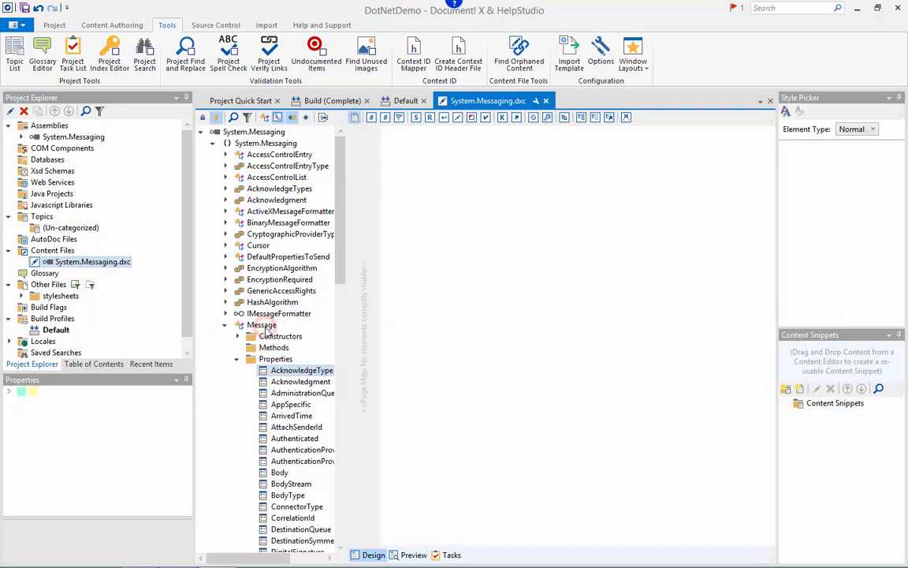
# Bold the word Remember in the Message class remarks and scroll to the See Also section
pyautogui.click(261, 325)
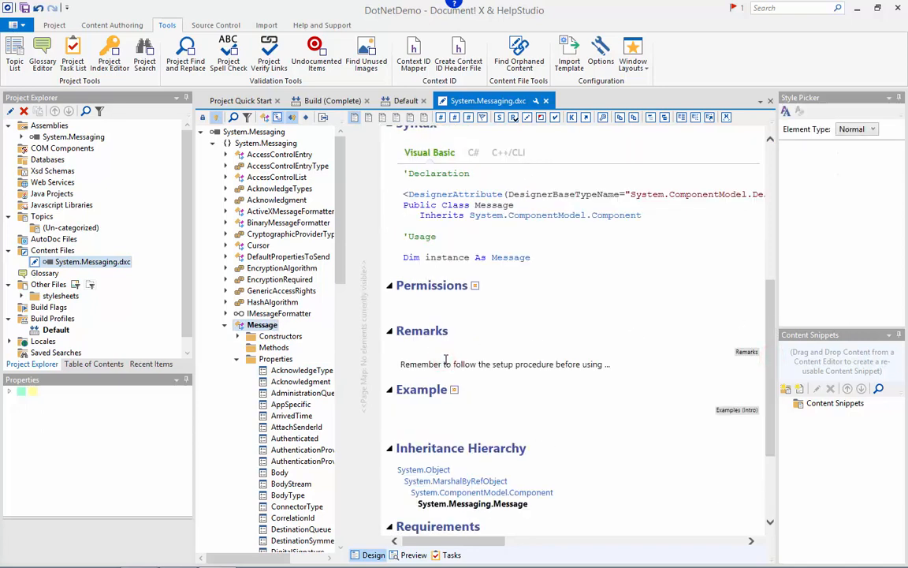
pyautogui.doubleClick(422, 363)
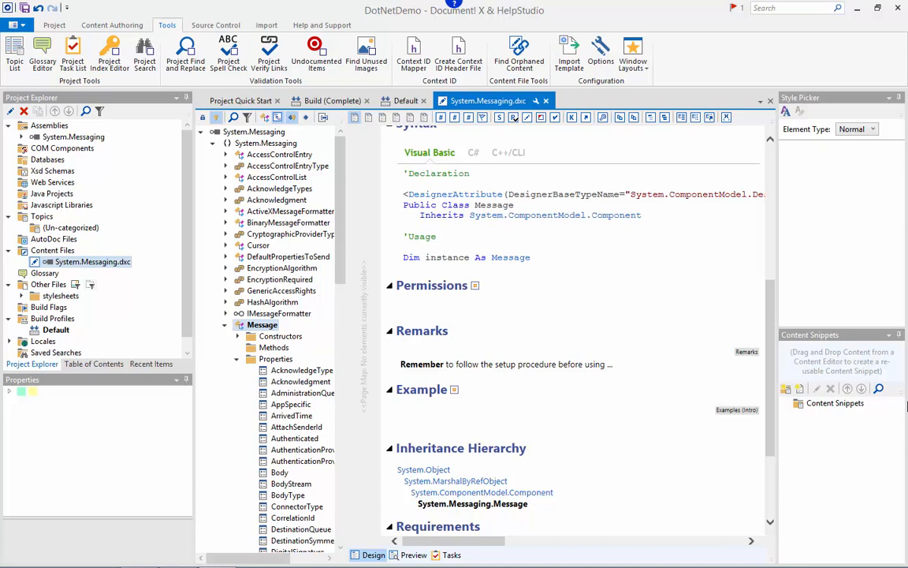
pyautogui.scroll(-3)
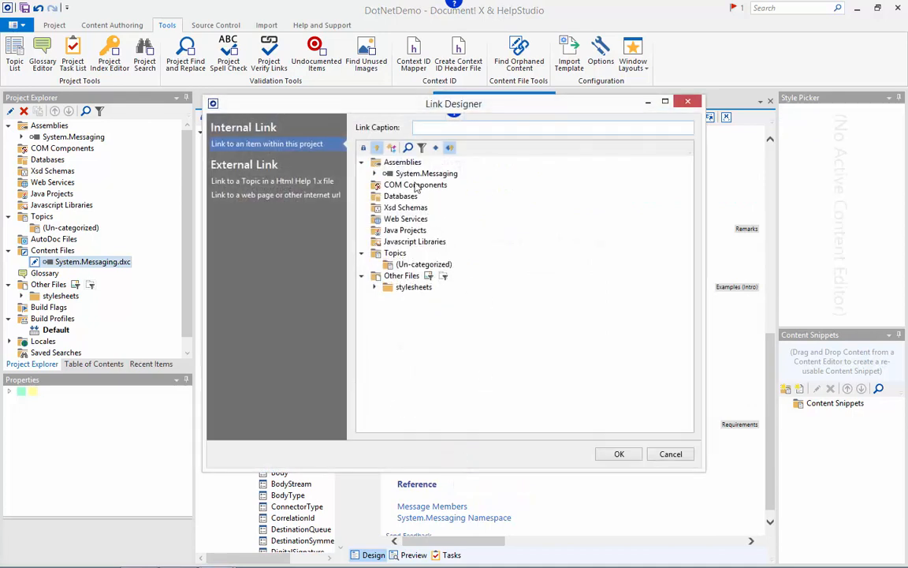
# Link the topic's See Also to Cursor Class under the System.Messaging namespace
pyautogui.click(375, 173)
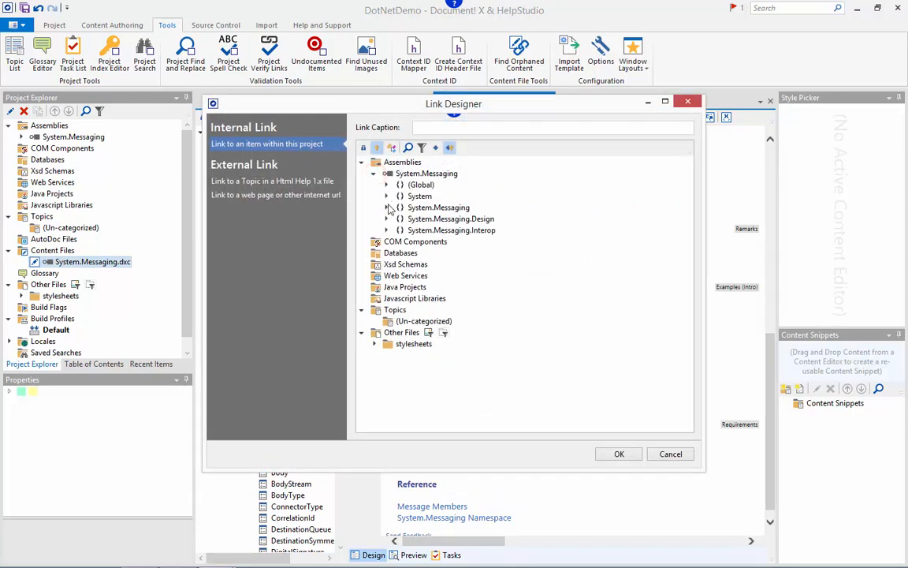
pyautogui.click(387, 207)
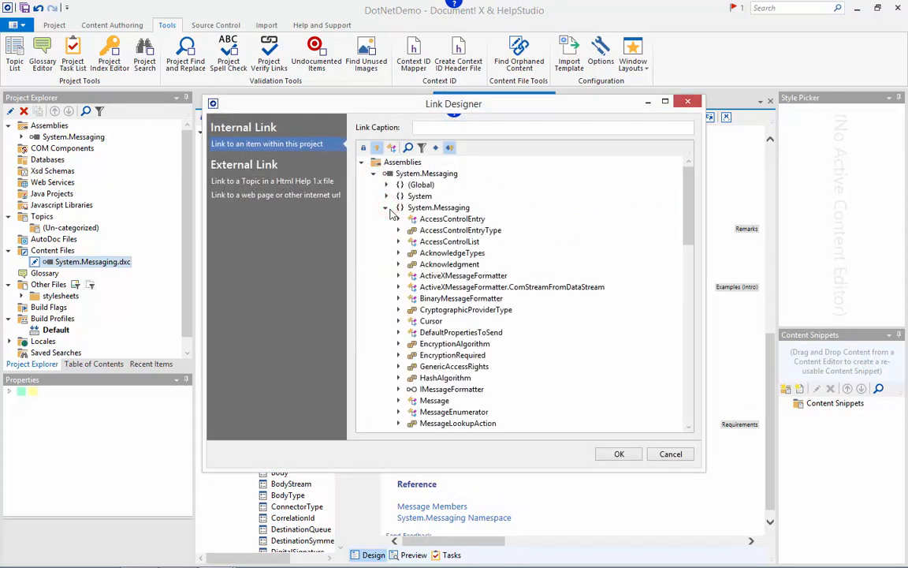
pyautogui.click(460, 332)
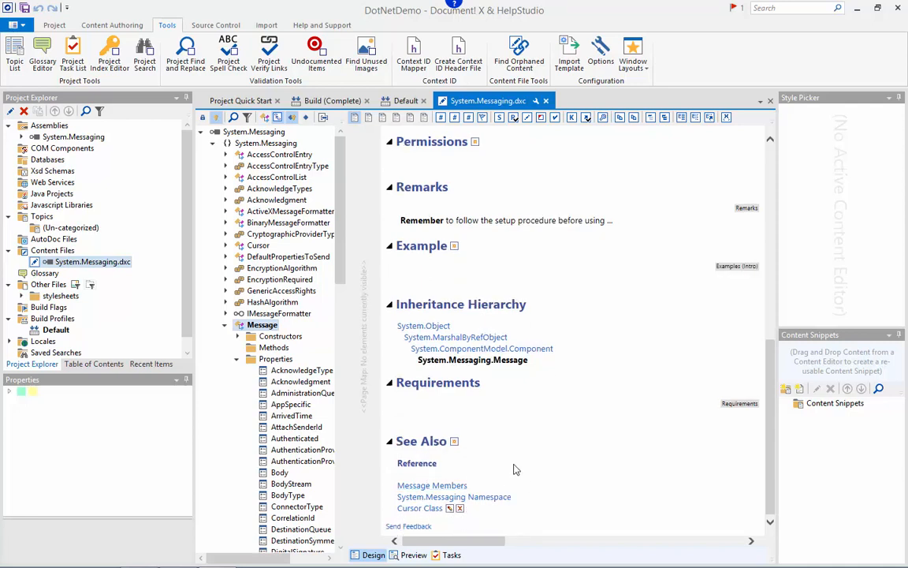
# Add a C# code example to the Message class topic
pyautogui.click(454, 246)
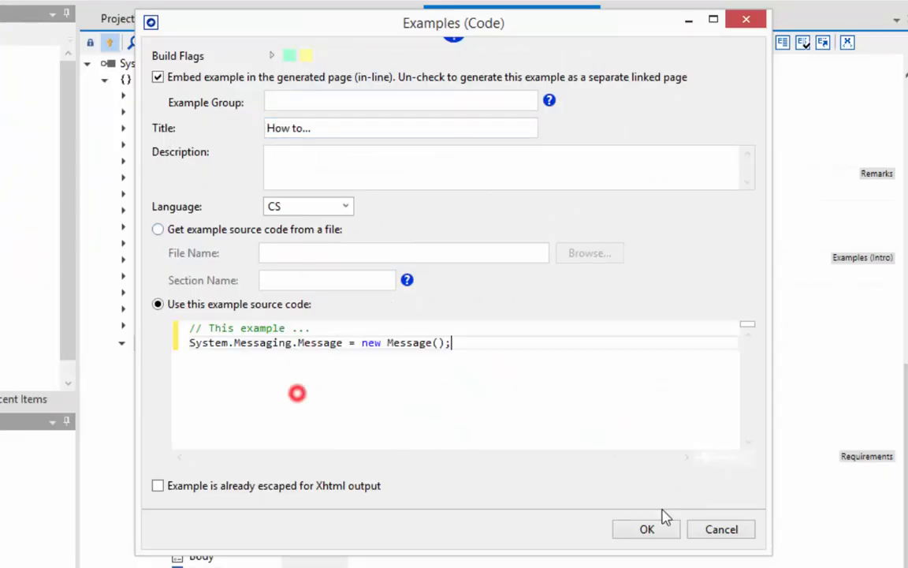
pyautogui.click(646, 528)
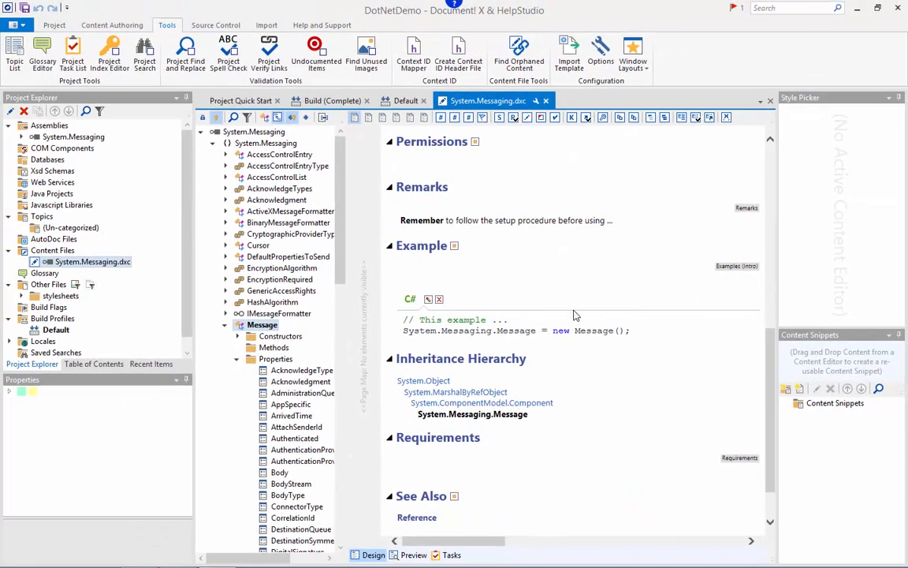
pyautogui.click(413, 555)
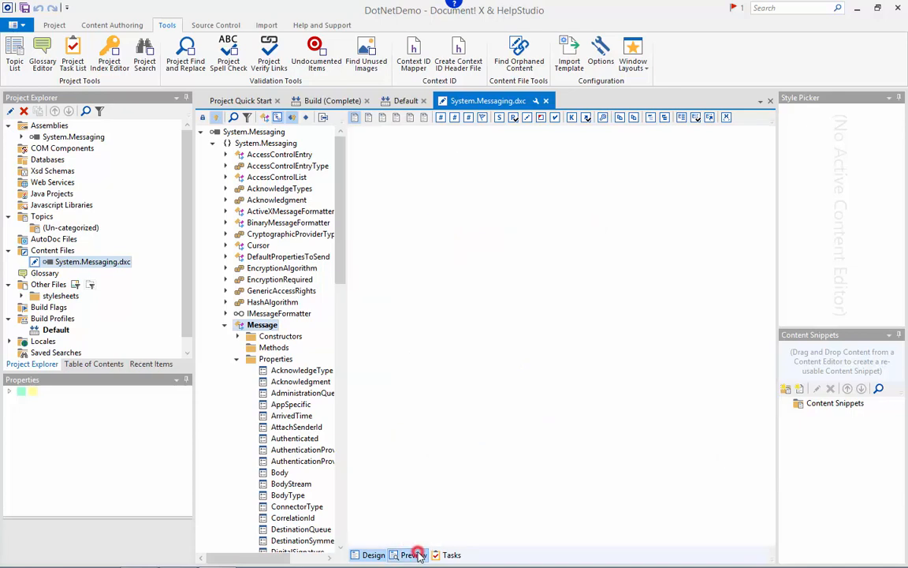
pyautogui.click(414, 554)
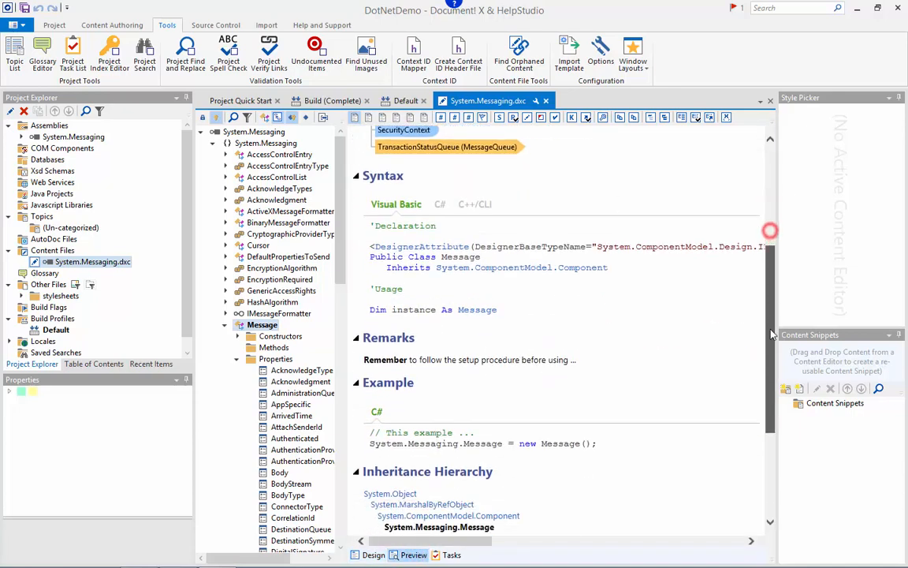
pyautogui.scroll(-3)
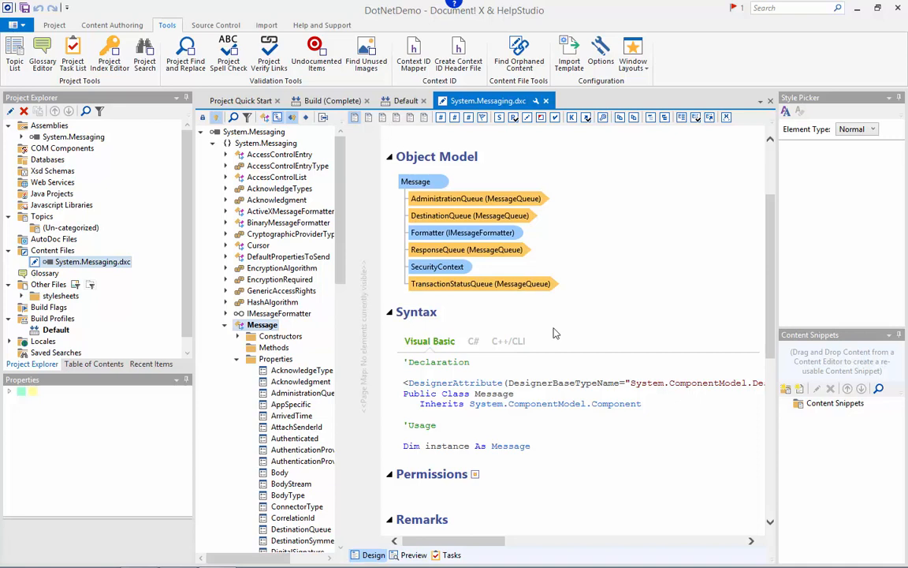
pyautogui.moveTo(576, 327)
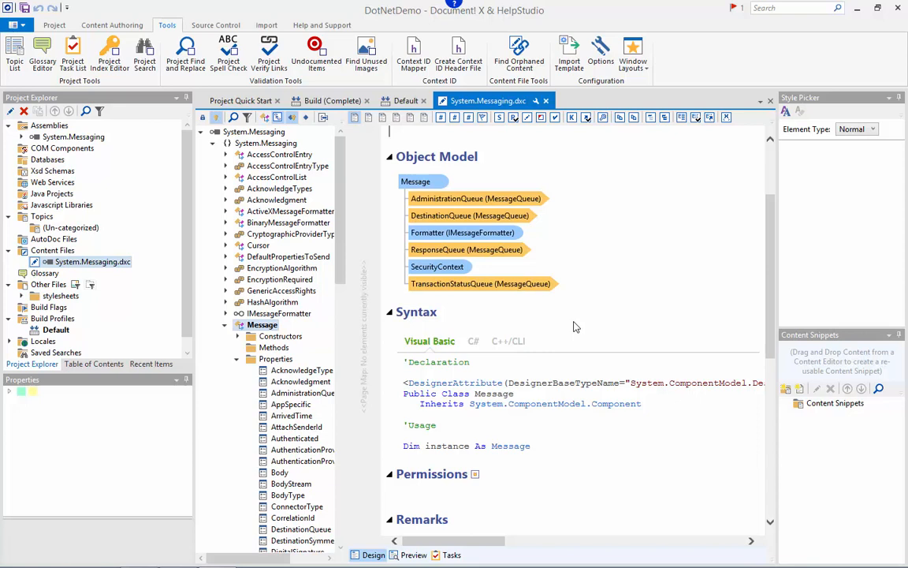
pyautogui.moveTo(626, 213)
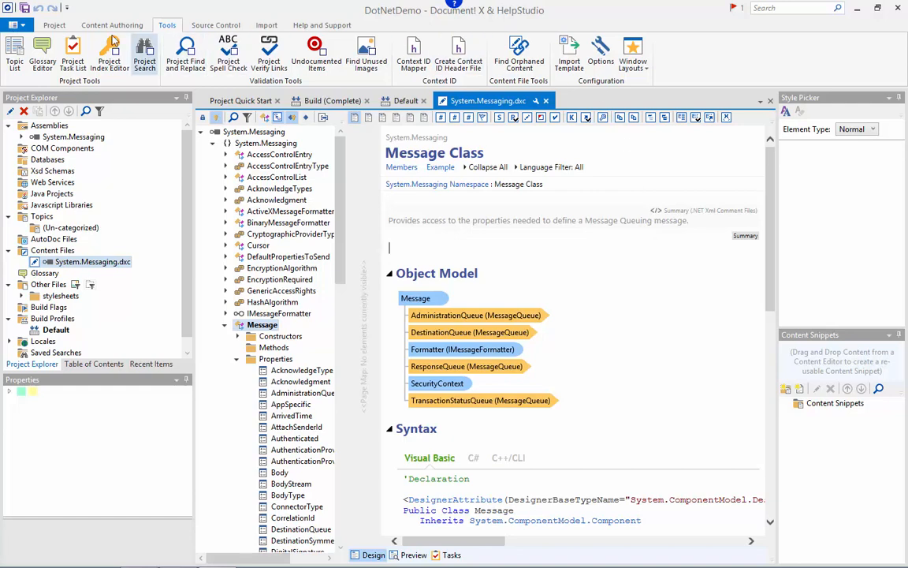
# Create a new Background topic under Un-categorized Topics and return to the Project commands
pyautogui.click(54, 25)
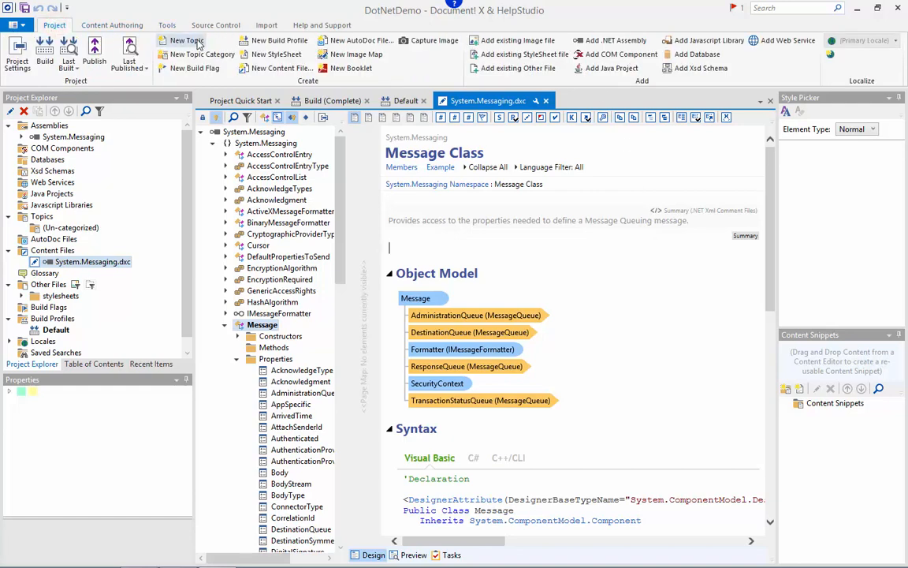
pyautogui.click(187, 41)
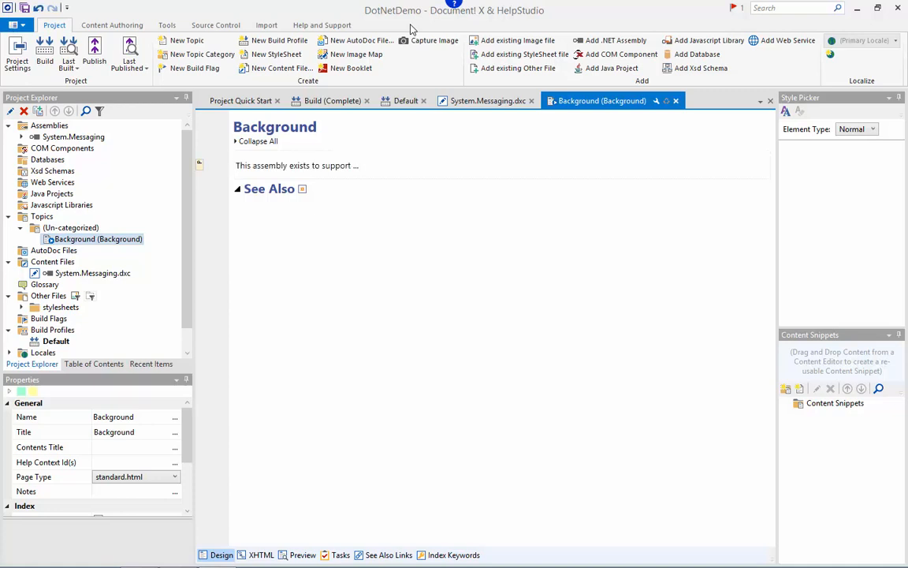
pyautogui.click(111, 24)
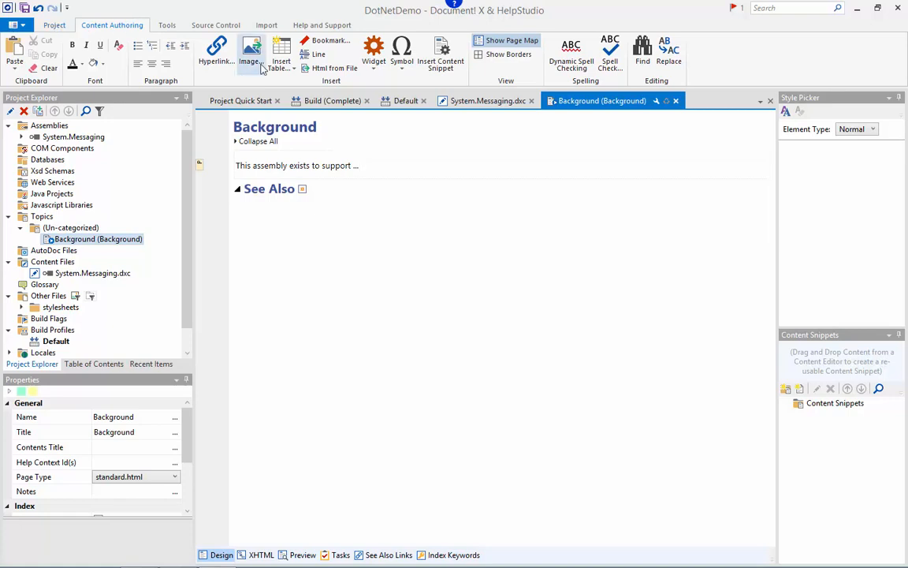
pyautogui.click(54, 24)
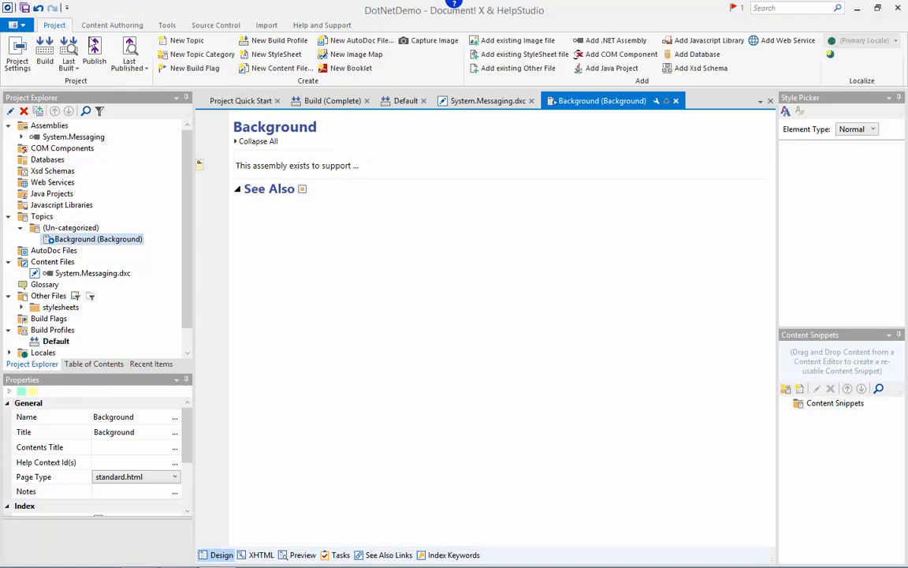
pyautogui.moveTo(78, 243)
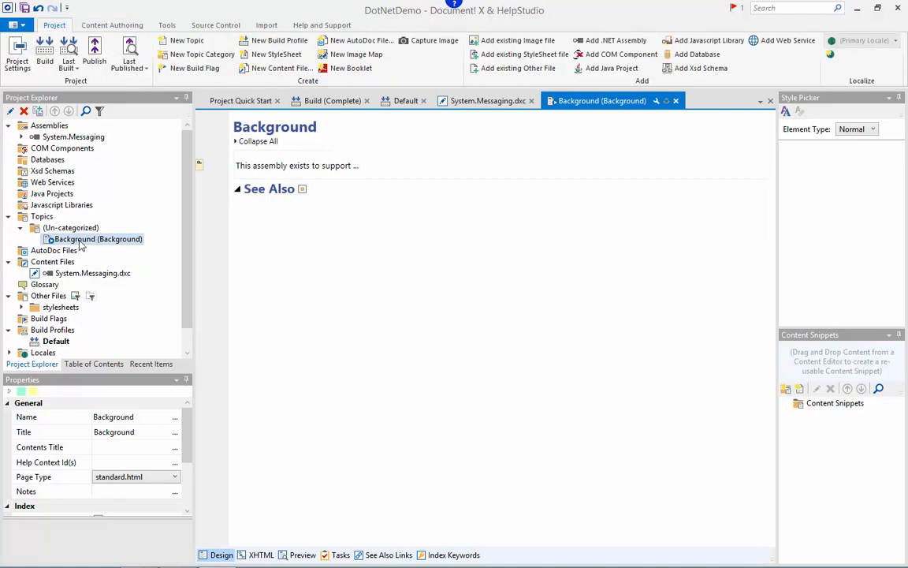
pyautogui.moveTo(90, 243)
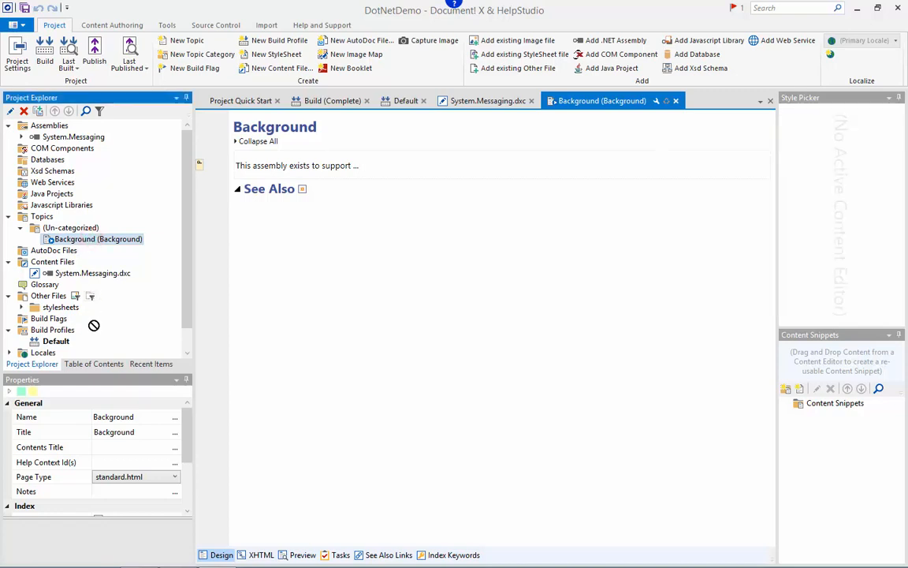
# Place the Background topic in the table of contents above the Document! X placeholder
pyautogui.click(93, 363)
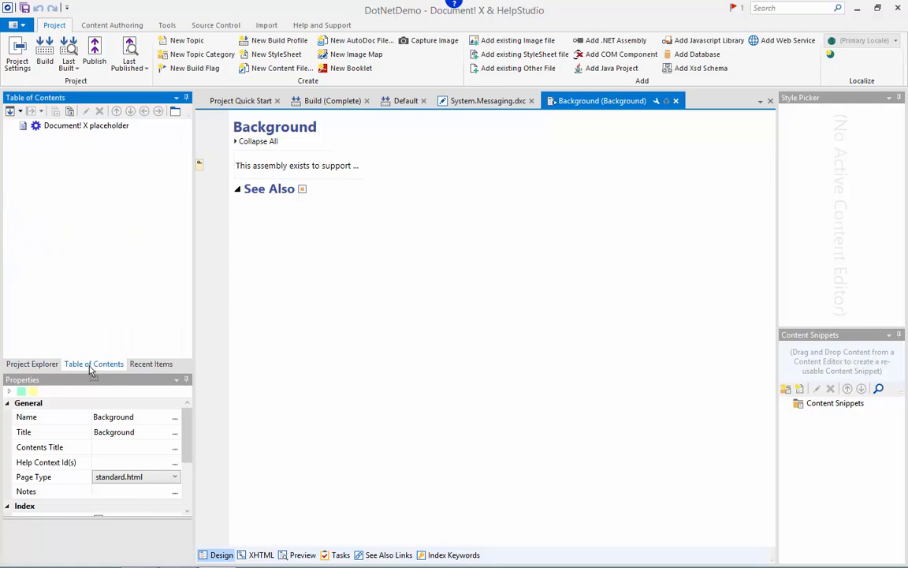
pyautogui.moveTo(96, 138)
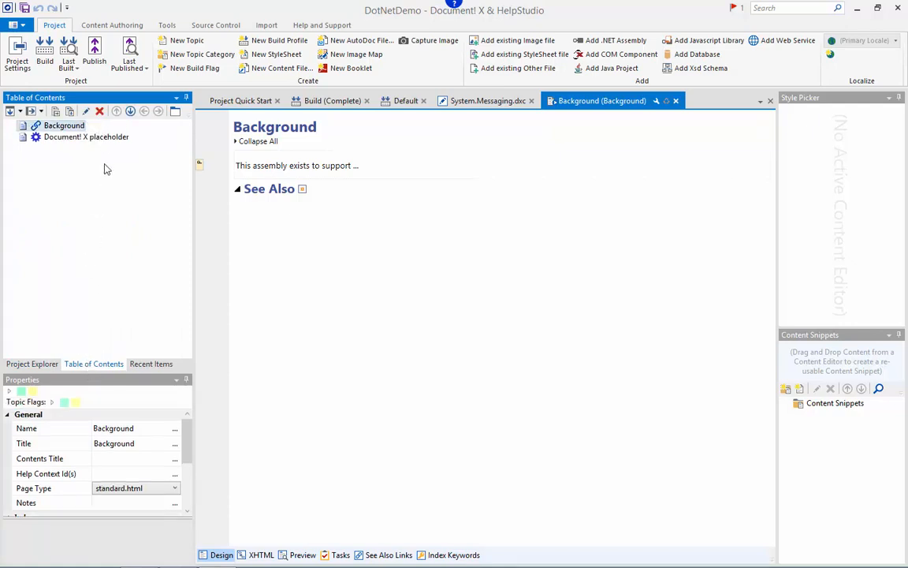
pyautogui.click(86, 137)
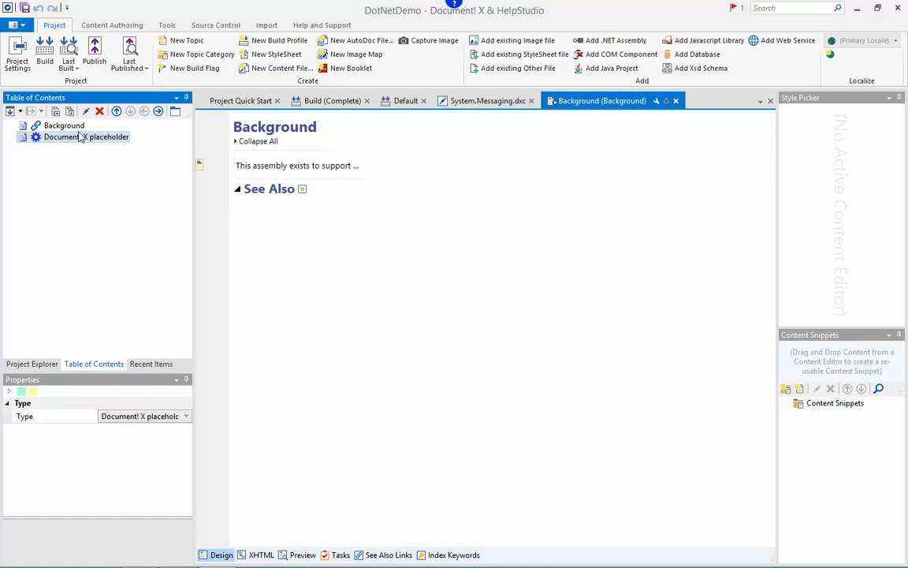
pyautogui.moveTo(64, 165)
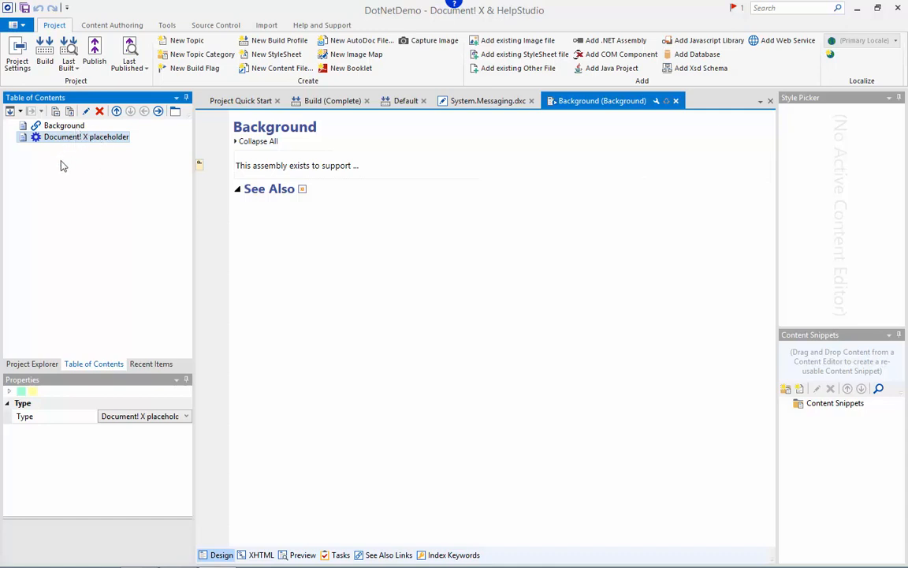
pyautogui.click(359, 164)
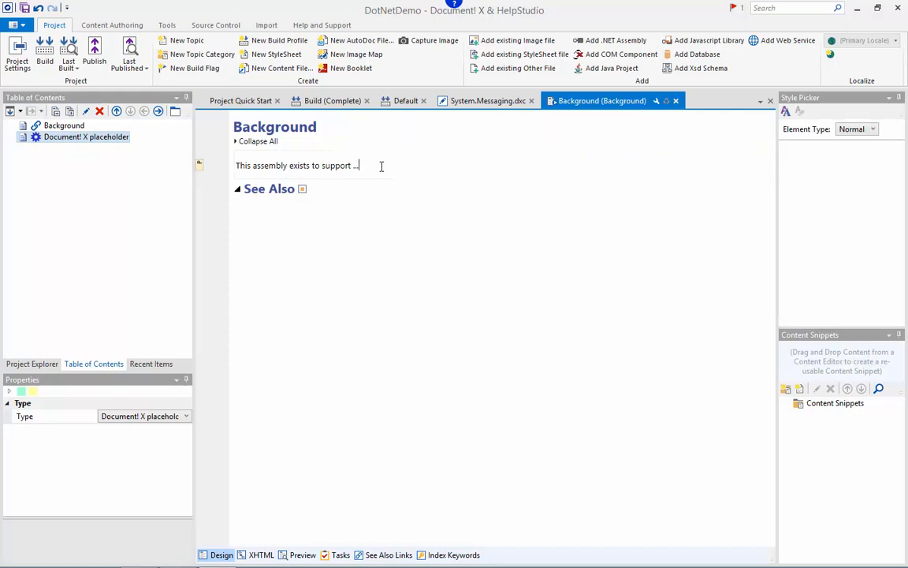
pyautogui.click(44, 48)
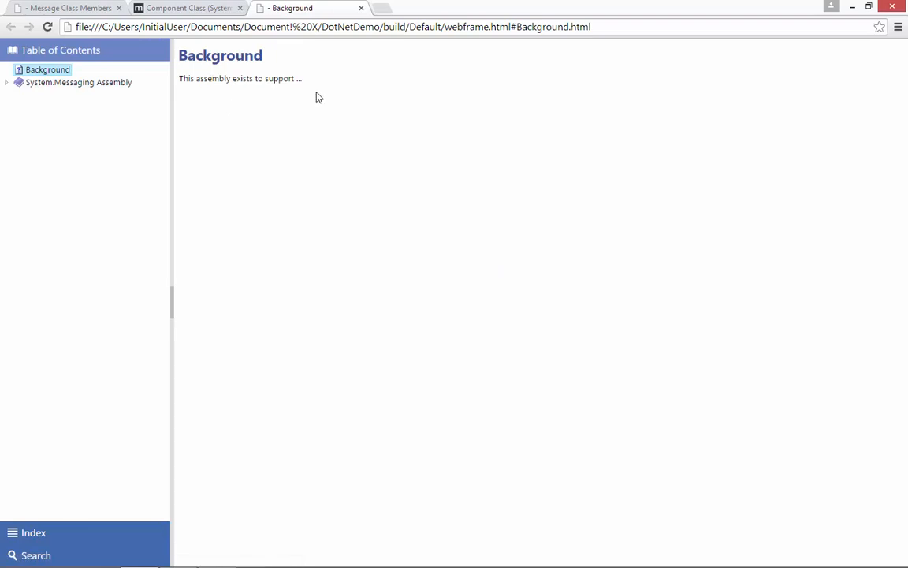
pyautogui.moveTo(234, 97)
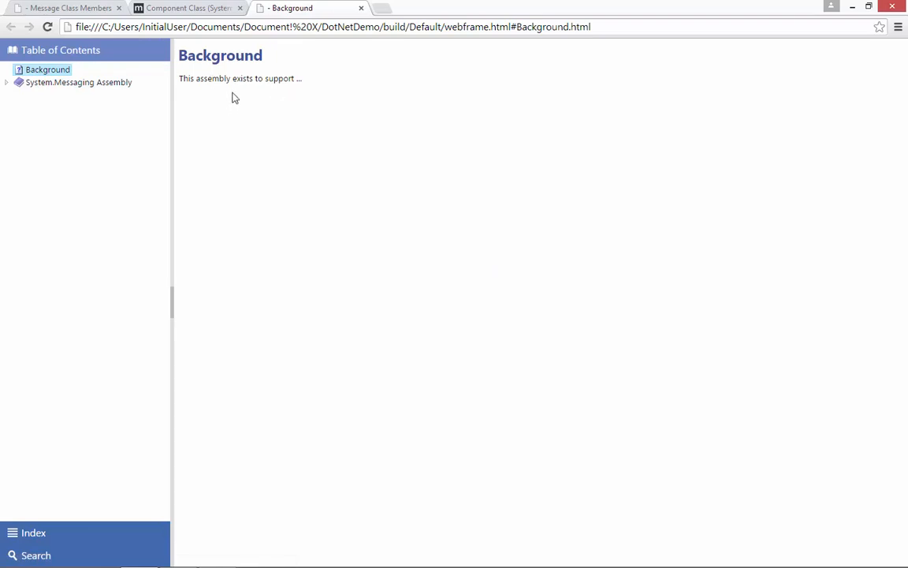
# View the Message Class page's Remarks in the built help under System.Messaging Assembly
pyautogui.click(6, 82)
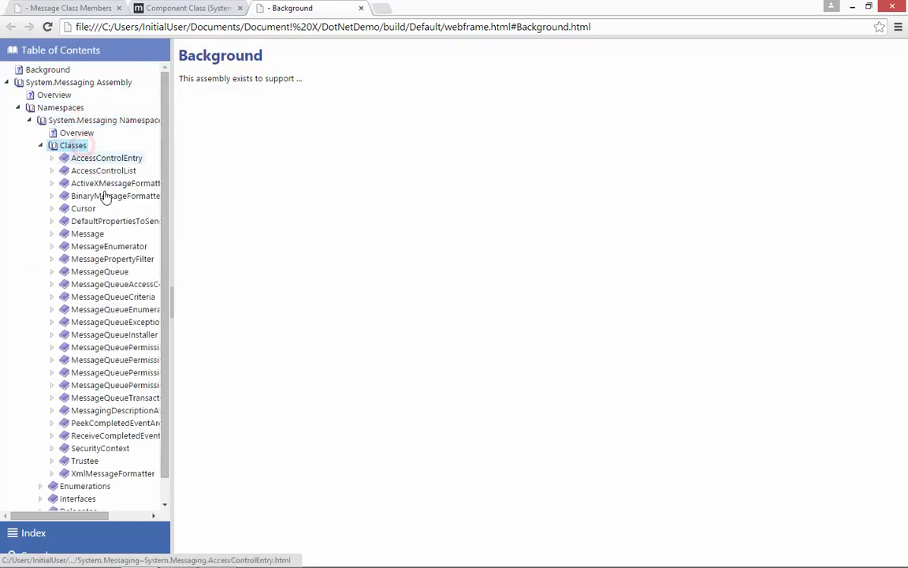
pyautogui.click(86, 234)
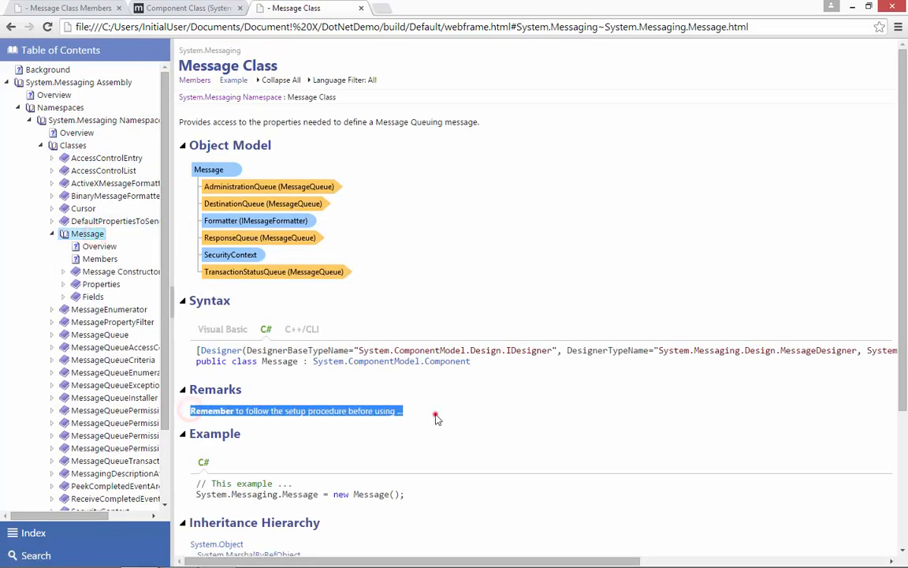
pyautogui.scroll(-3)
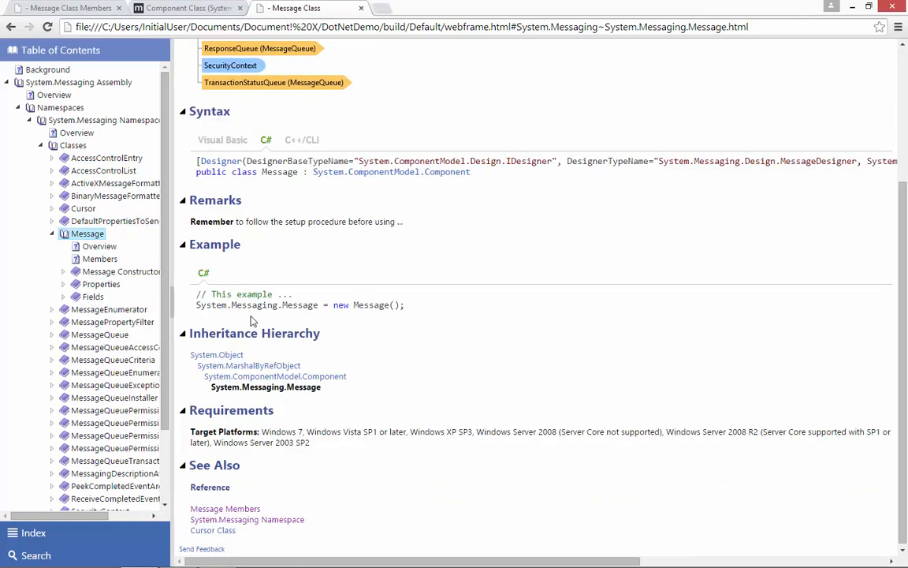
pyautogui.moveTo(212, 529)
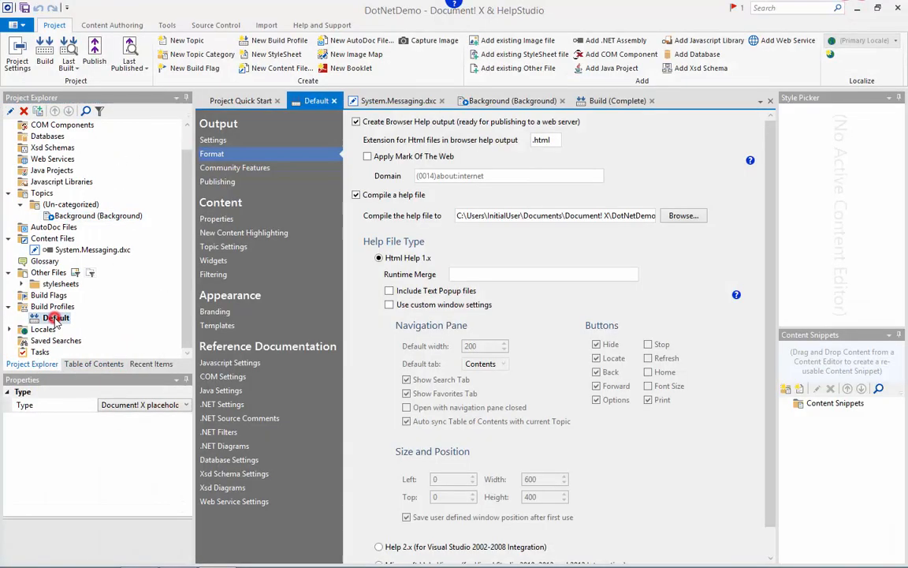
# Review the Default build profile's .NET Settings, then its .NET Source Comments options
pyautogui.click(55, 317)
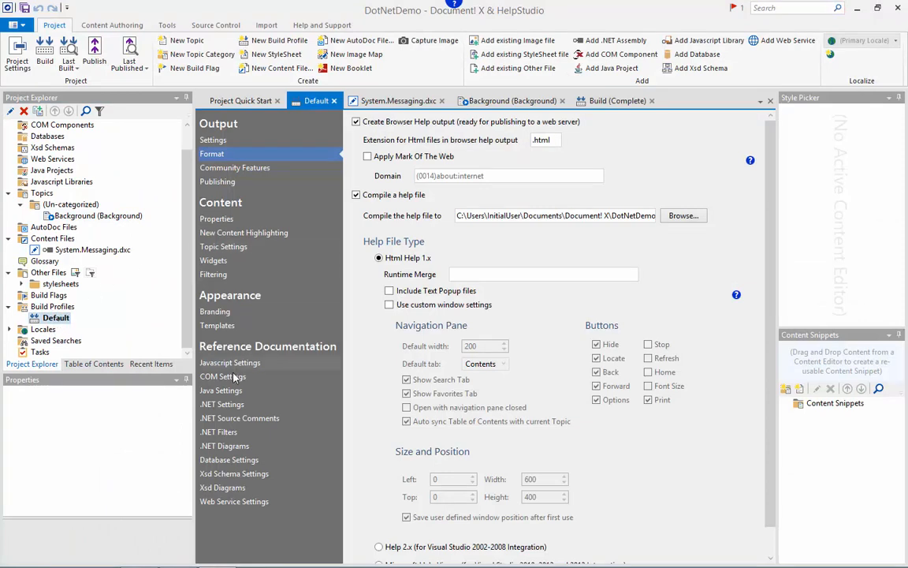
pyautogui.click(222, 403)
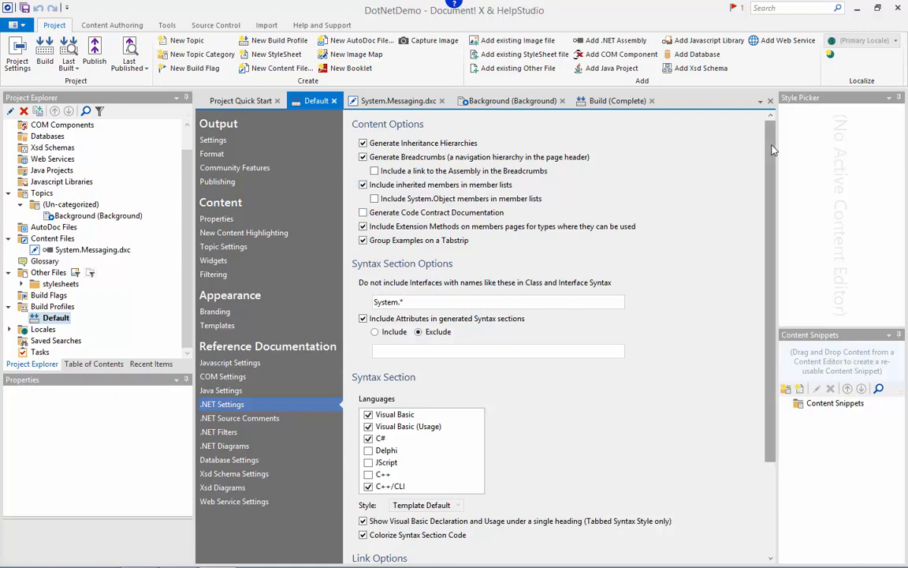
pyautogui.moveTo(659, 142)
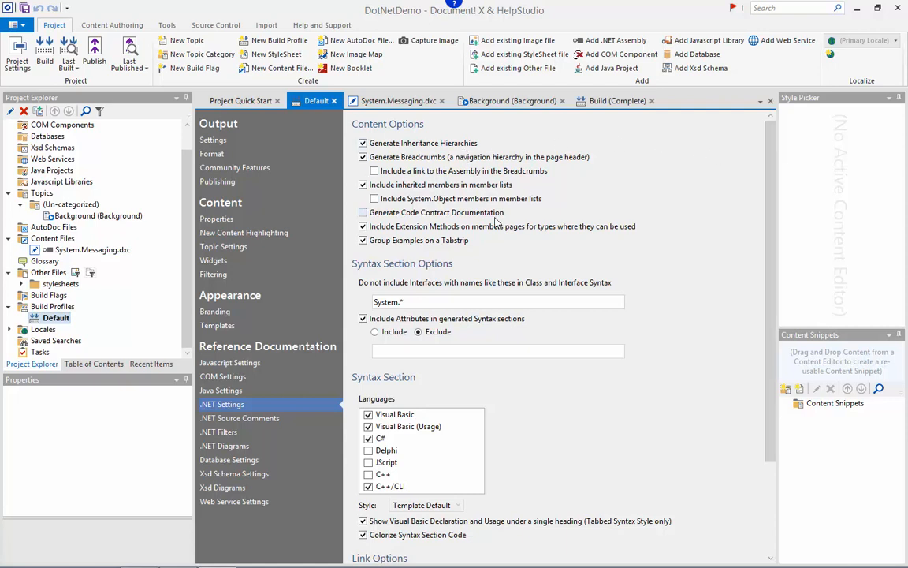
pyautogui.click(497, 301)
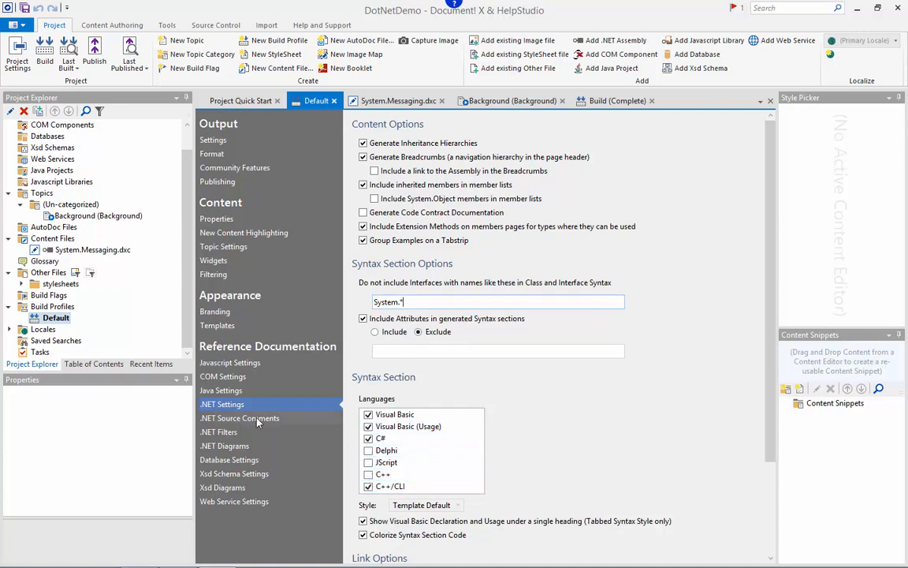
pyautogui.click(240, 418)
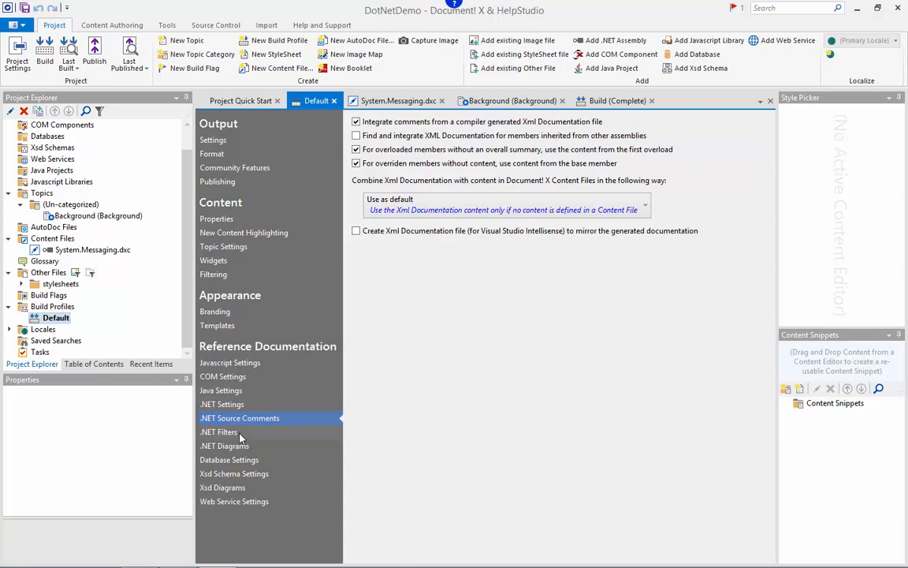
# Show the Default profile's .NET Diagrams options with class relationship diagrams enabled
pyautogui.click(225, 446)
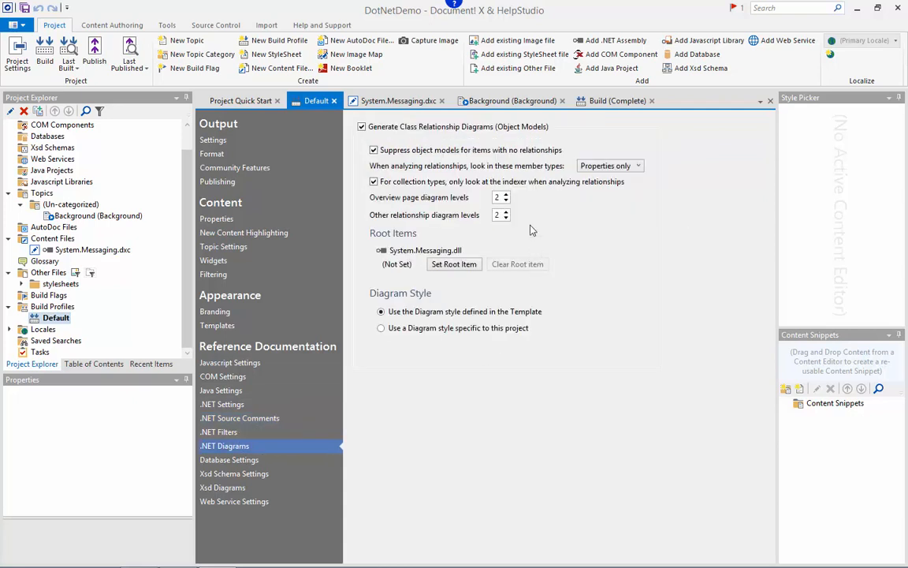
pyautogui.moveTo(497, 366)
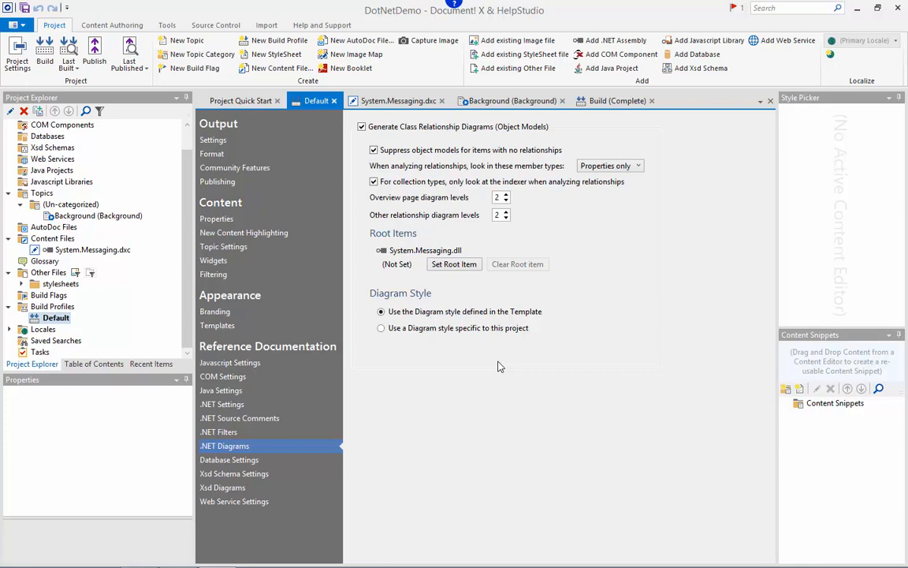
pyautogui.moveTo(572, 366)
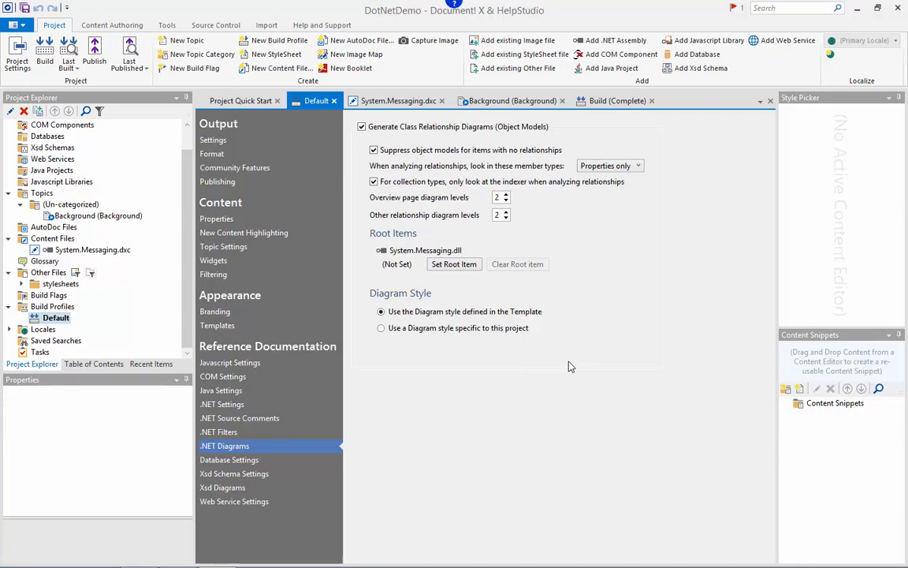
pyautogui.moveTo(770, 349)
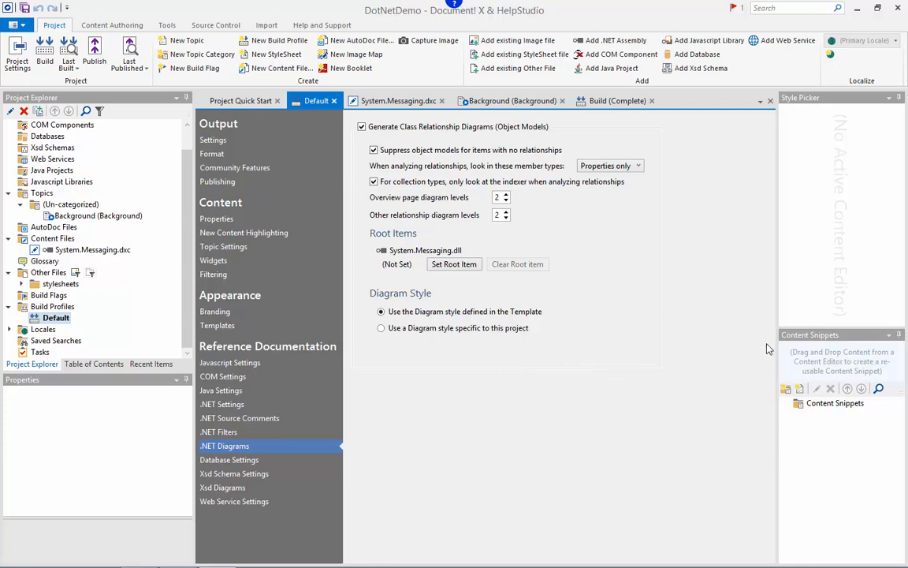
pyautogui.click(792, 9)
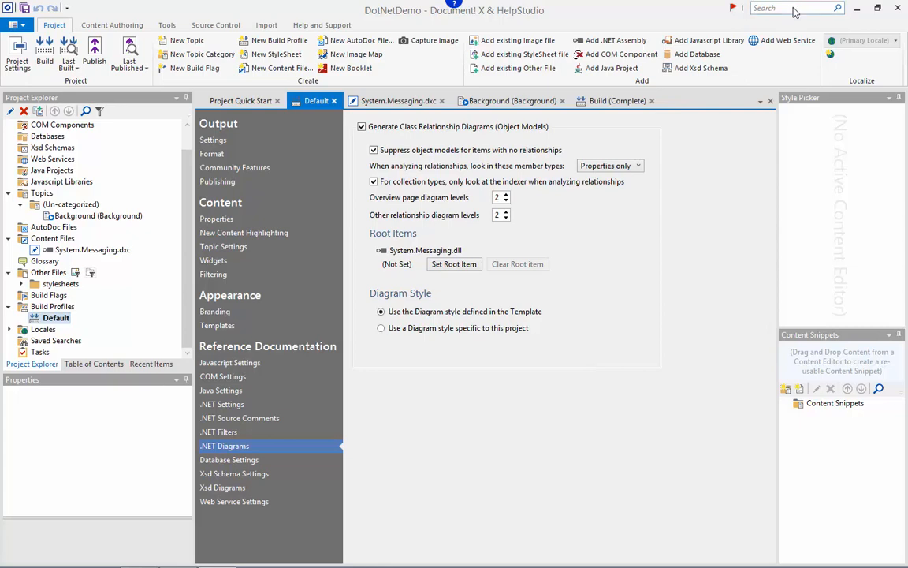
# Search the settings for 'Copyright' and 'Logo', jumping to Properties and Branding
pyautogui.write('Copyright')
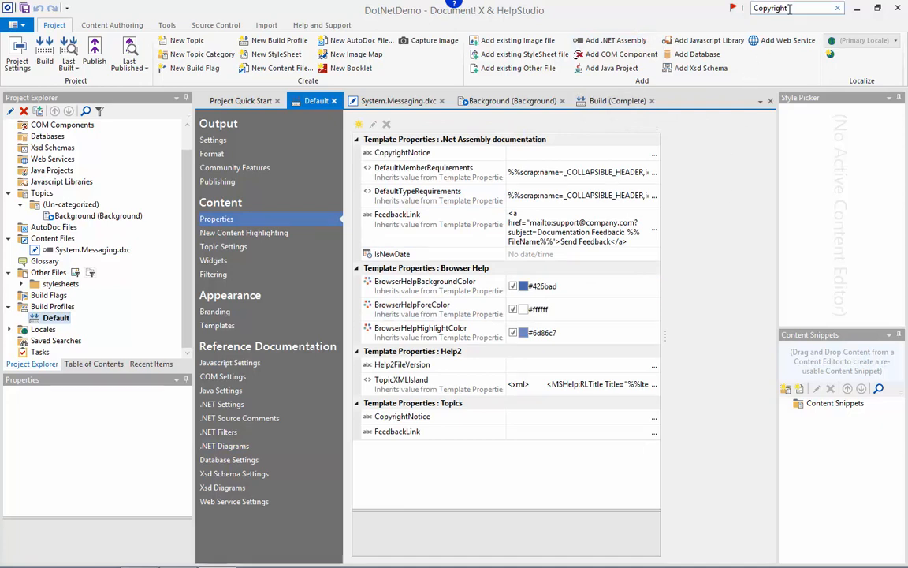
pyautogui.write('Logo')
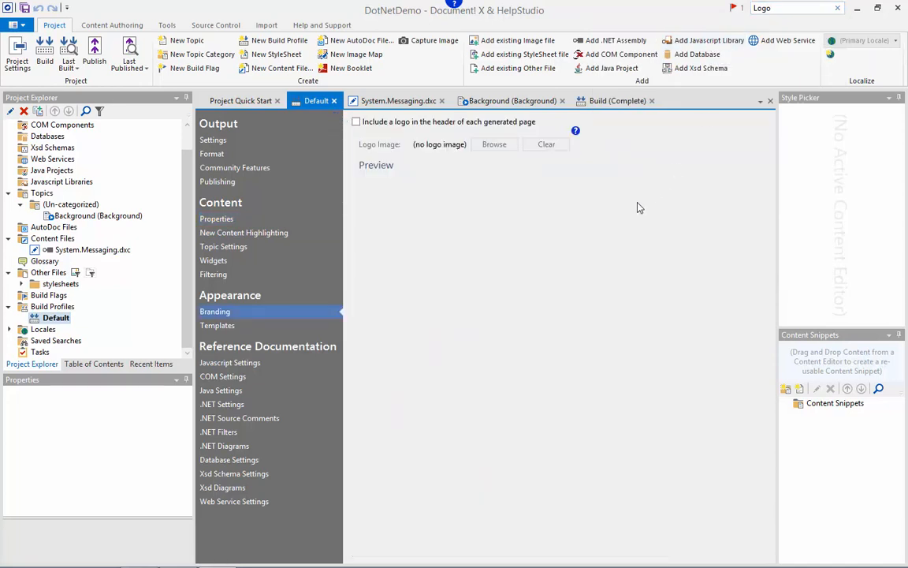
pyautogui.click(213, 273)
pyautogui.write('Build flags')
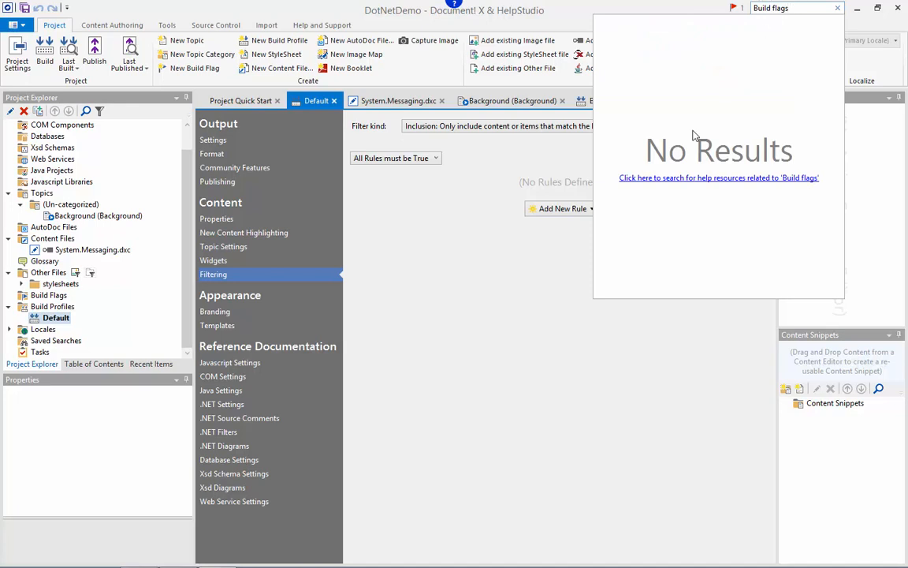
# Dismiss the 'Build flags' search results and scroll the Default profile's Filtering settings
pyautogui.click(718, 178)
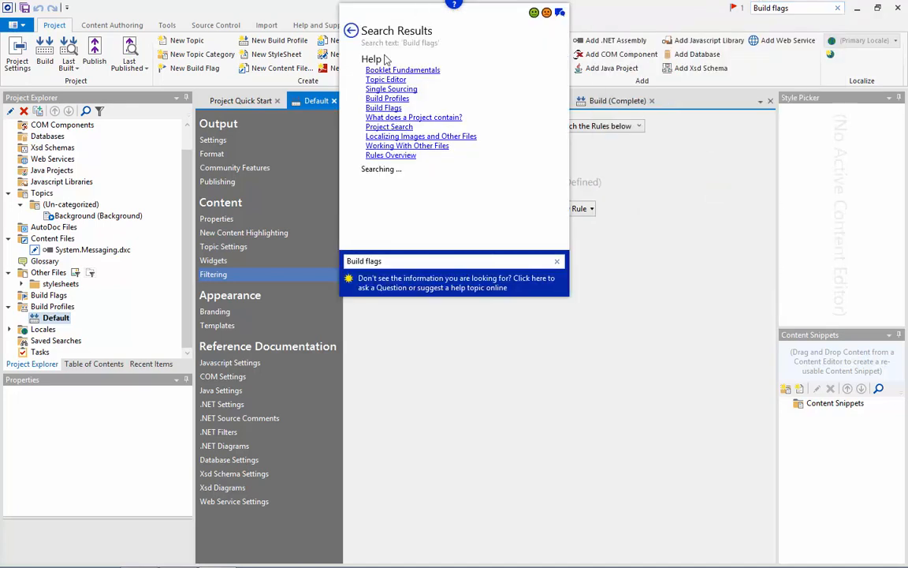
pyautogui.scroll(-3)
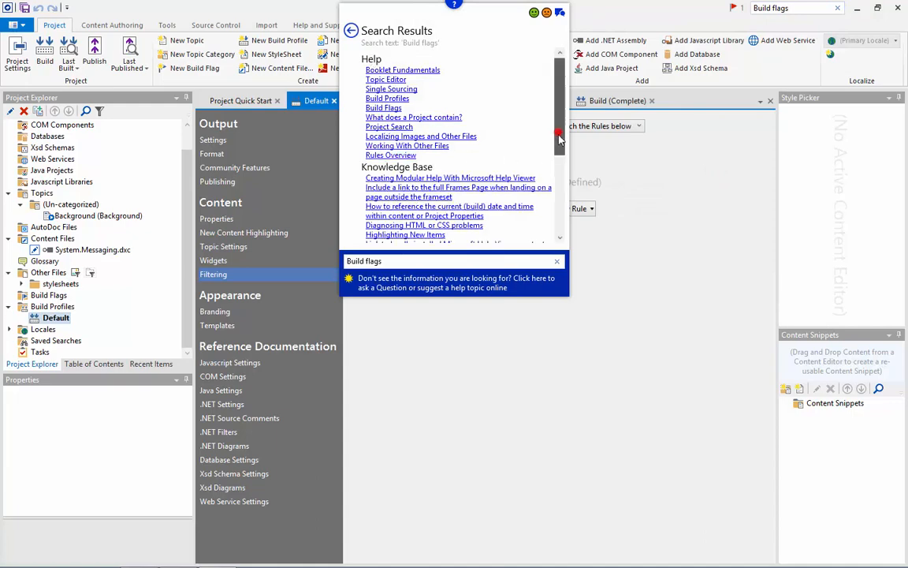
pyautogui.scroll(-3)
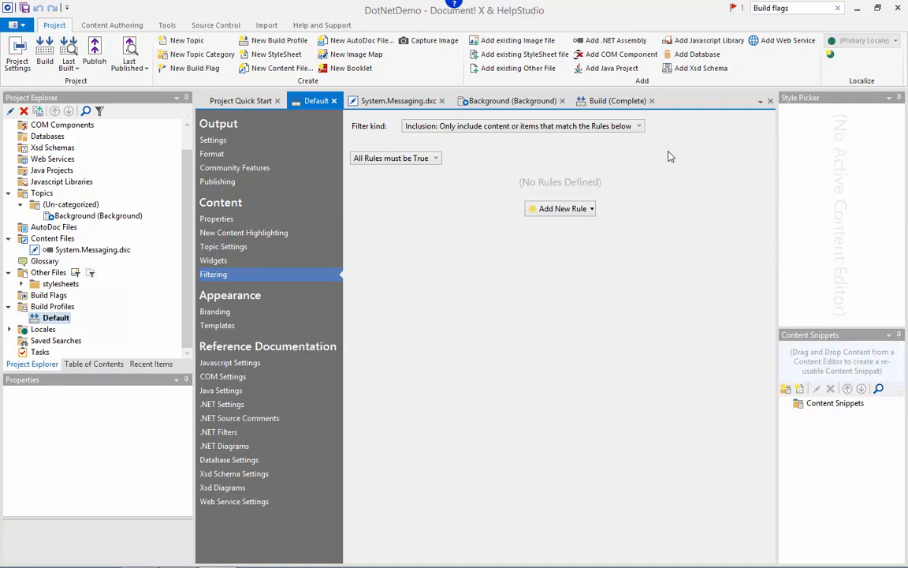
pyautogui.moveTo(615, 54)
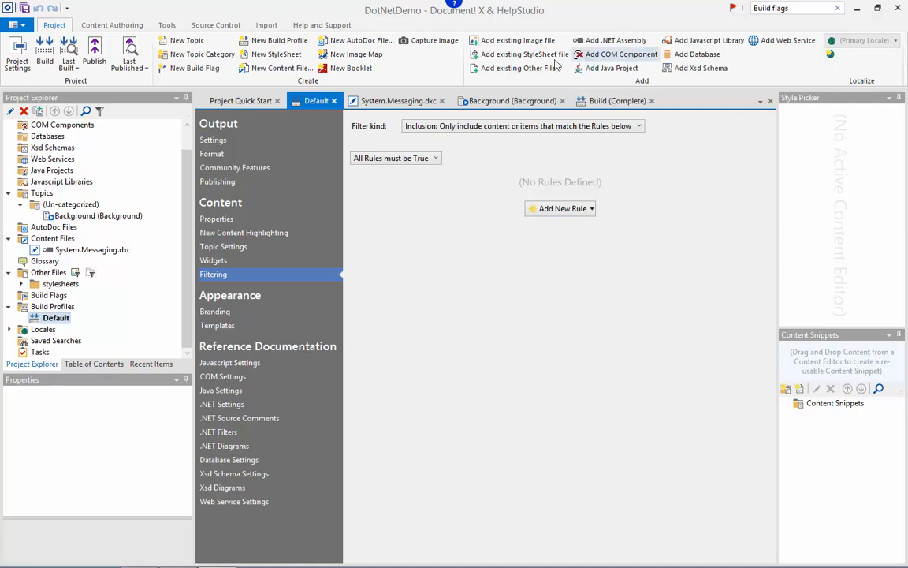
pyautogui.moveTo(167, 25)
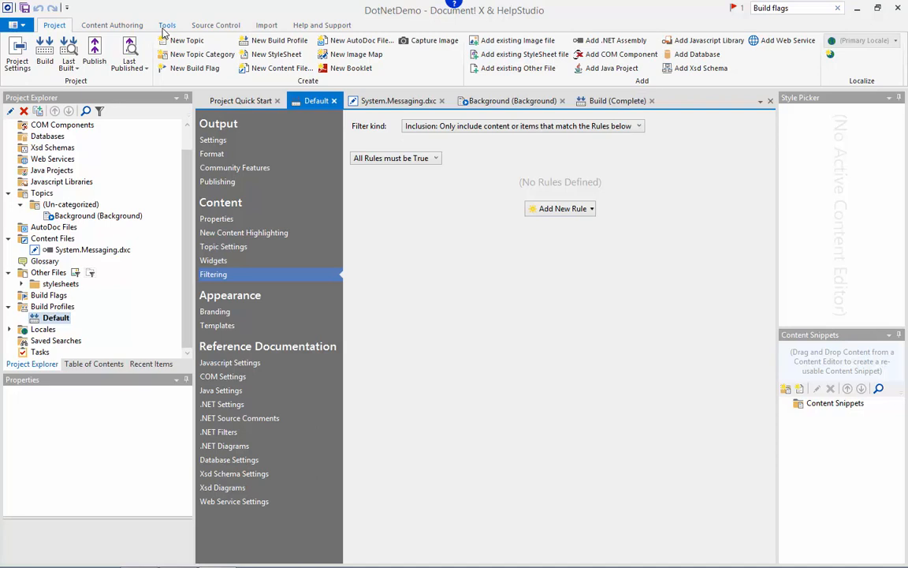
pyautogui.click(166, 24)
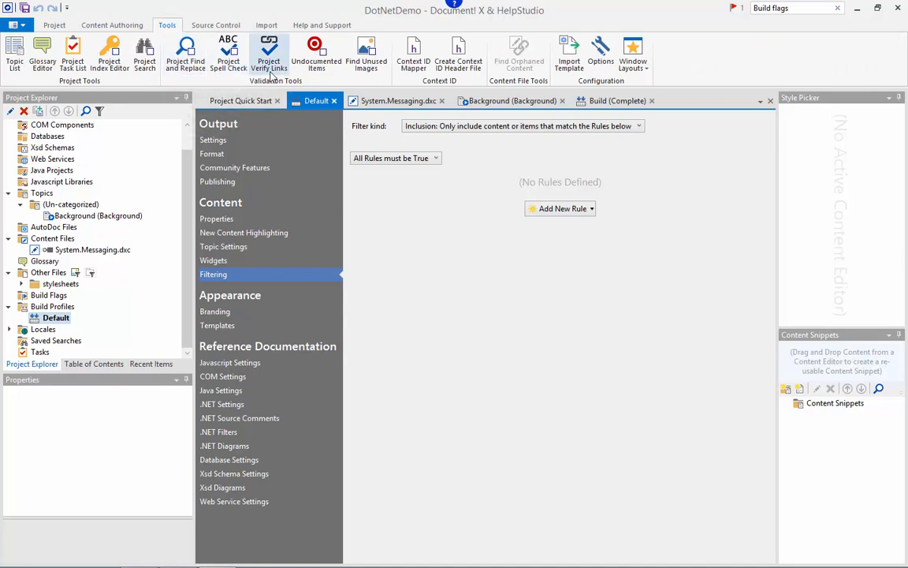
pyautogui.moveTo(269, 55)
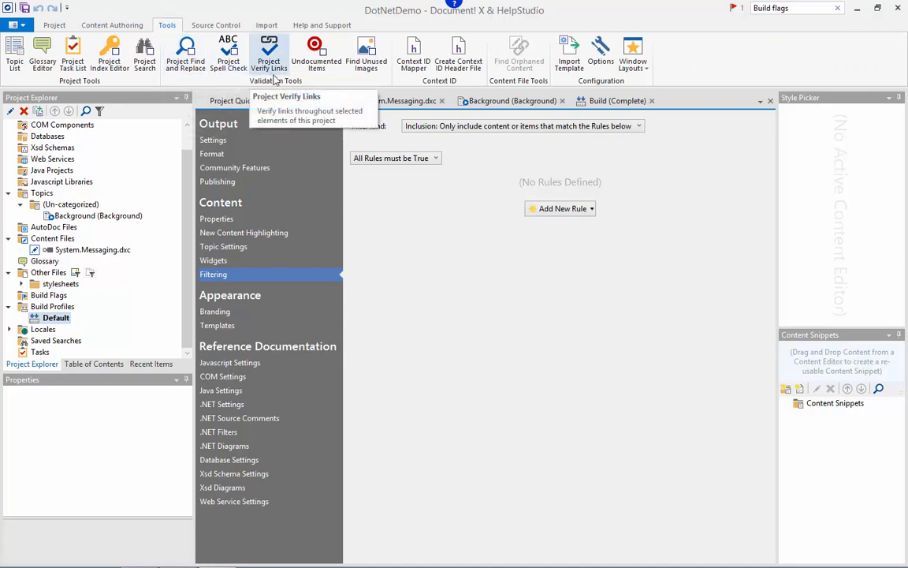
pyautogui.moveTo(316, 53)
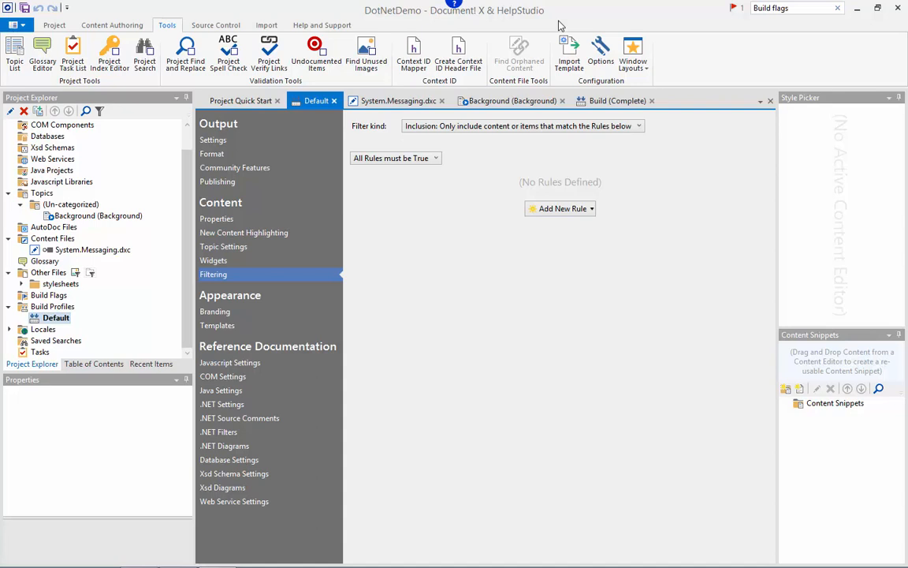
pyautogui.click(53, 24)
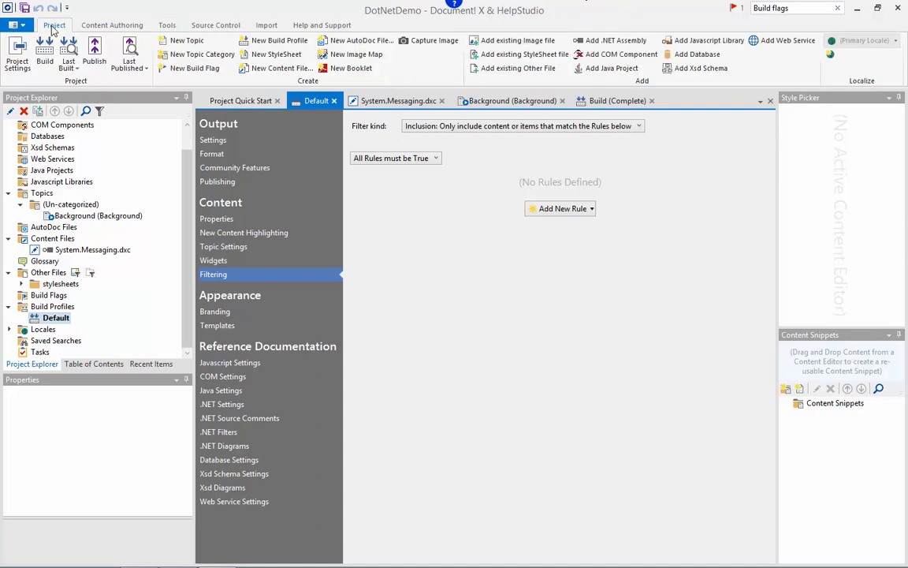
pyautogui.moveTo(836, 53)
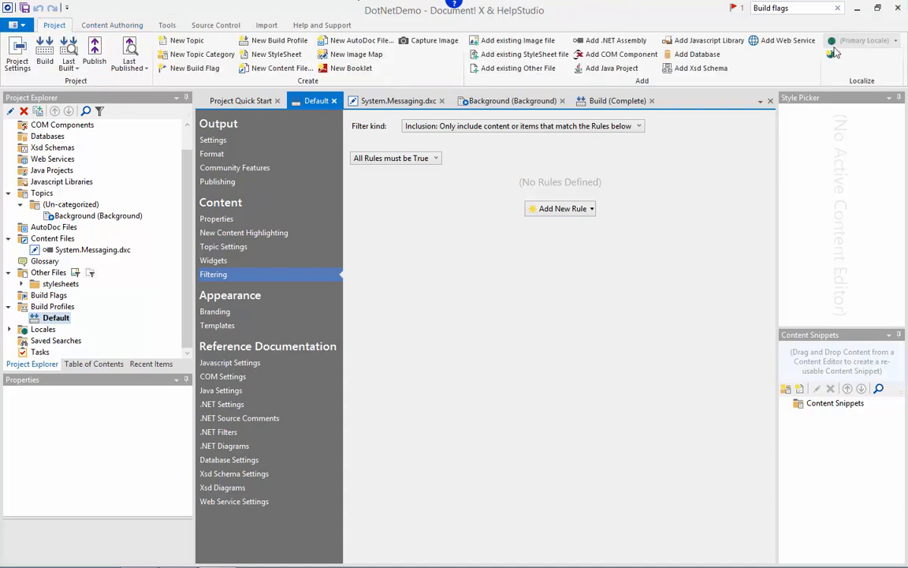
# Add a Japanese (Japan) locale to the DotNetDemo project
pyautogui.click(829, 53)
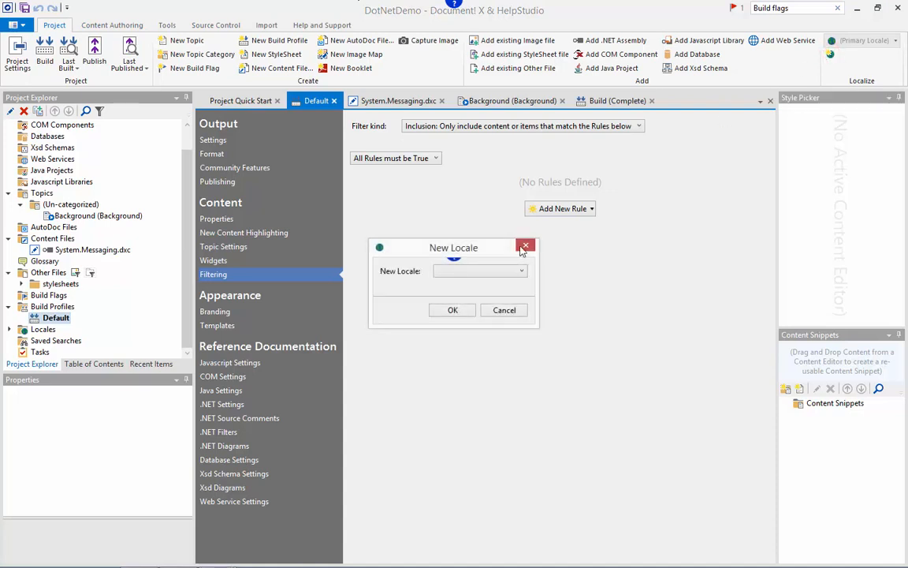
pyautogui.click(521, 270)
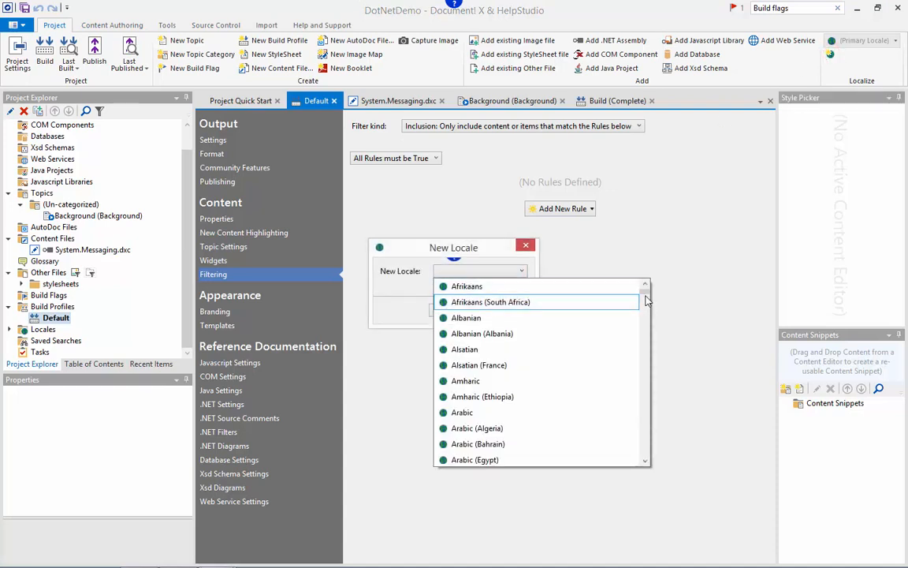
pyautogui.scroll(-3)
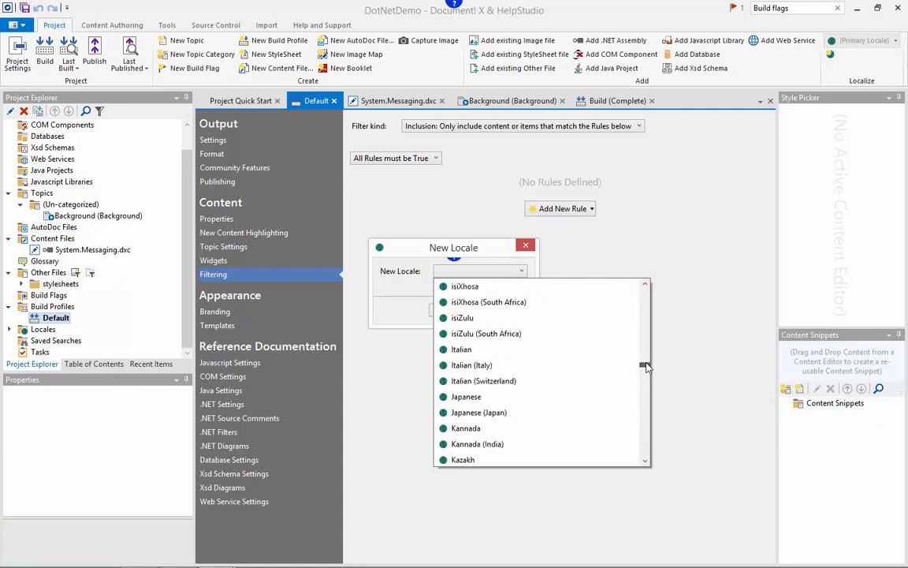
pyautogui.click(479, 411)
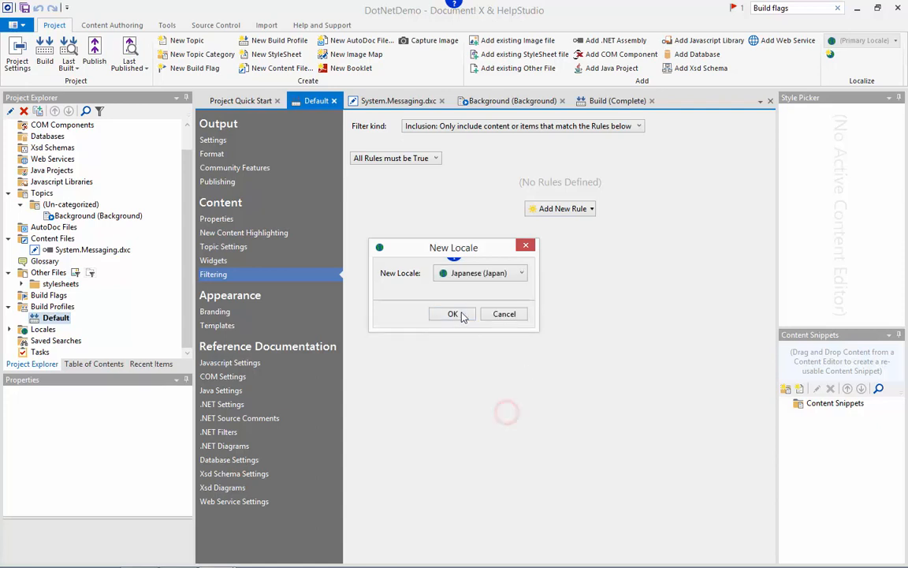
pyautogui.click(453, 314)
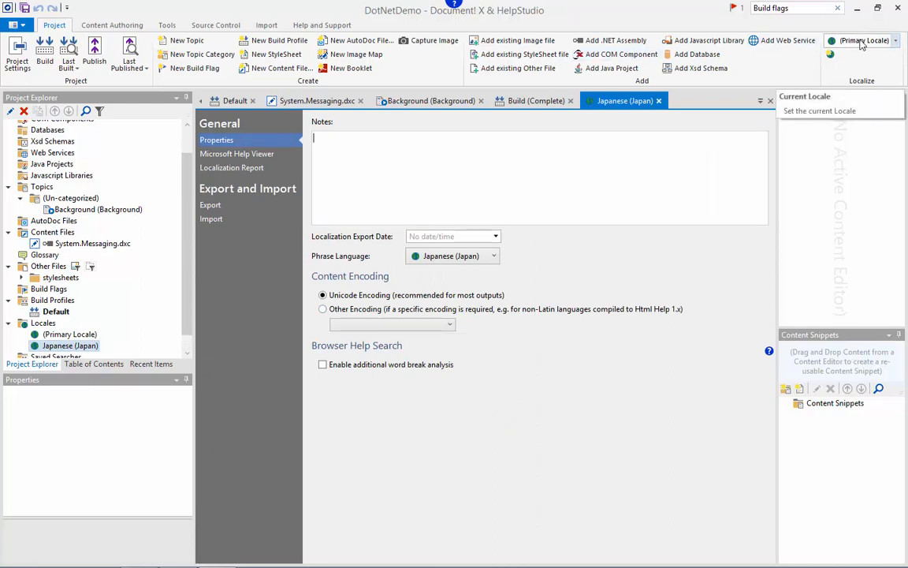
# Make Japanese (Japan) the current locale and open System.Messaging.dxc showing Japanese headings
pyautogui.click(865, 40)
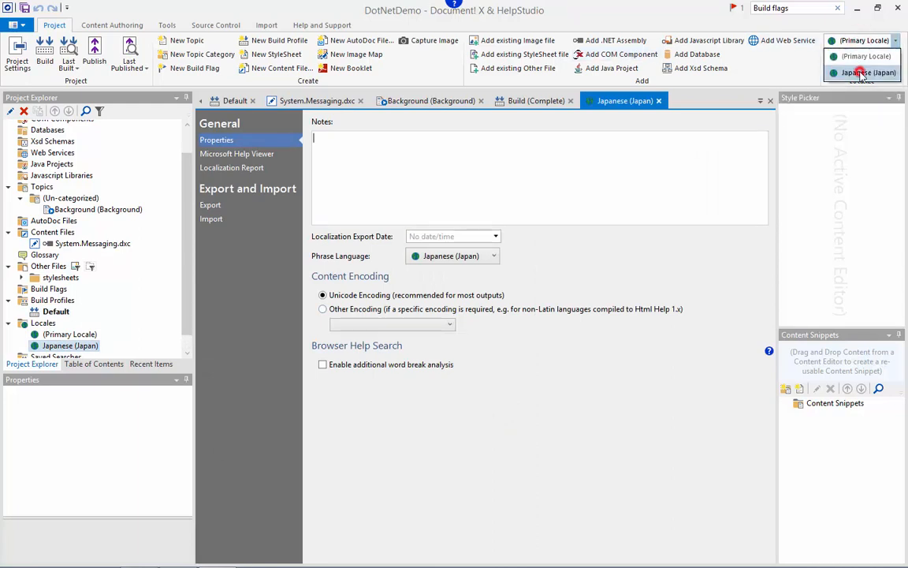
pyautogui.click(867, 72)
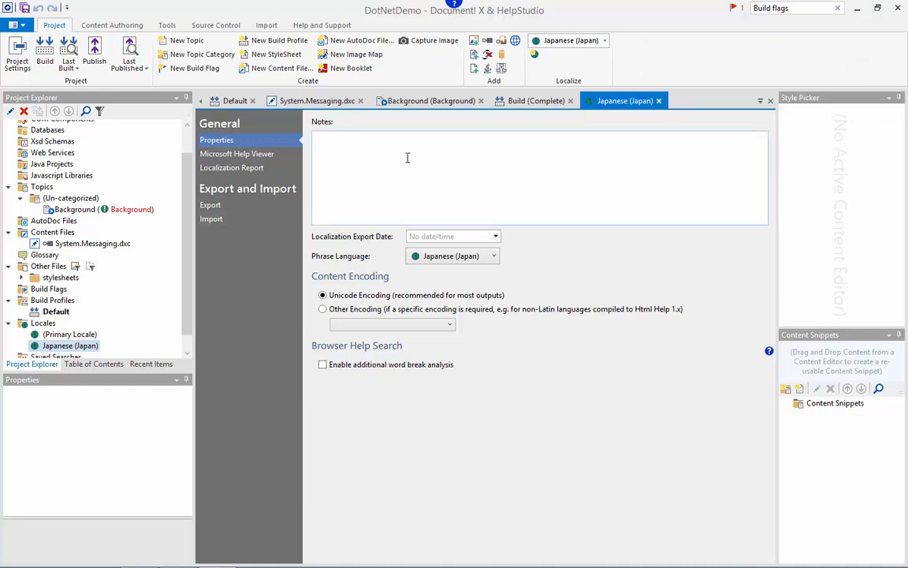
pyautogui.moveTo(77, 243)
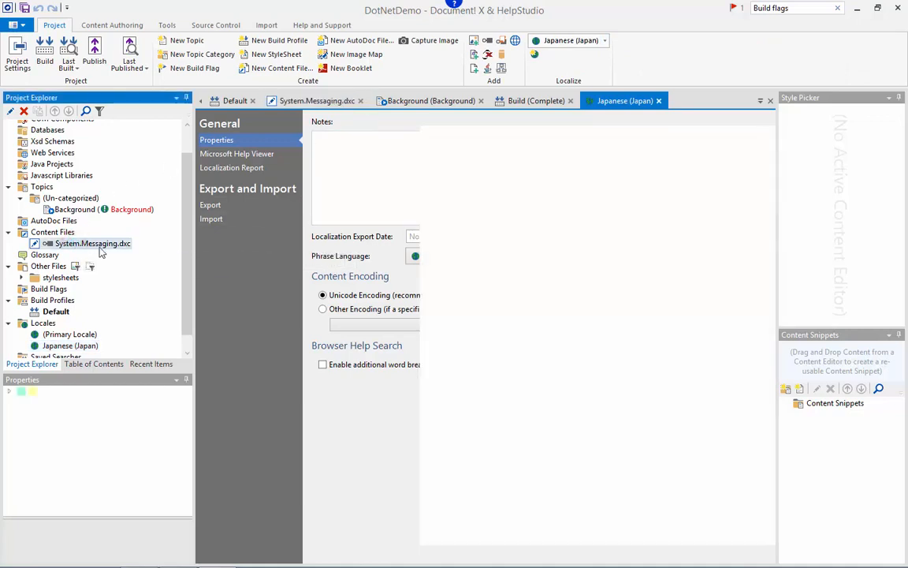
pyautogui.doubleClick(92, 243)
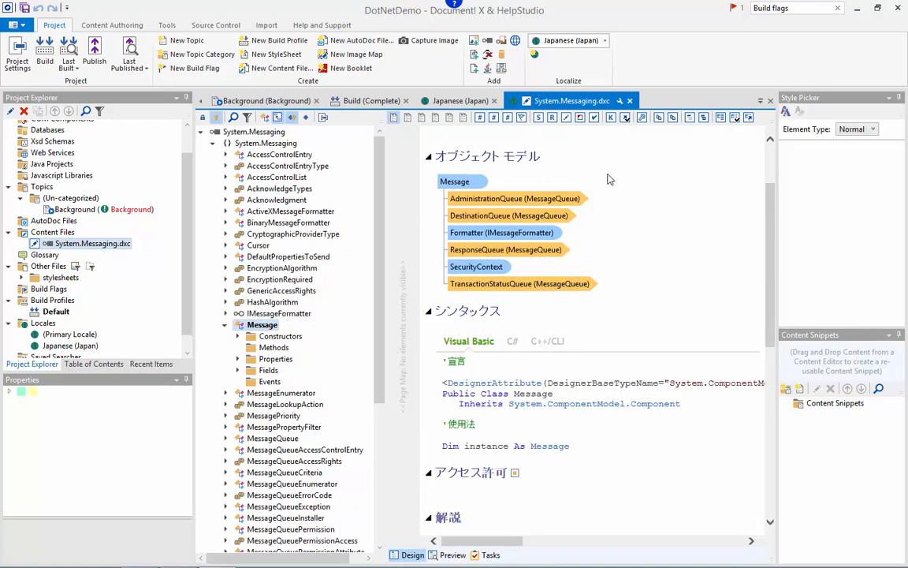
pyautogui.scroll(3)
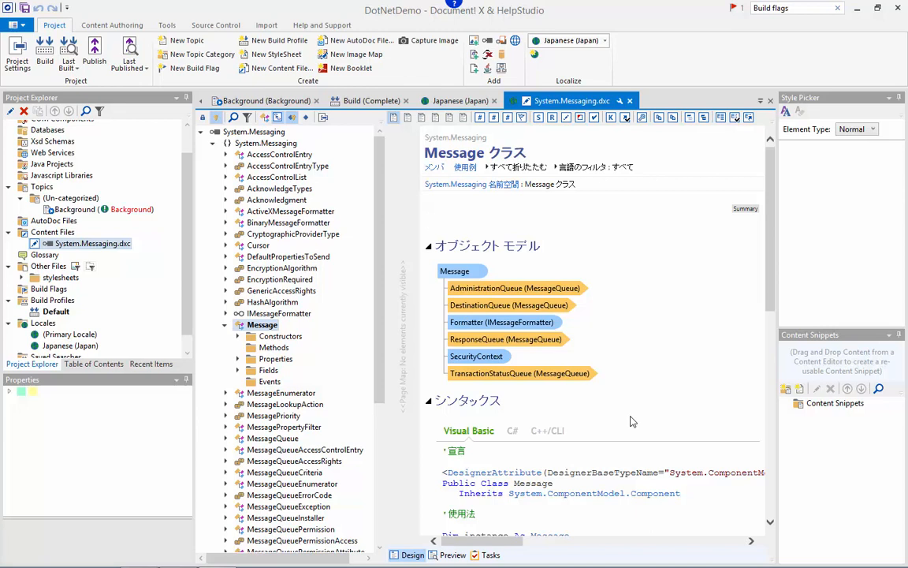
# Give the Message class a 'Japanese content' summary in the Japanese locale and move to the IMessageFormatter Write topic
pyautogui.write('Japanese content')
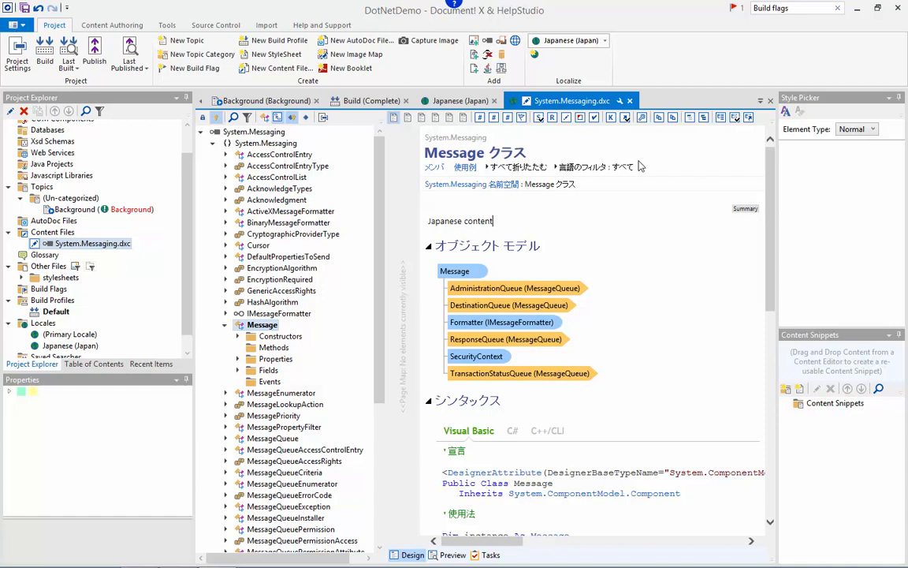
pyautogui.click(279, 358)
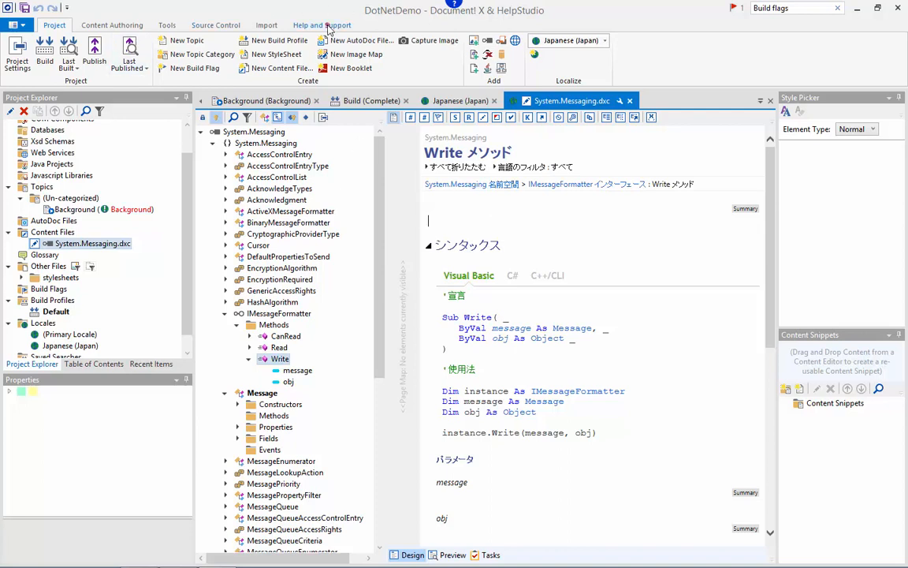
pyautogui.click(322, 24)
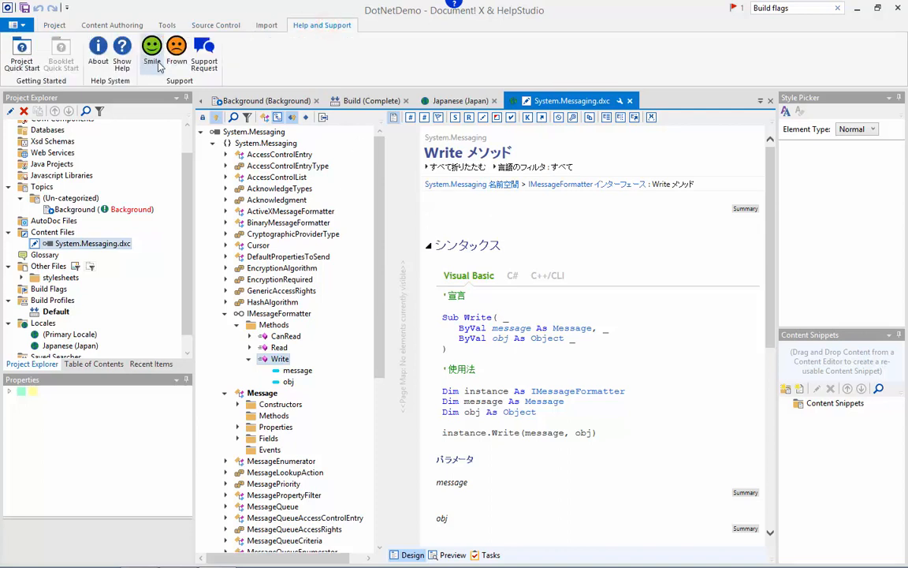
pyautogui.moveTo(296, 65)
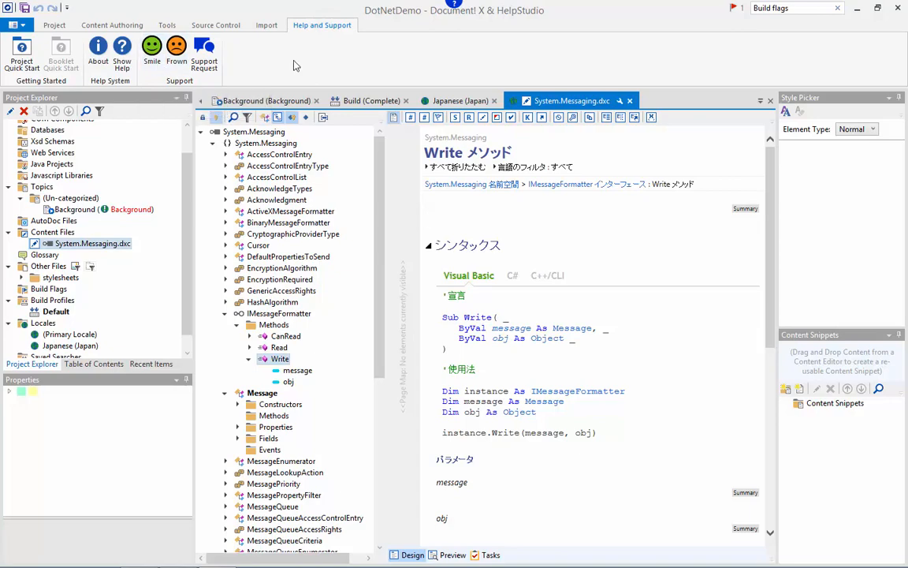